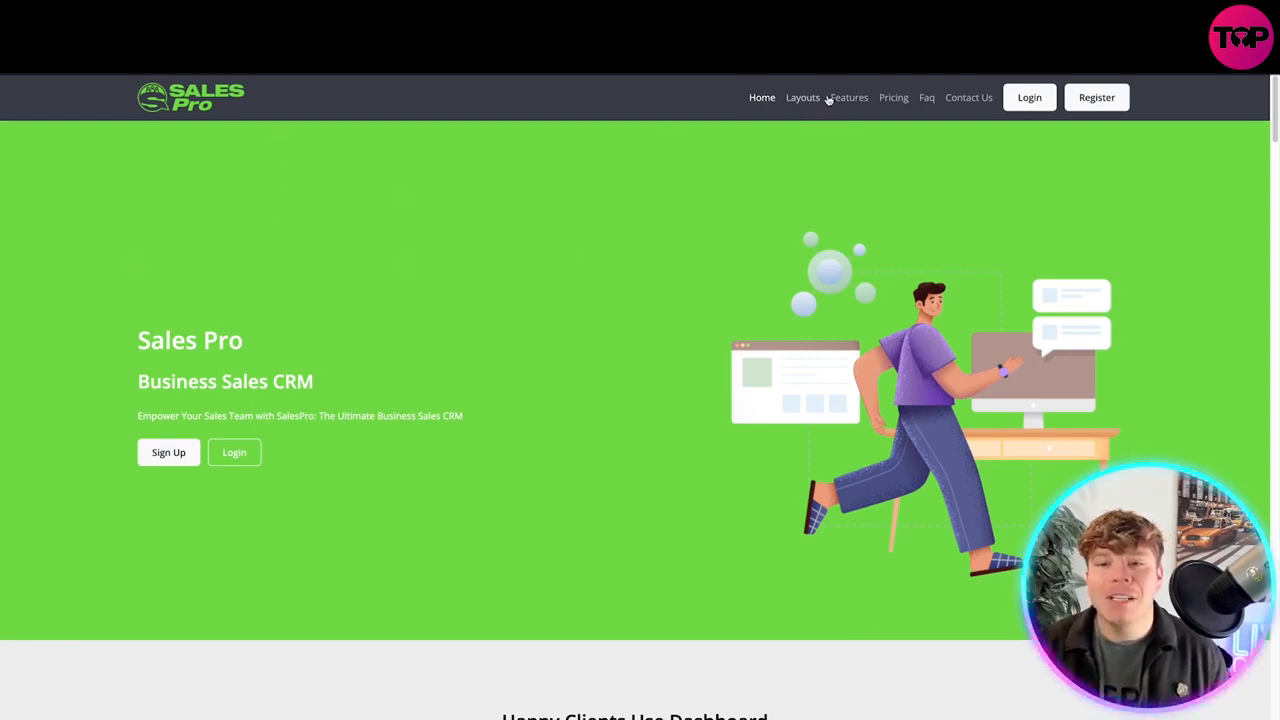
pyautogui.moveTo(988, 142)
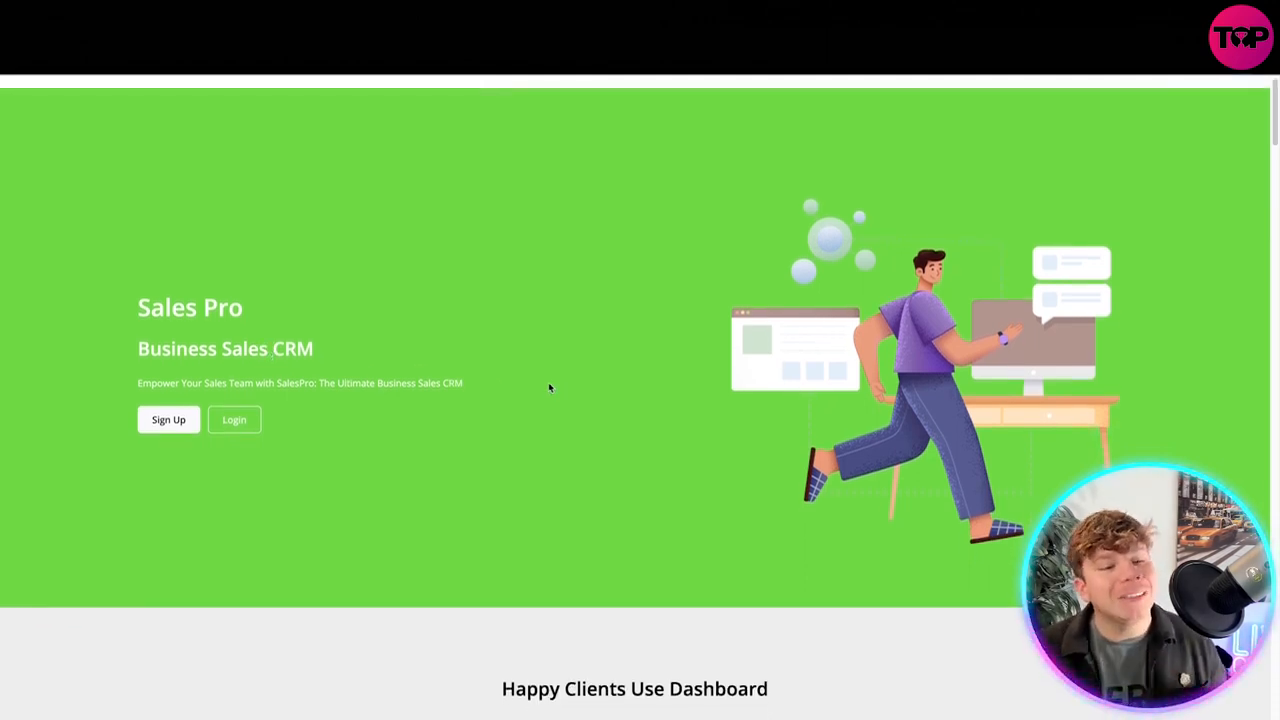
pyautogui.moveTo(540, 388)
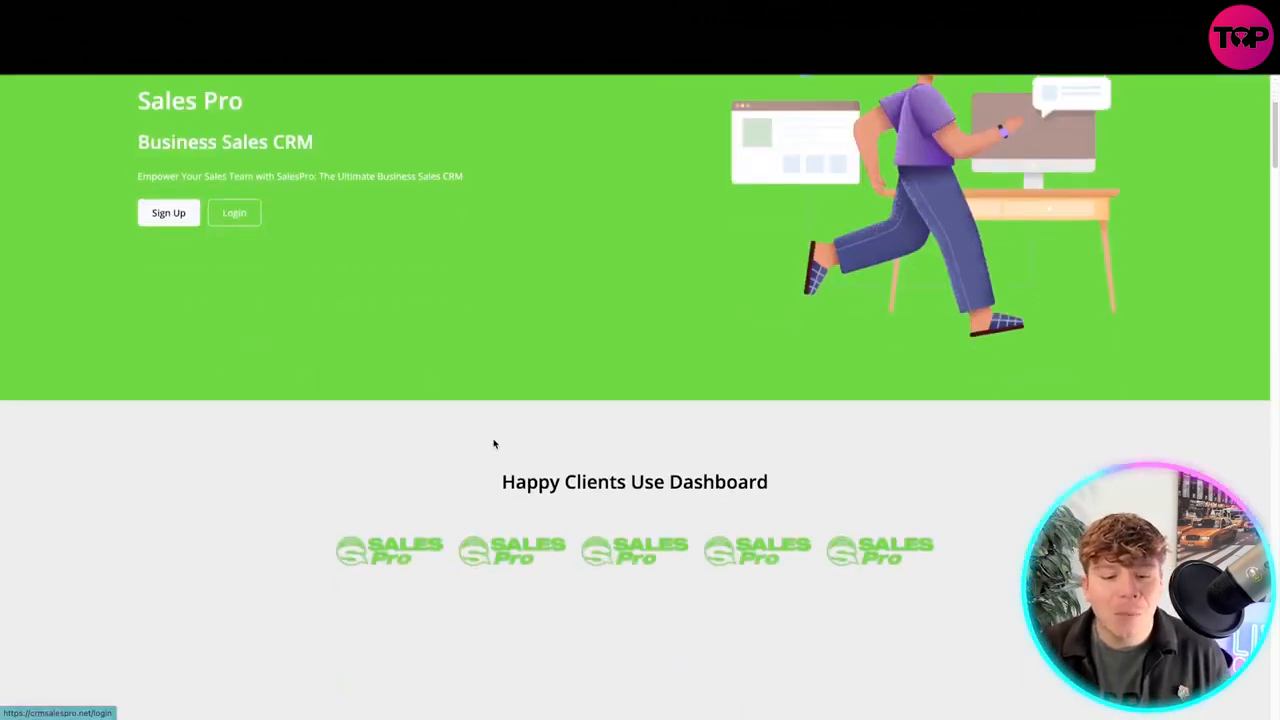
# - Scroll past the dashboard preview to the Increase Productivity and Efficiency section
pyautogui.scroll(-3)
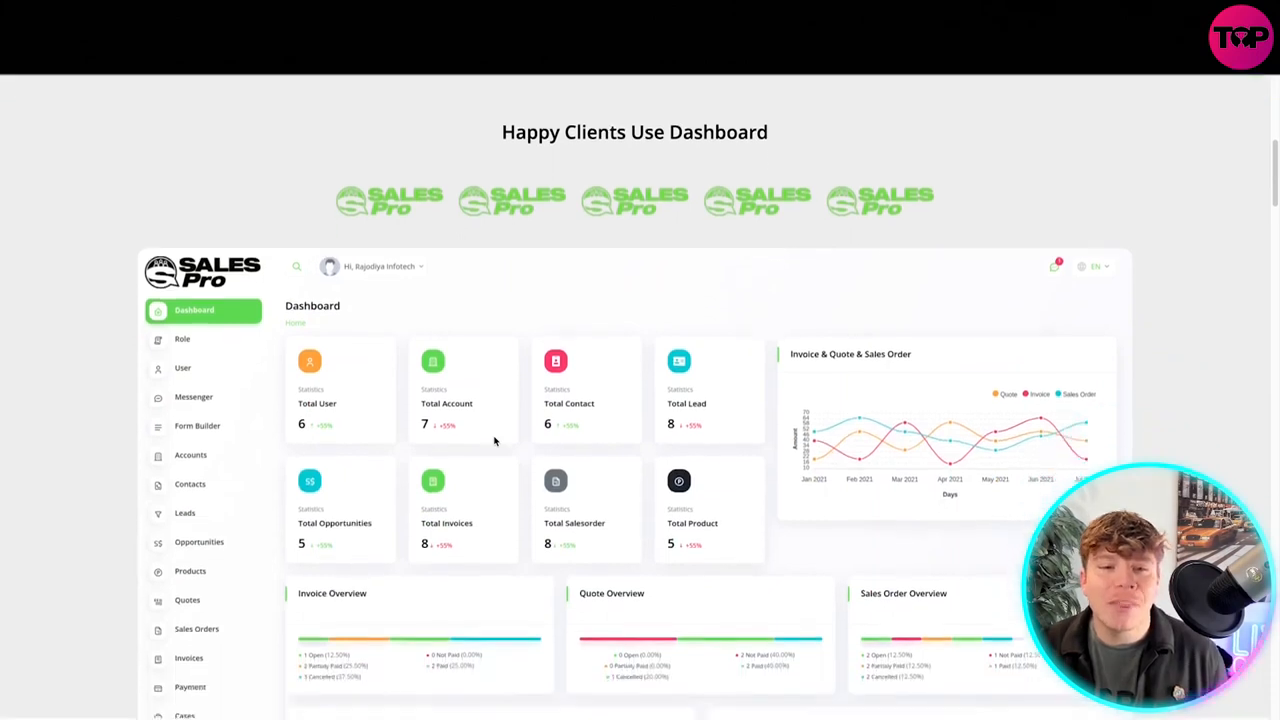
pyautogui.scroll(-3)
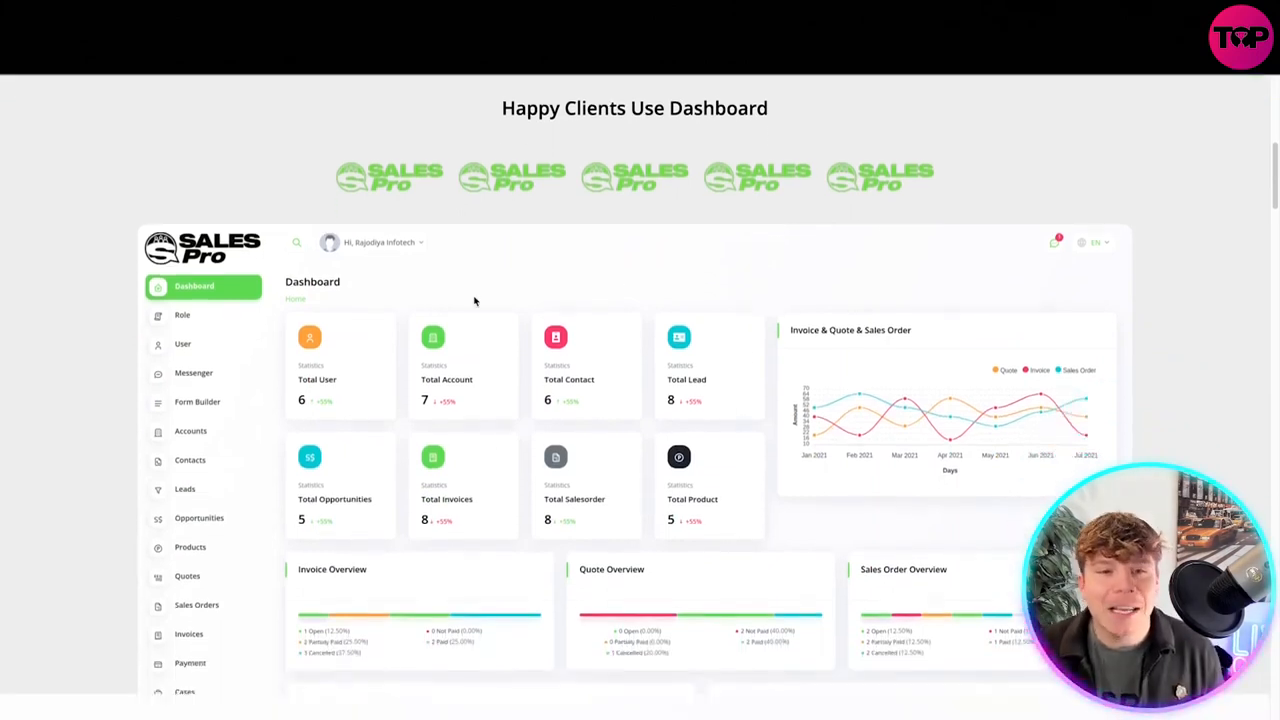
pyautogui.scroll(-3)
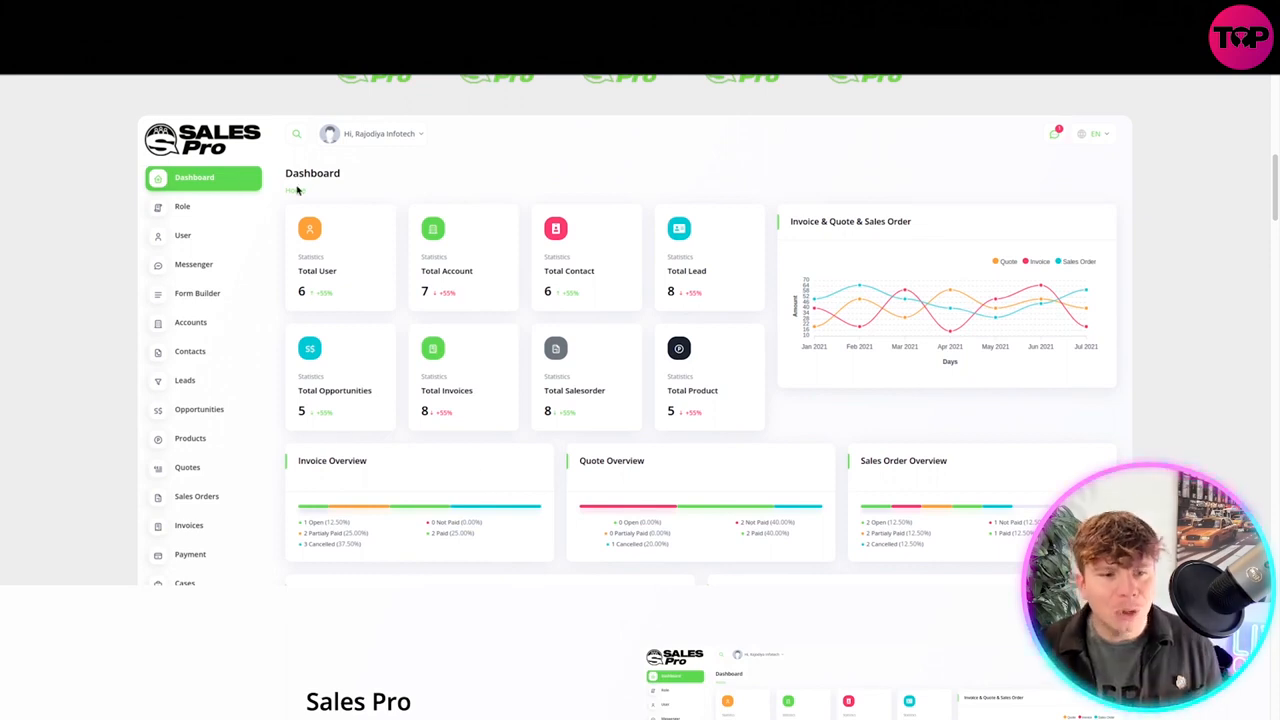
pyautogui.moveTo(358, 344)
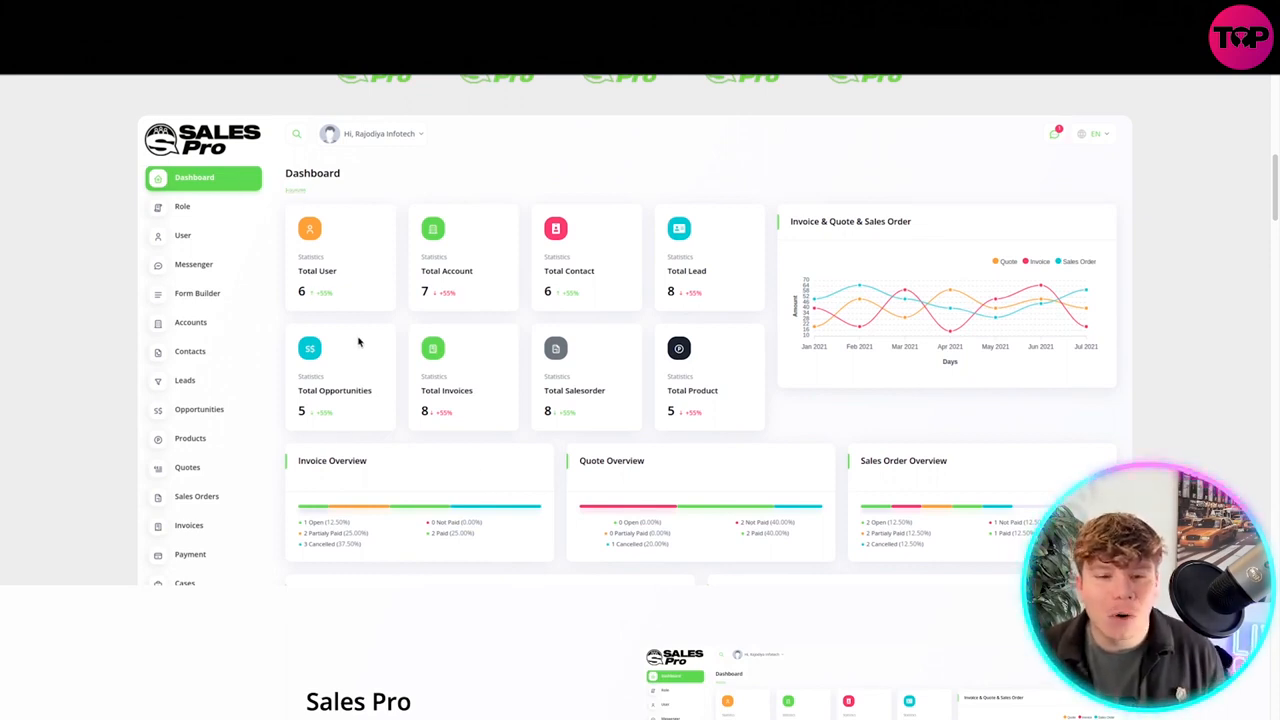
pyautogui.moveTo(404, 478)
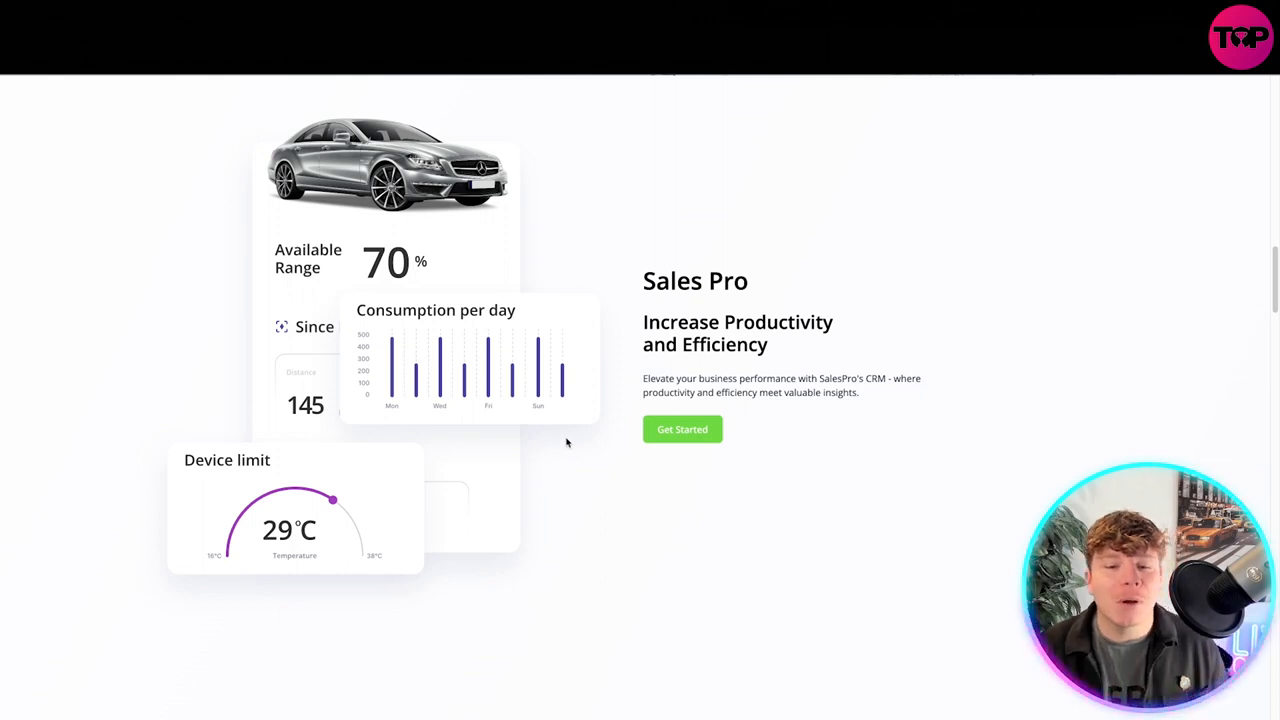
# - Scroll through the Features cards toward the Valuable Insights section
pyautogui.scroll(-3)
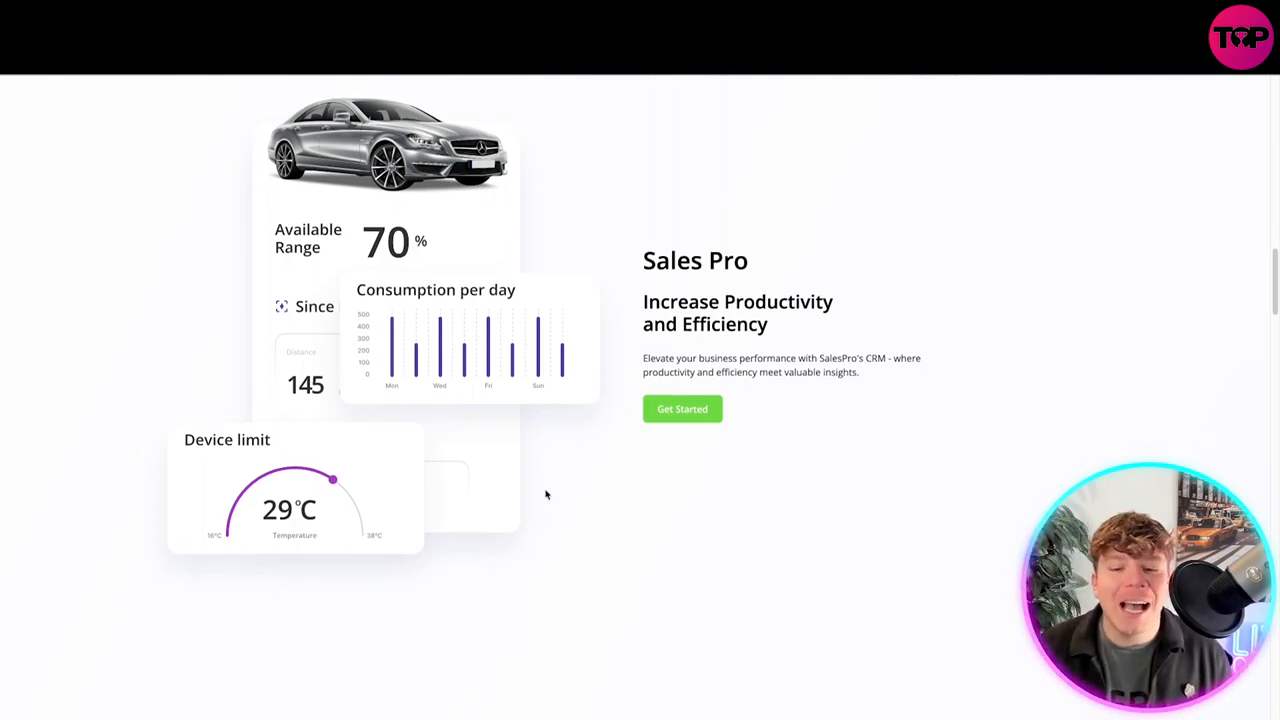
pyautogui.scroll(-3)
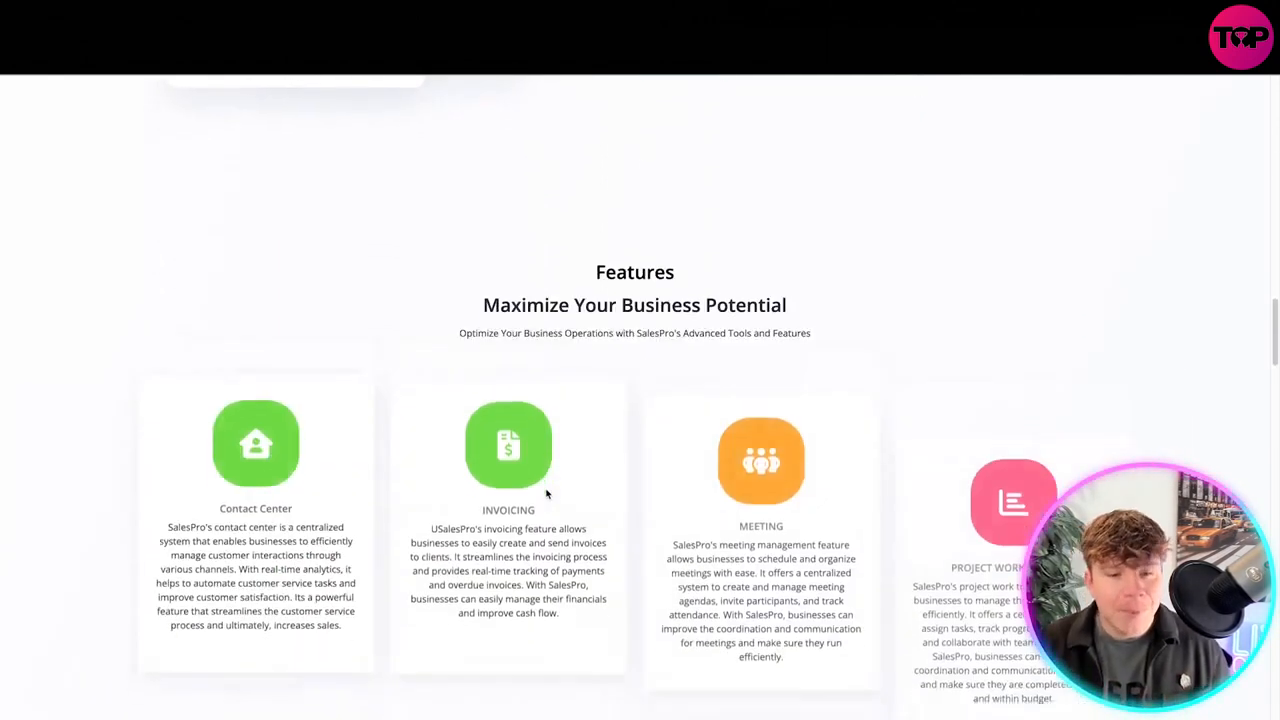
pyautogui.scroll(-3)
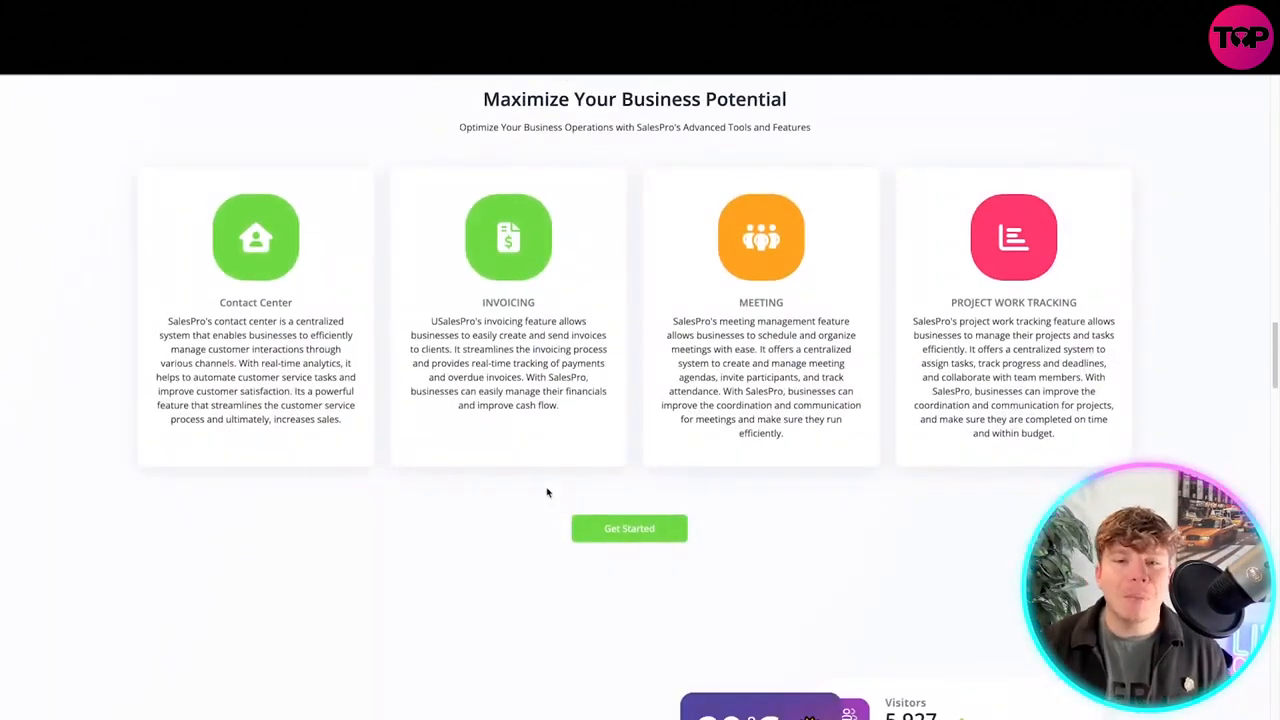
pyautogui.moveTo(536, 488)
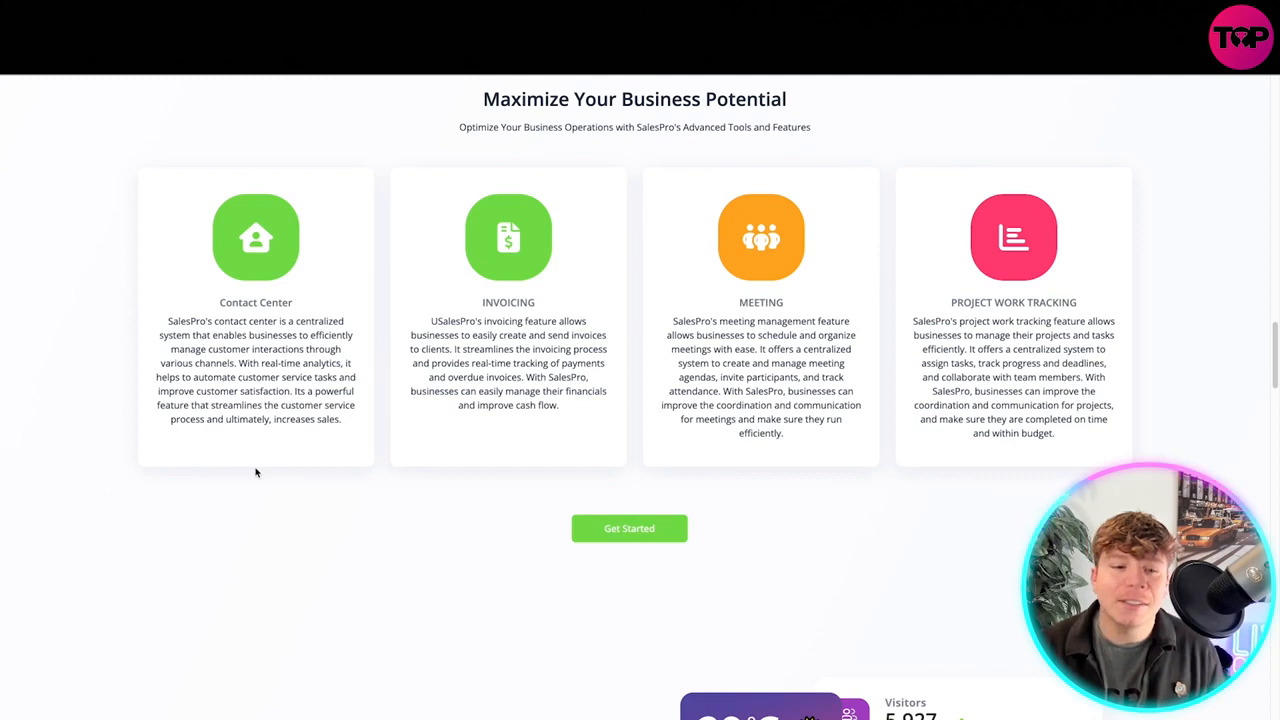
pyautogui.moveTo(614, 332)
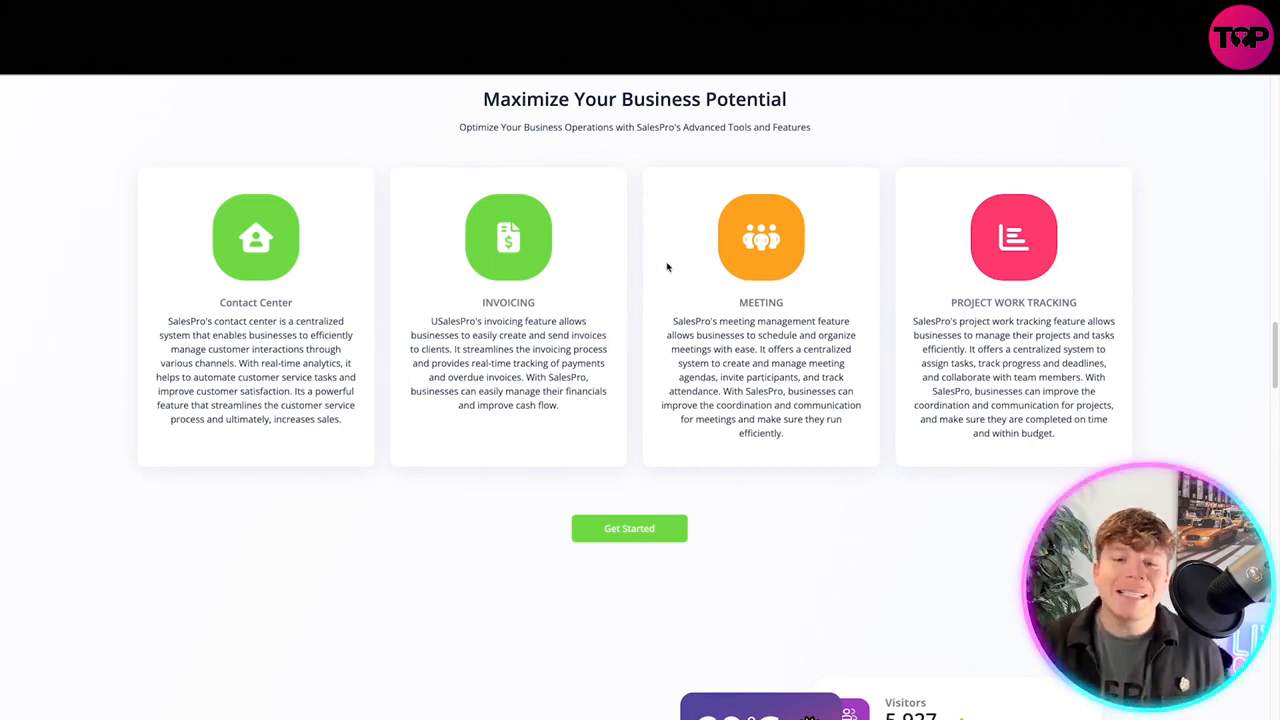
pyautogui.moveTo(656, 260)
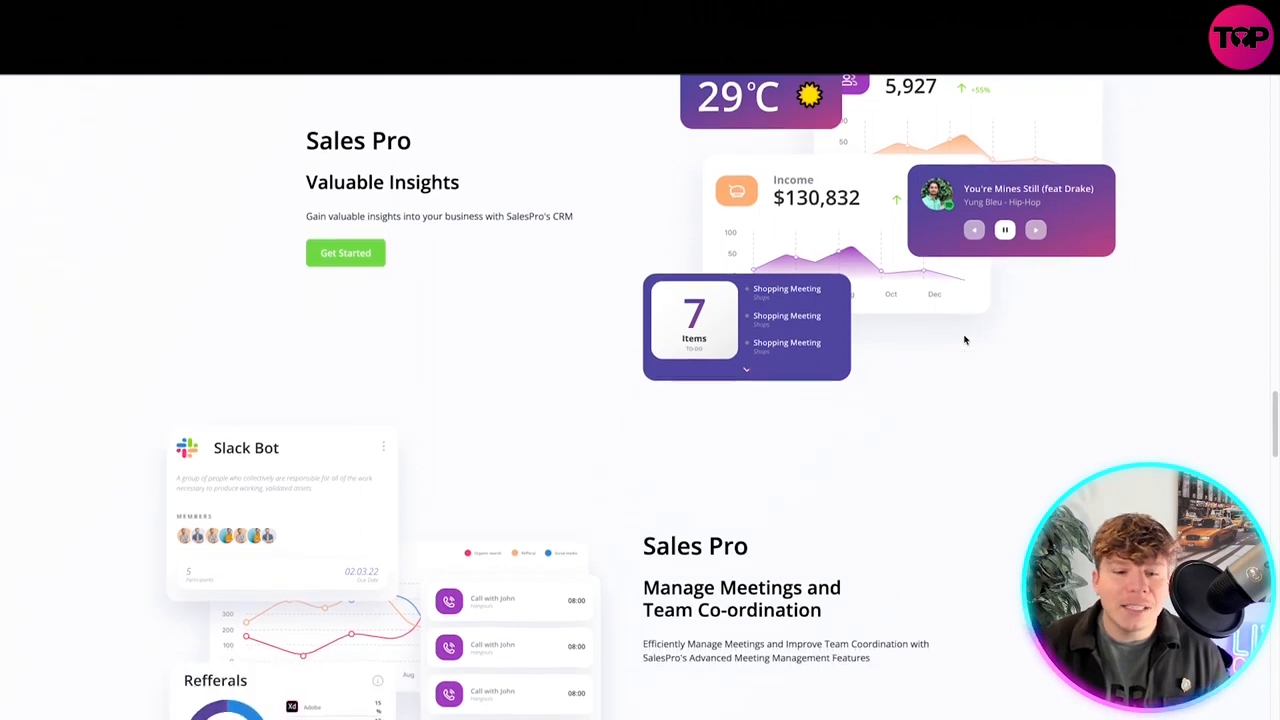
# - Scroll to the Manage Meetings and Team Co-ordination section above the Price heading
pyautogui.scroll(-3)
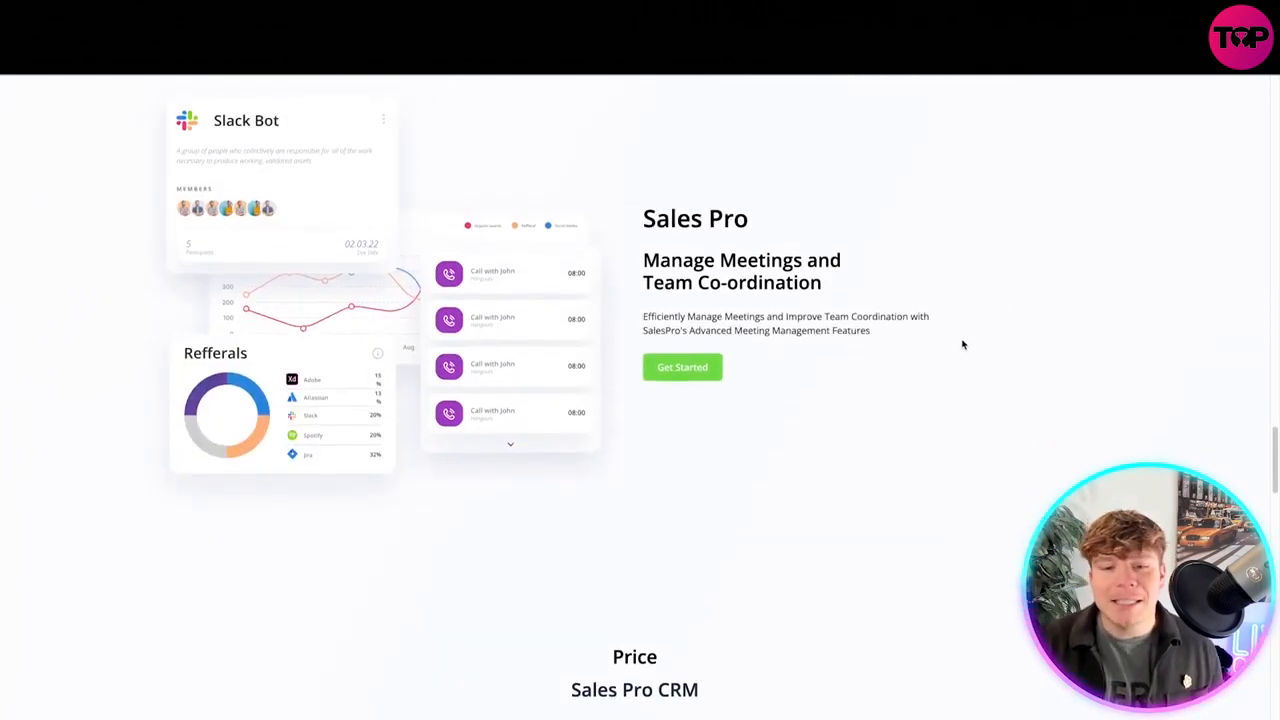
pyautogui.scroll(-3)
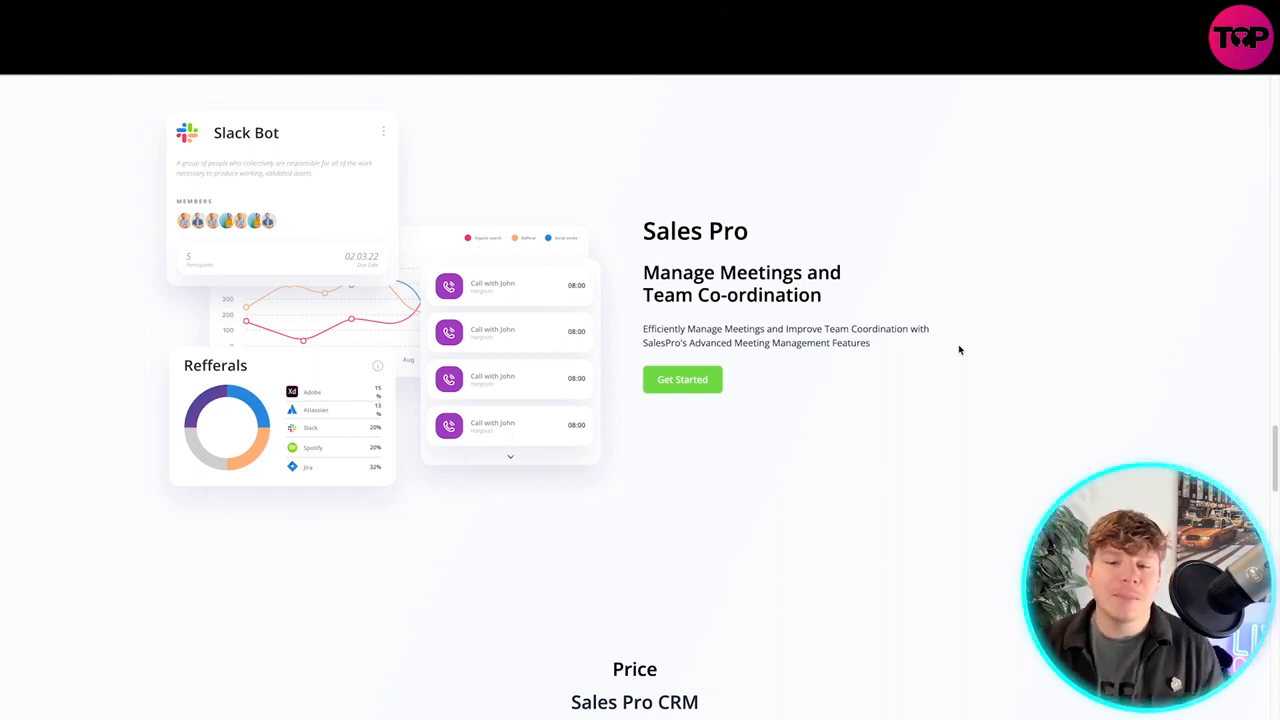
pyautogui.scroll(-3)
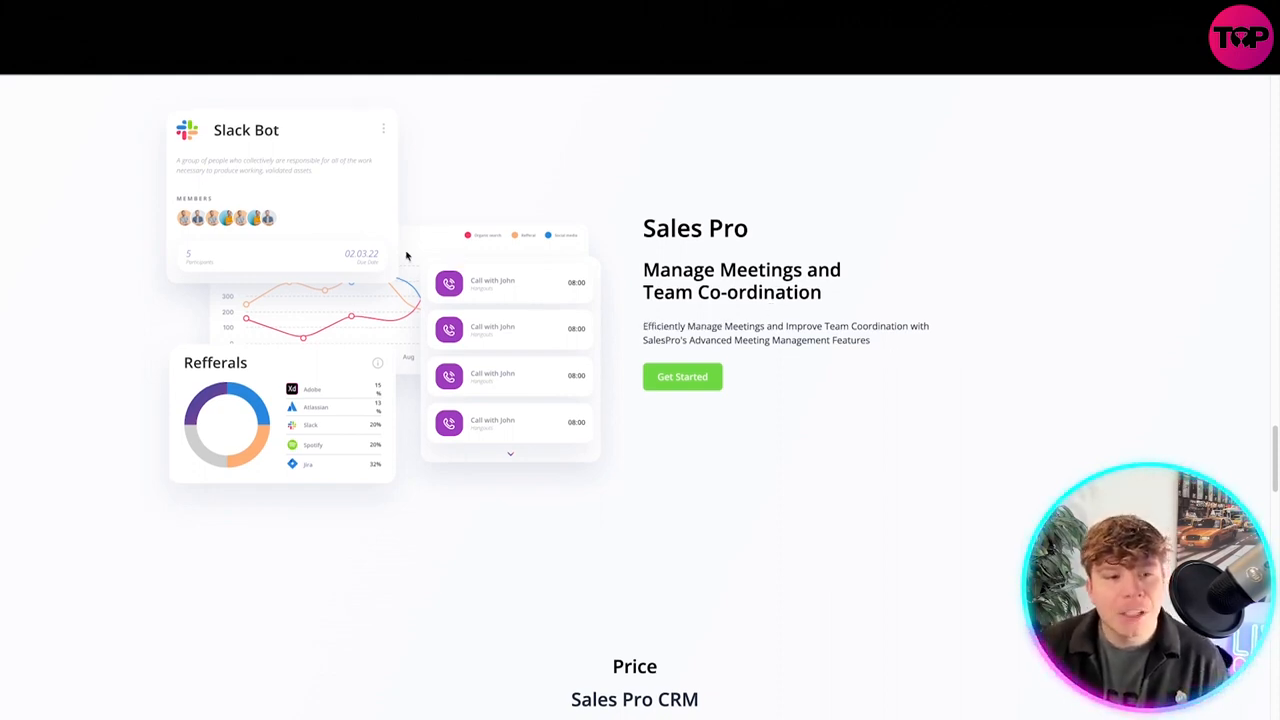
pyautogui.scroll(-3)
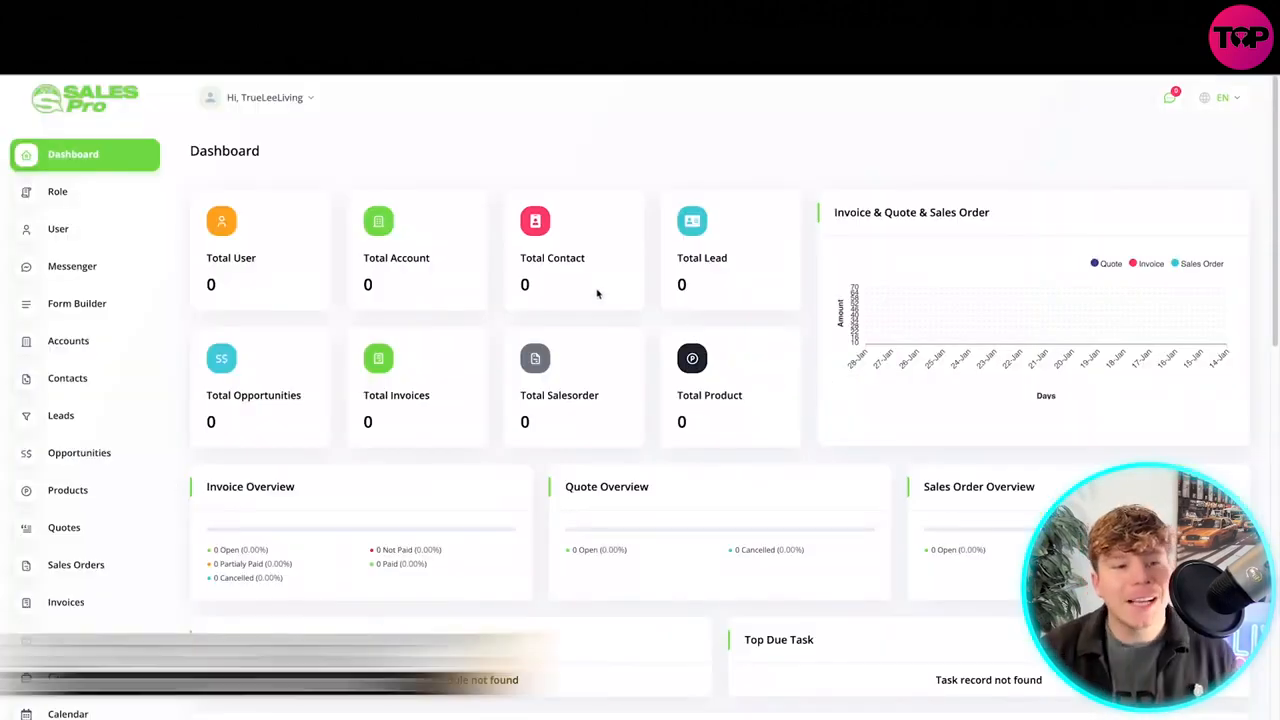
pyautogui.moveTo(314, 160)
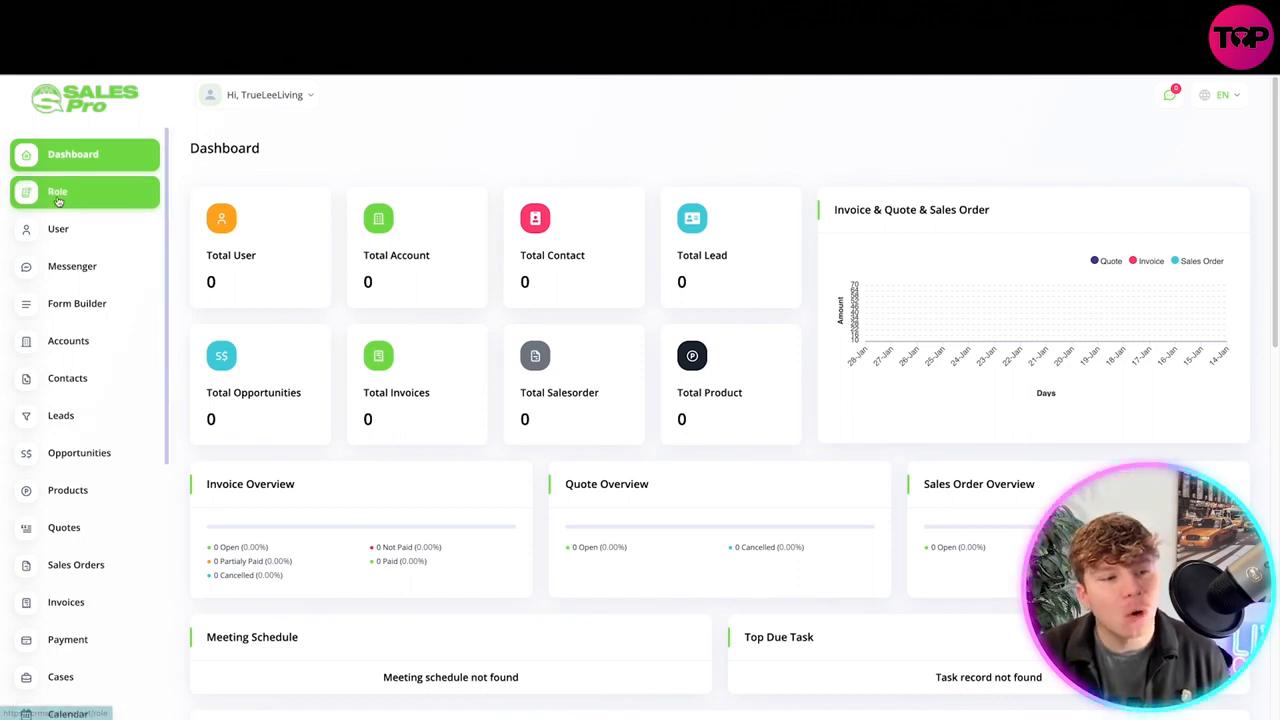
# - Add a new role named studio with all User and Document permissions granted
pyautogui.click(56, 192)
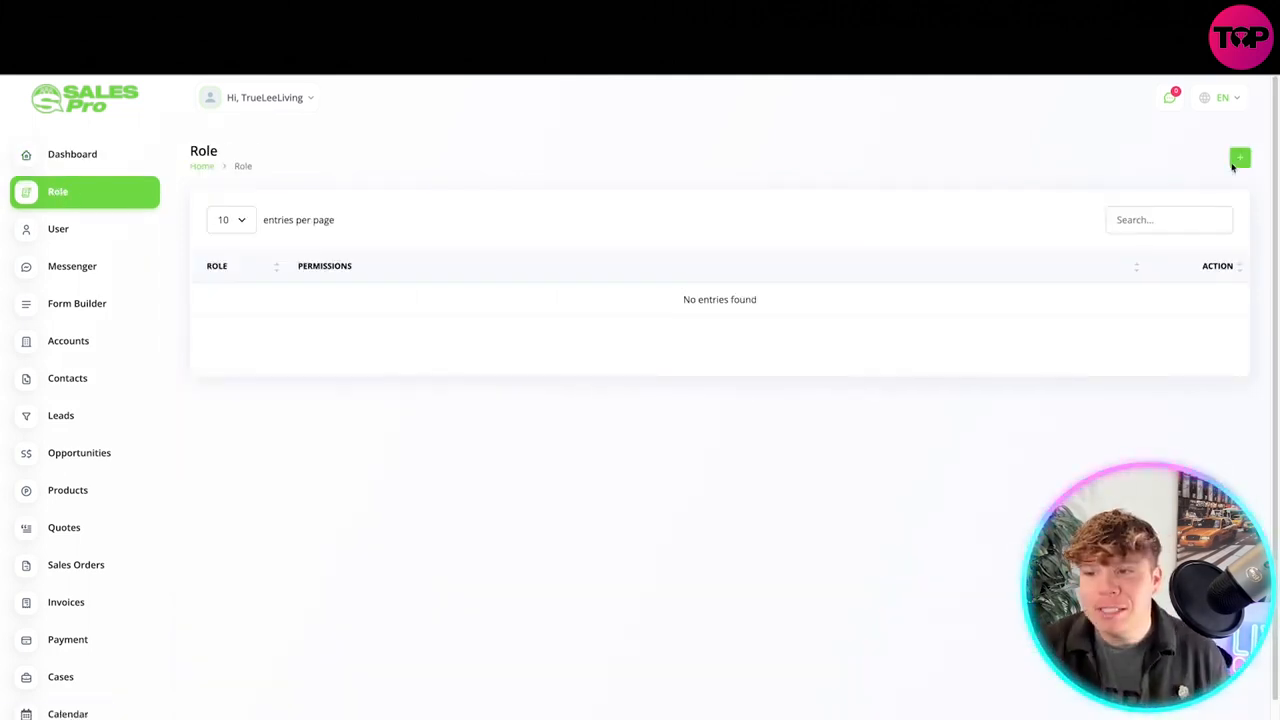
pyautogui.click(1240, 158)
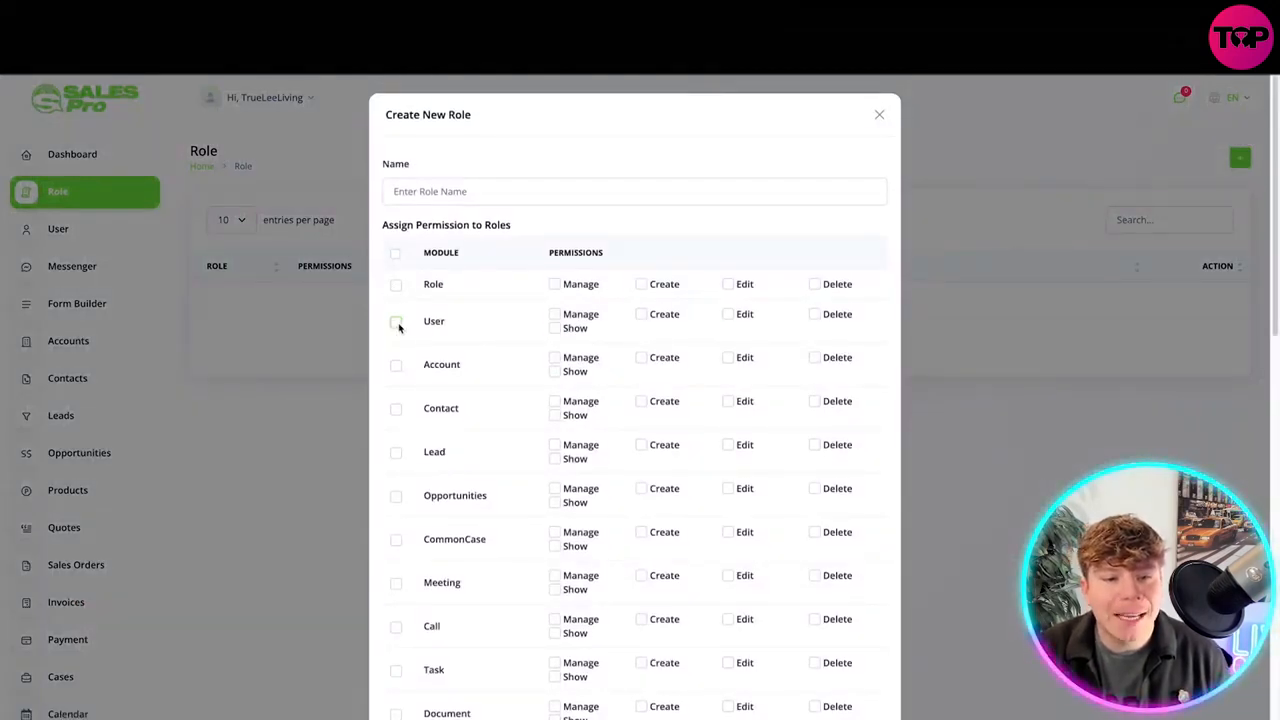
pyautogui.click(396, 320)
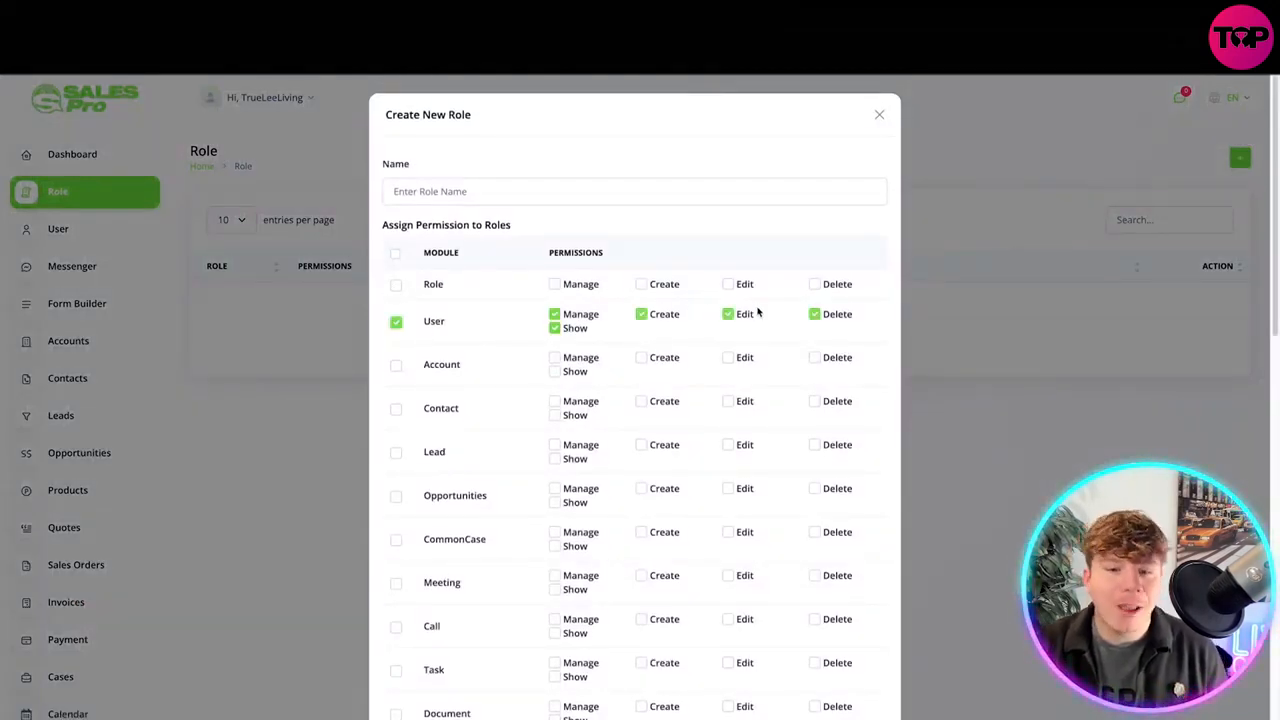
pyautogui.scroll(-3)
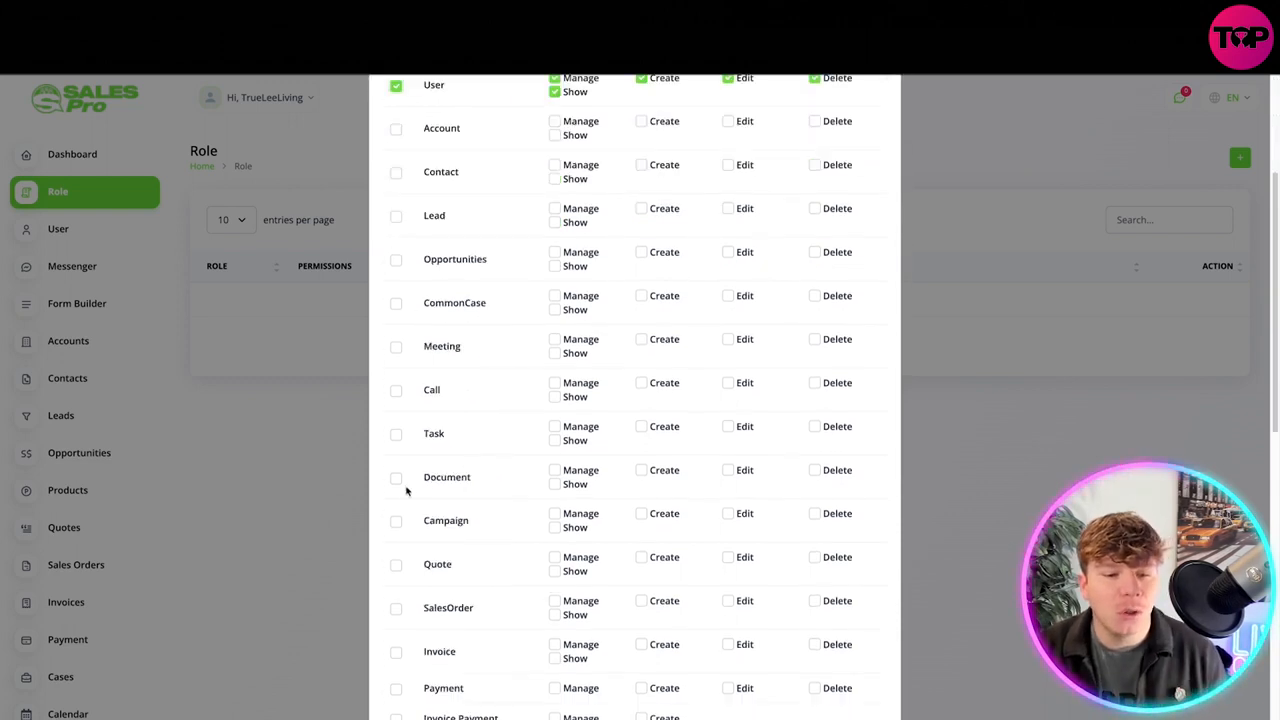
pyautogui.moveTo(396, 482)
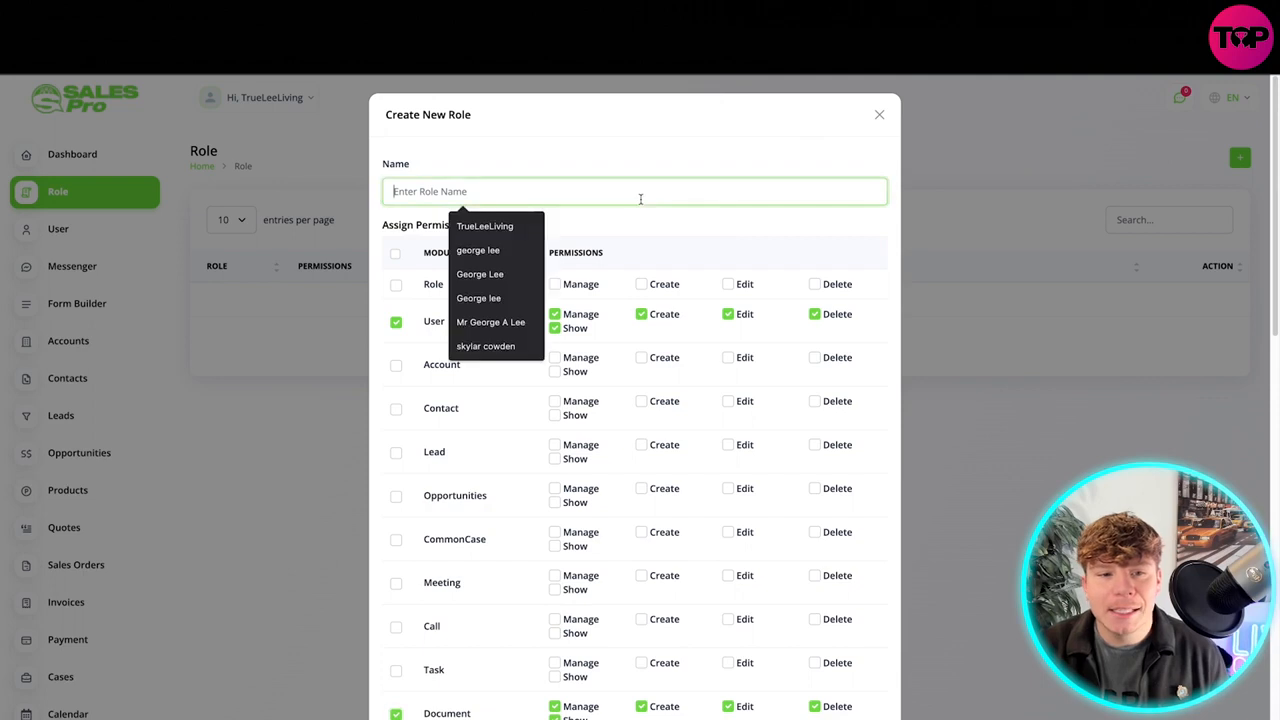
pyautogui.write('studi')
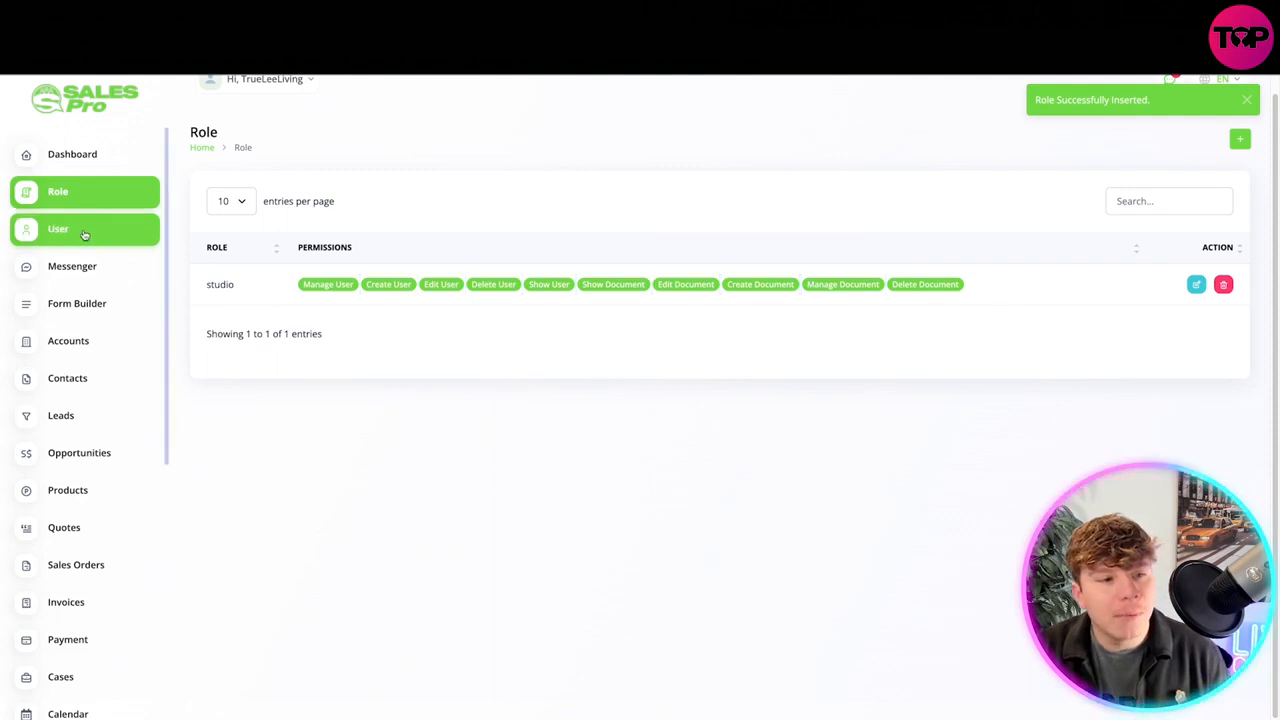
pyautogui.click(58, 228)
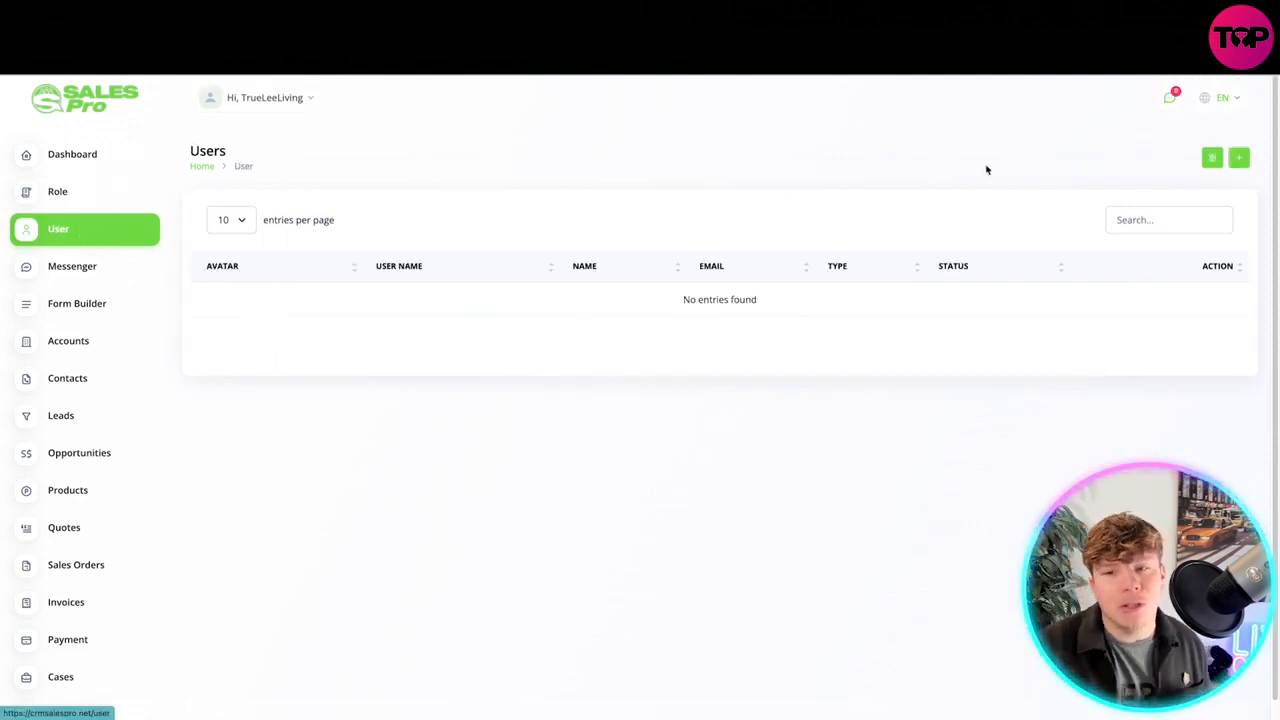
pyautogui.click(1238, 156)
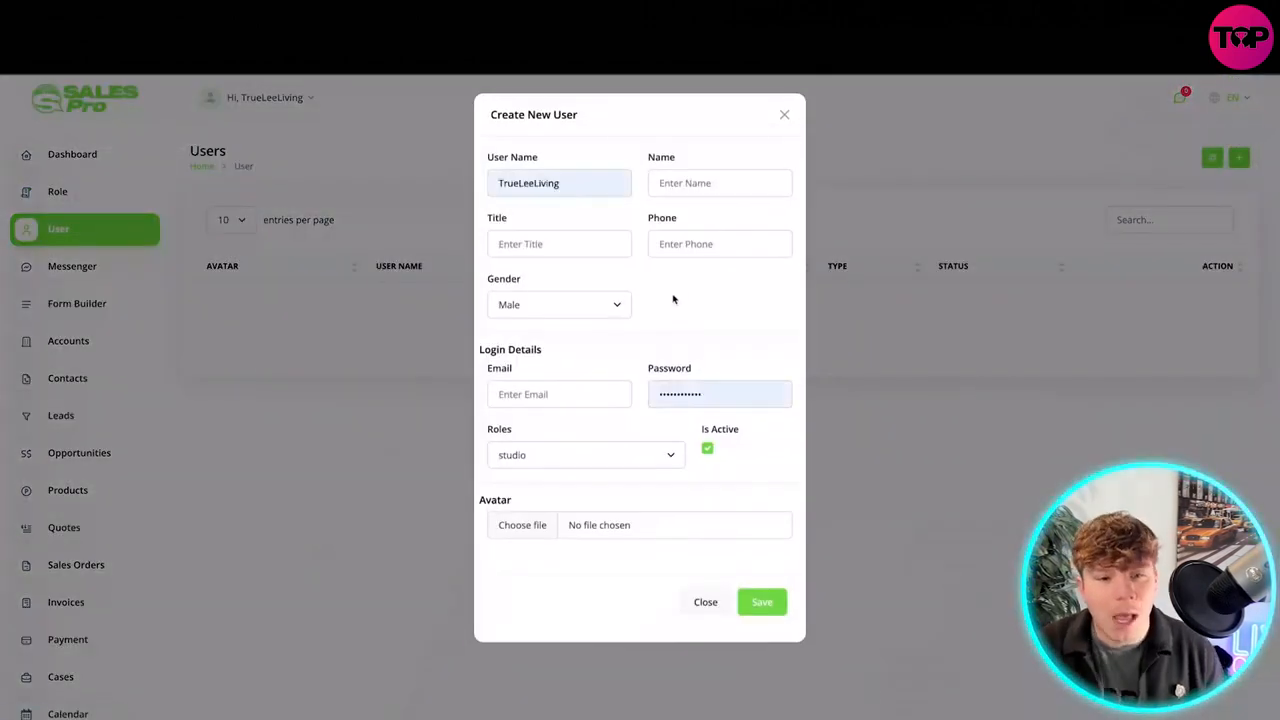
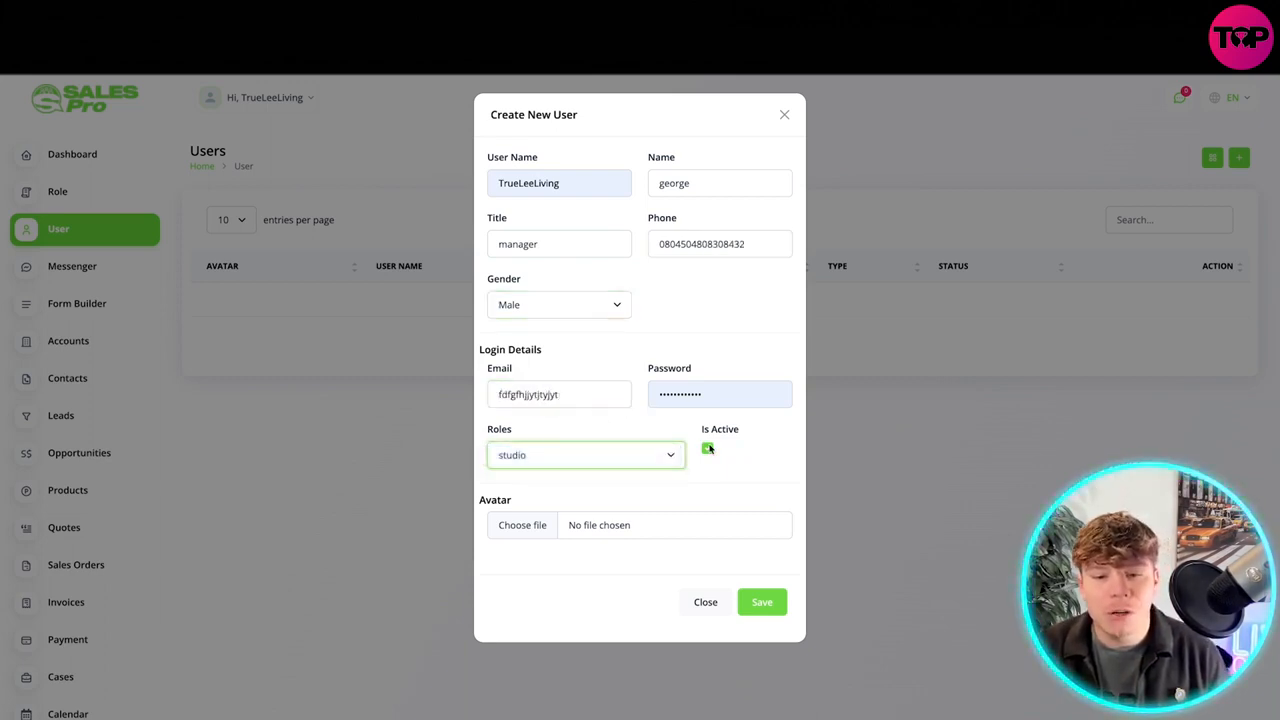
# - Mark george as inactive and save the new user
pyautogui.click(708, 448)
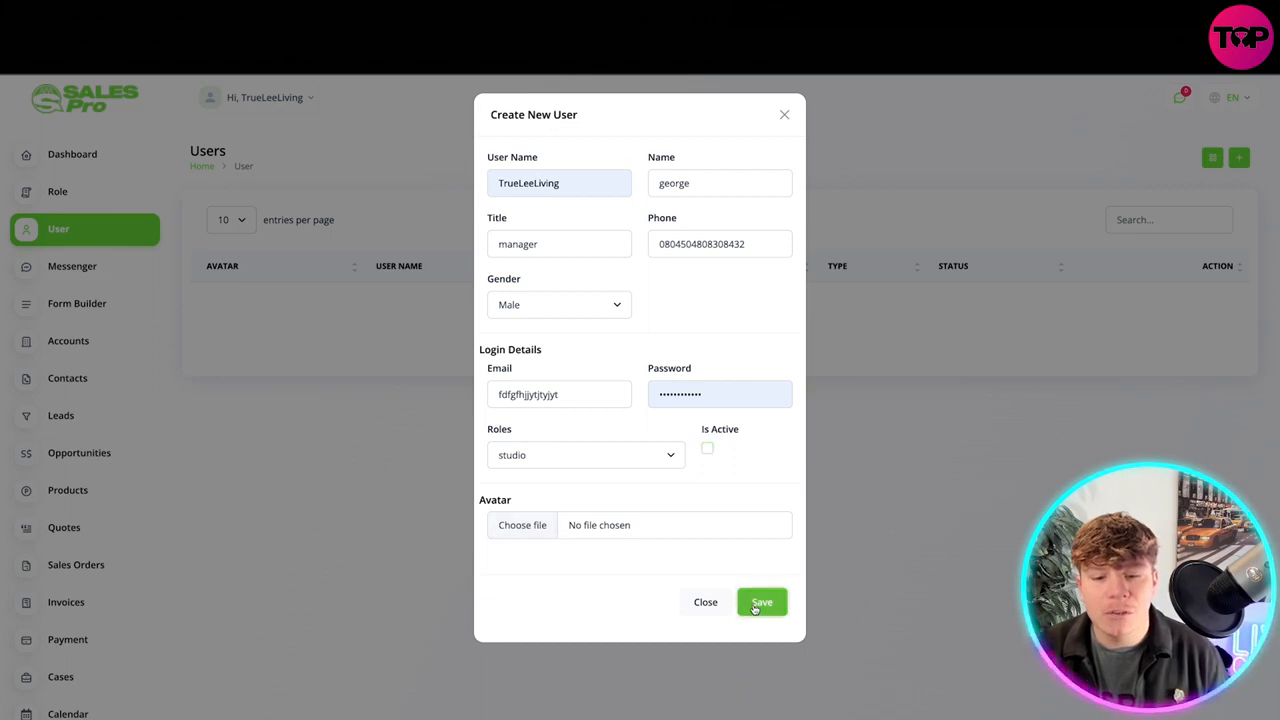
pyautogui.click(760, 602)
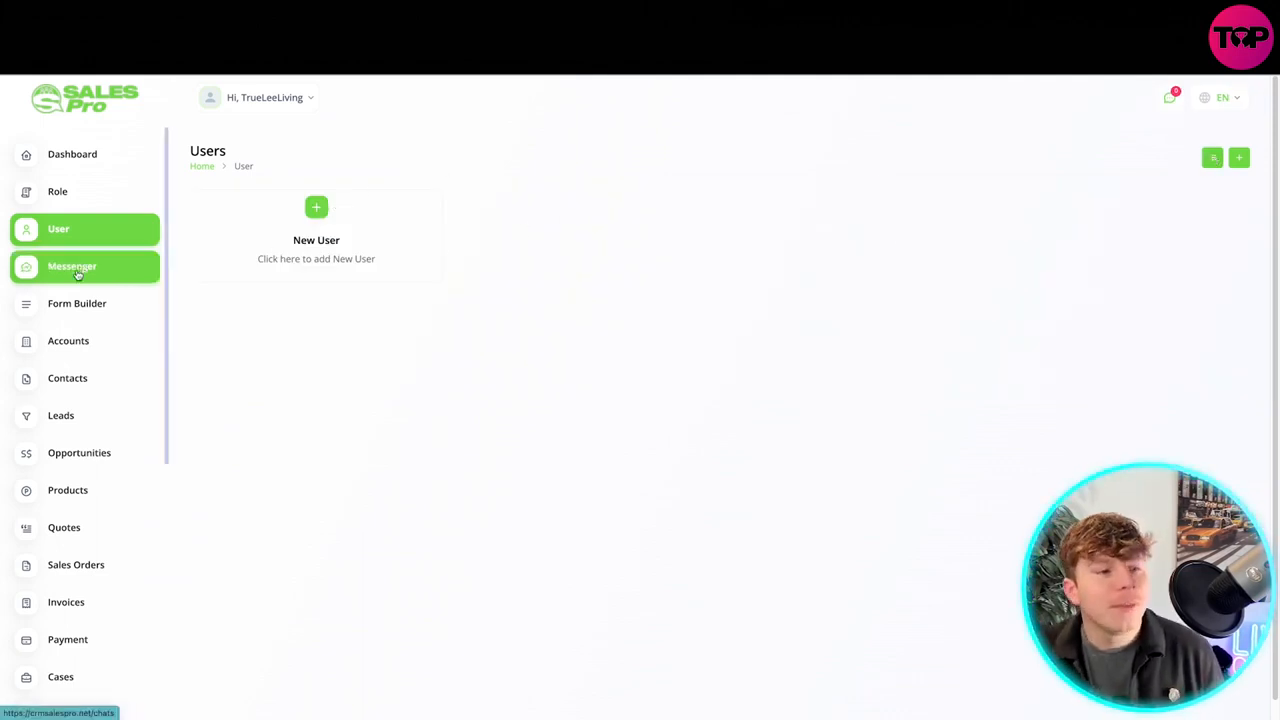
# - View the Messenger contact list, which requires pusher settings before messaging
pyautogui.click(72, 266)
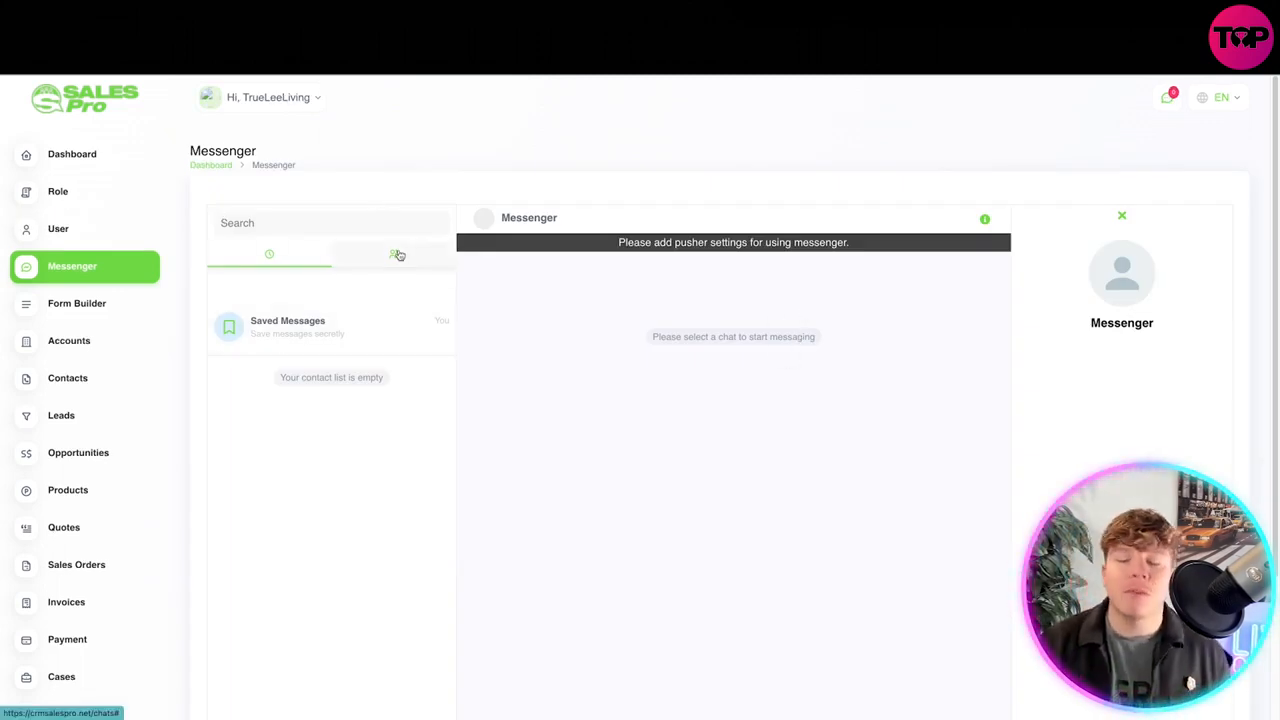
pyautogui.moveTo(396, 256)
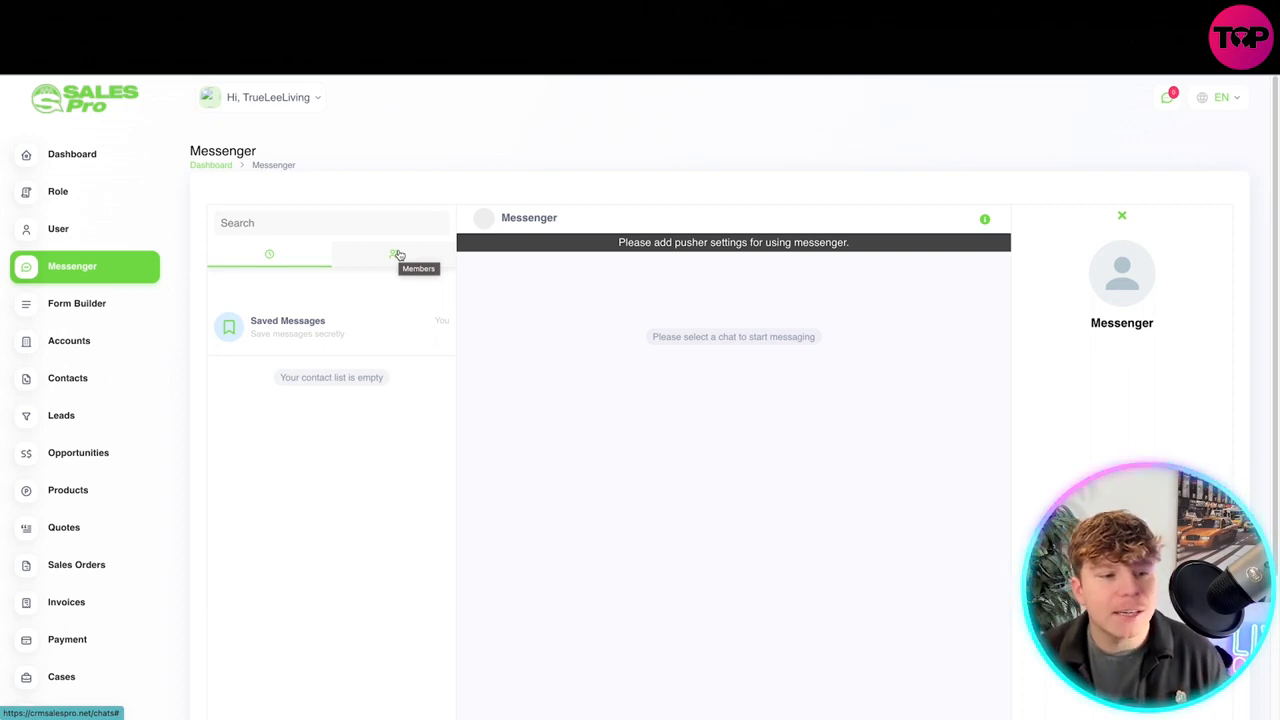
pyautogui.click(394, 254)
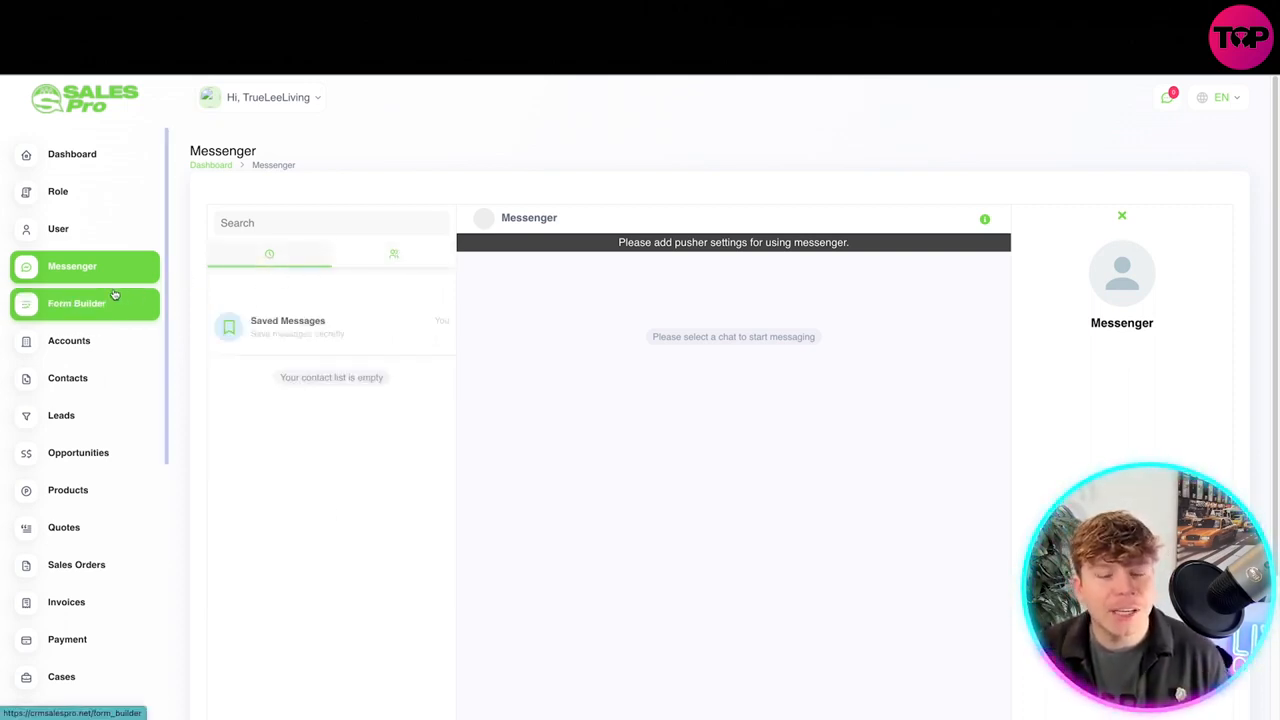
# - Add an active Form Builder form named studio application
pyautogui.click(76, 304)
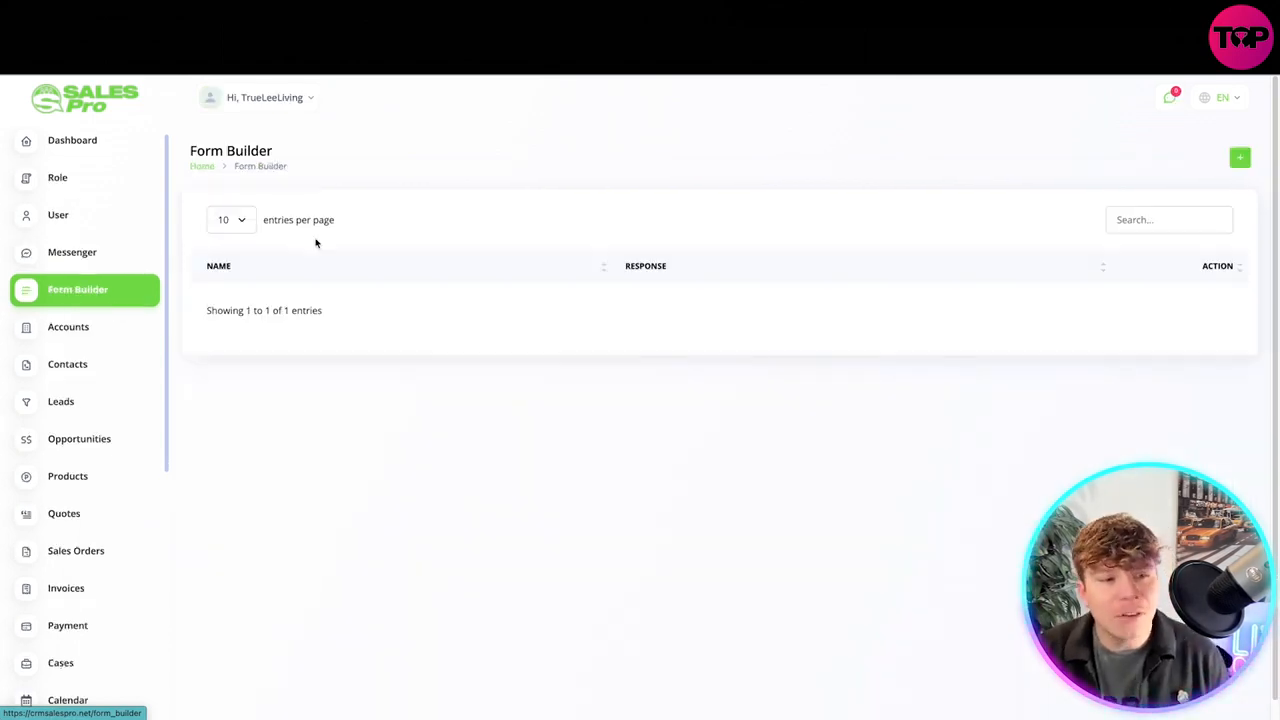
pyautogui.click(1240, 158)
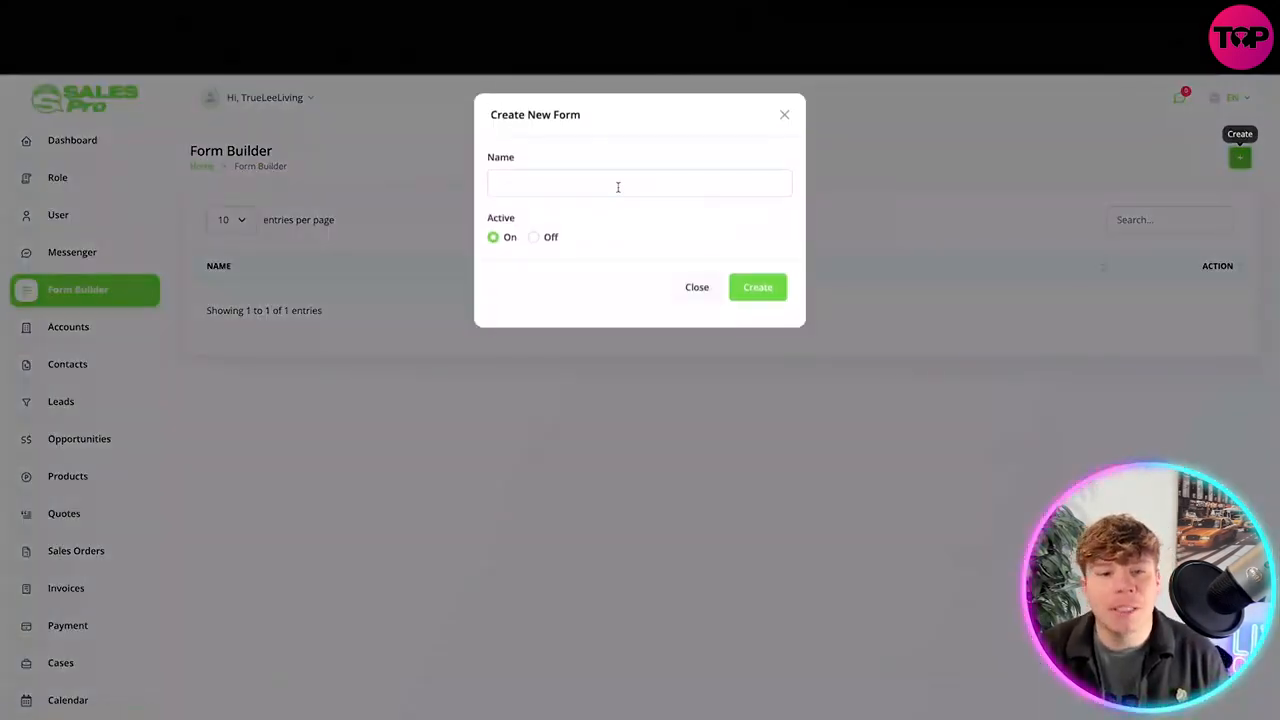
pyautogui.write('studio applica')
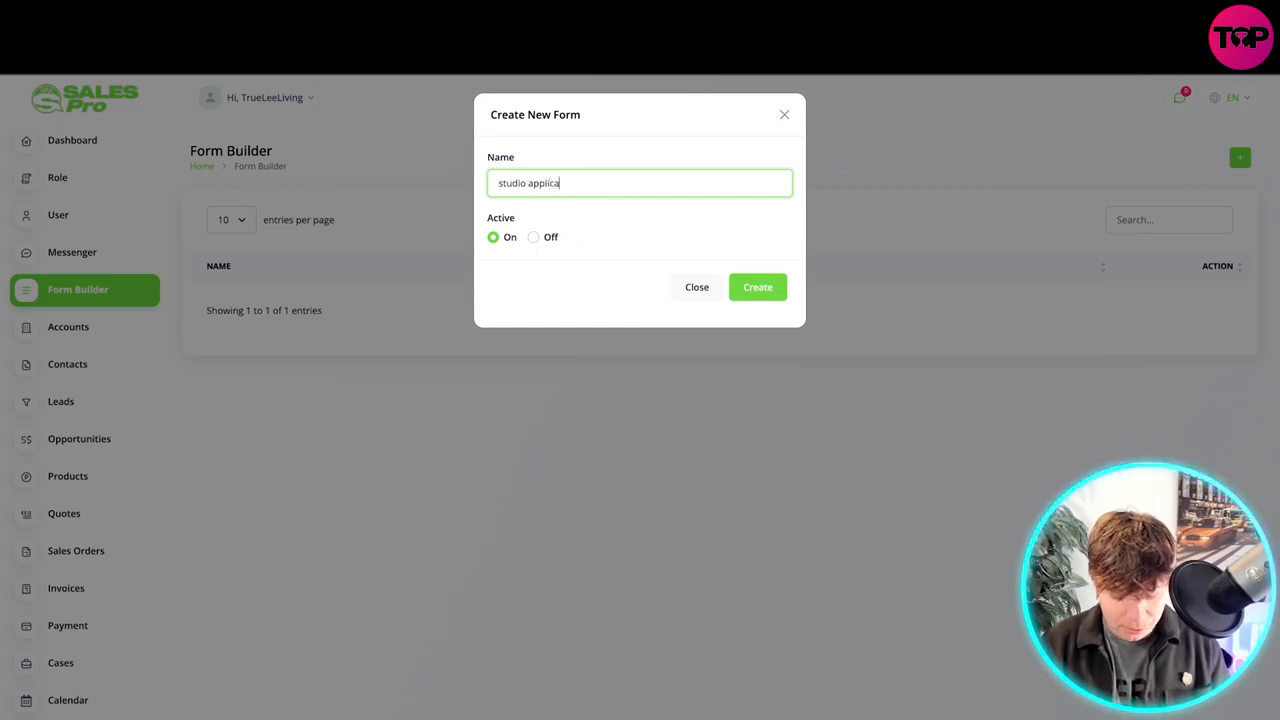
pyautogui.click(756, 288)
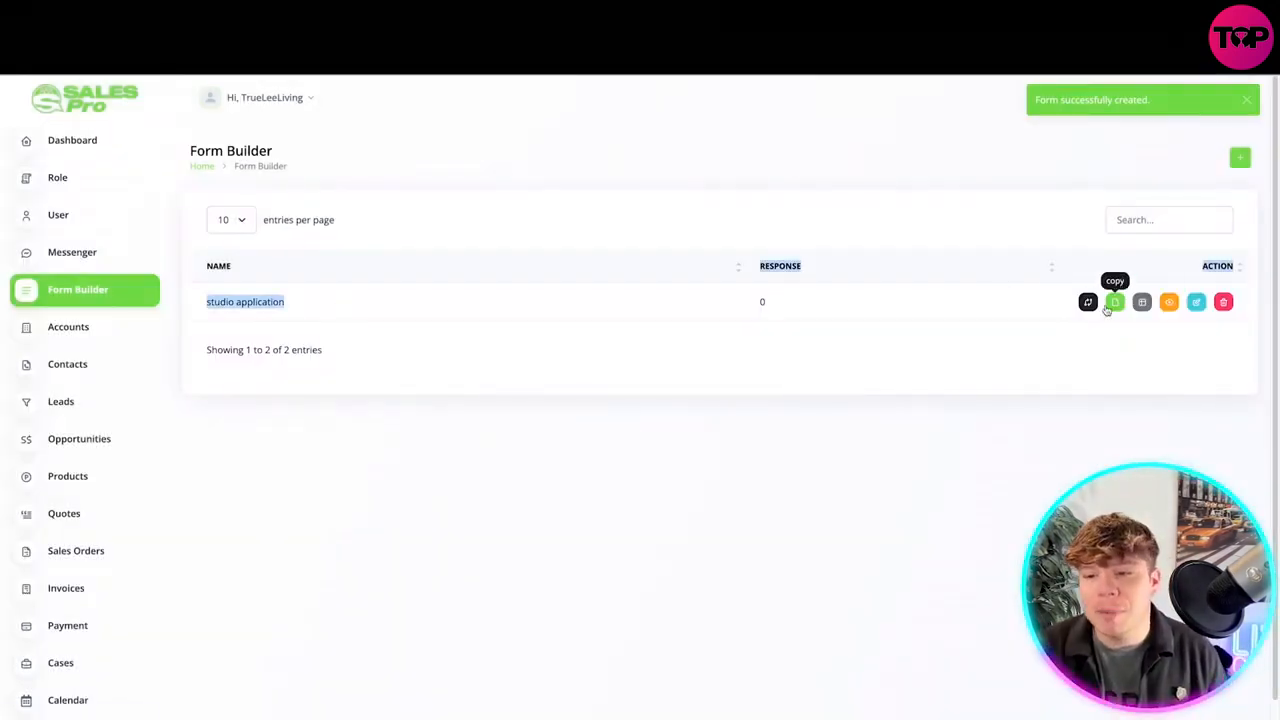
pyautogui.moveTo(1168, 302)
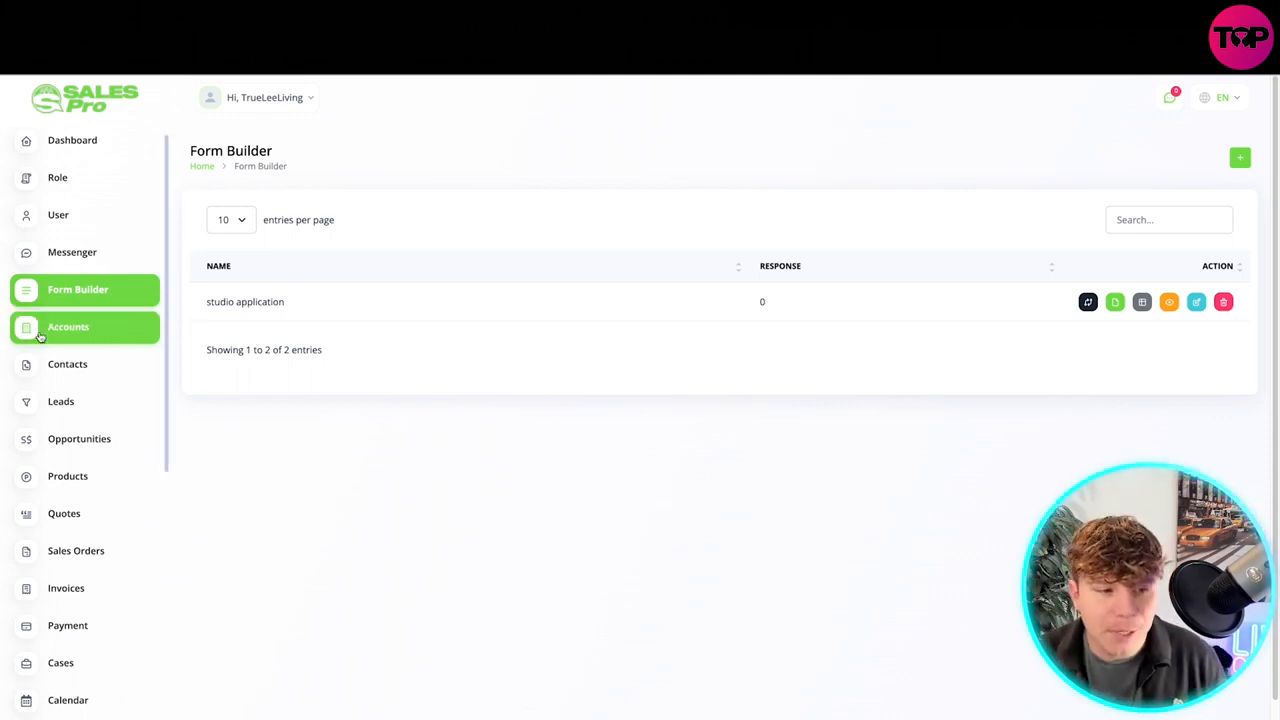
# - Review the new-account form and its Document choices, then dismiss it without saving
pyautogui.click(68, 328)
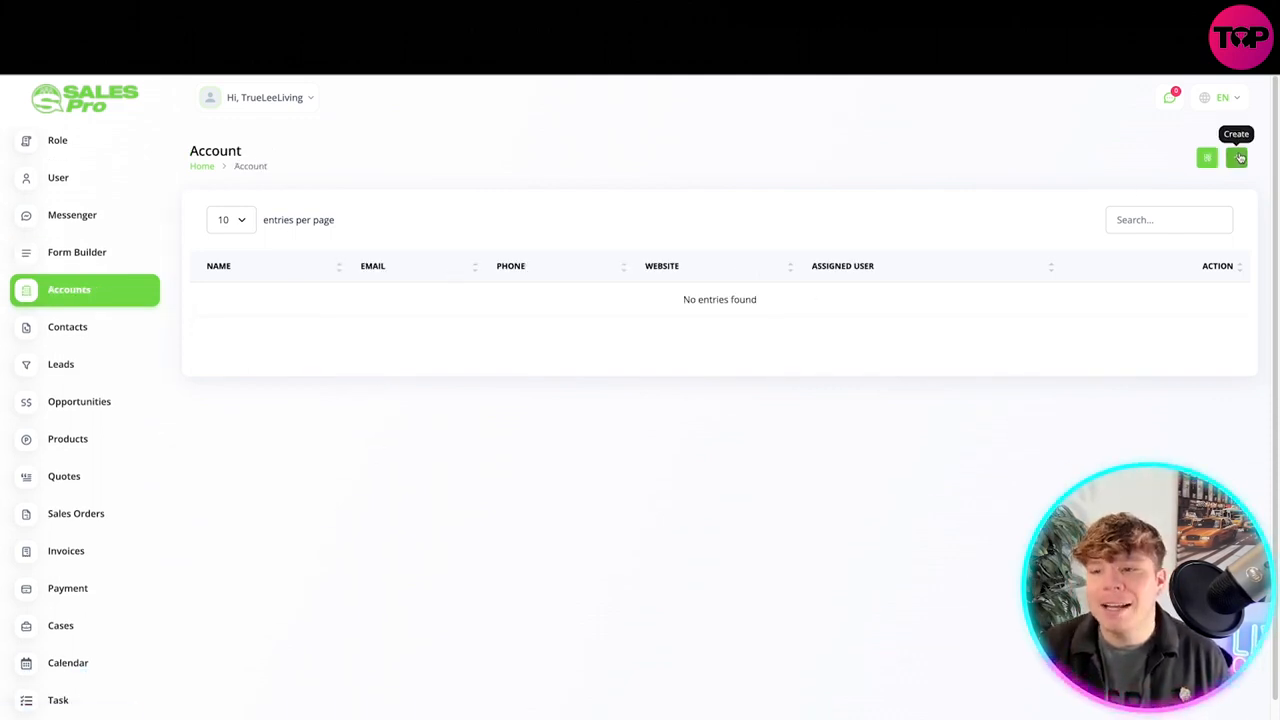
pyautogui.click(1238, 156)
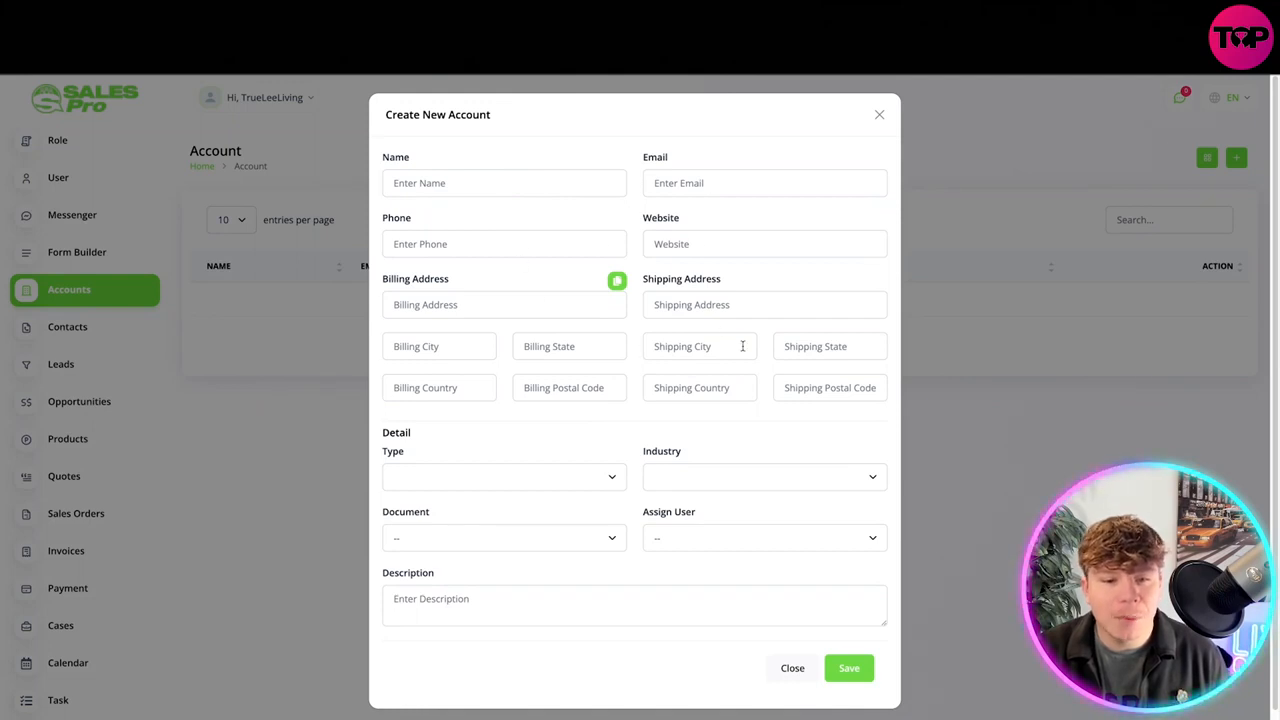
pyautogui.moveTo(556, 464)
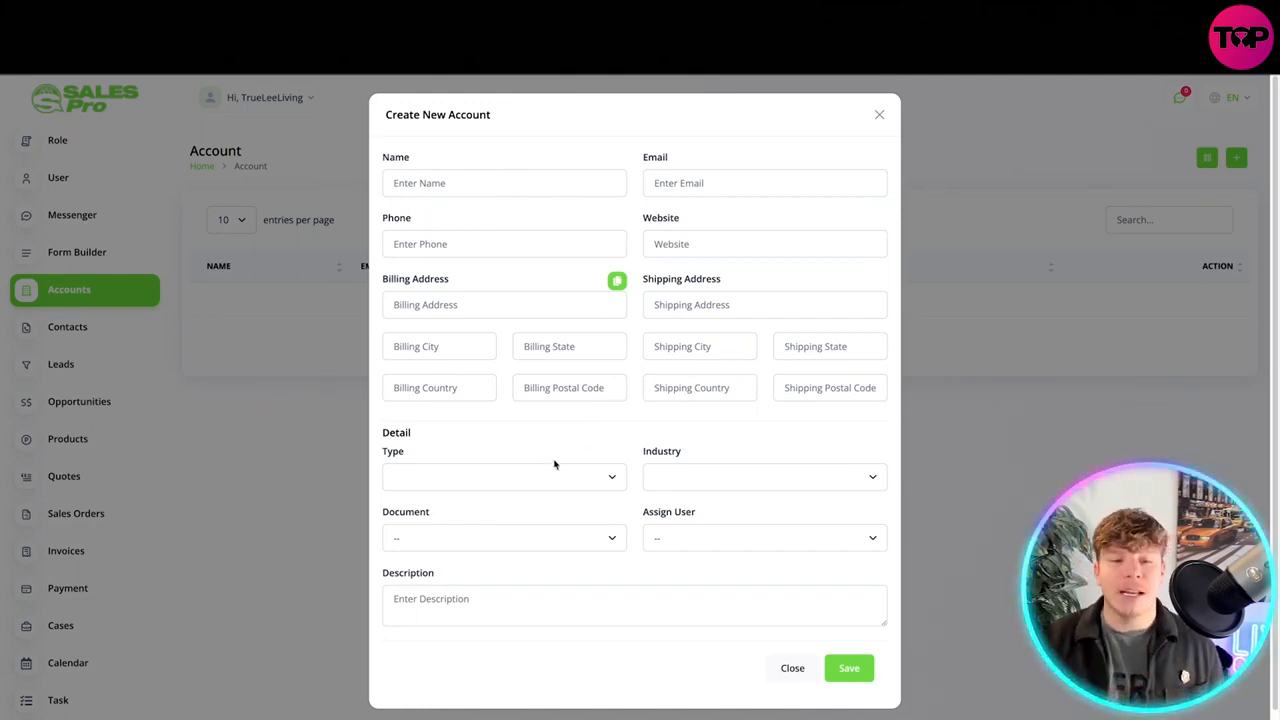
pyautogui.click(504, 476)
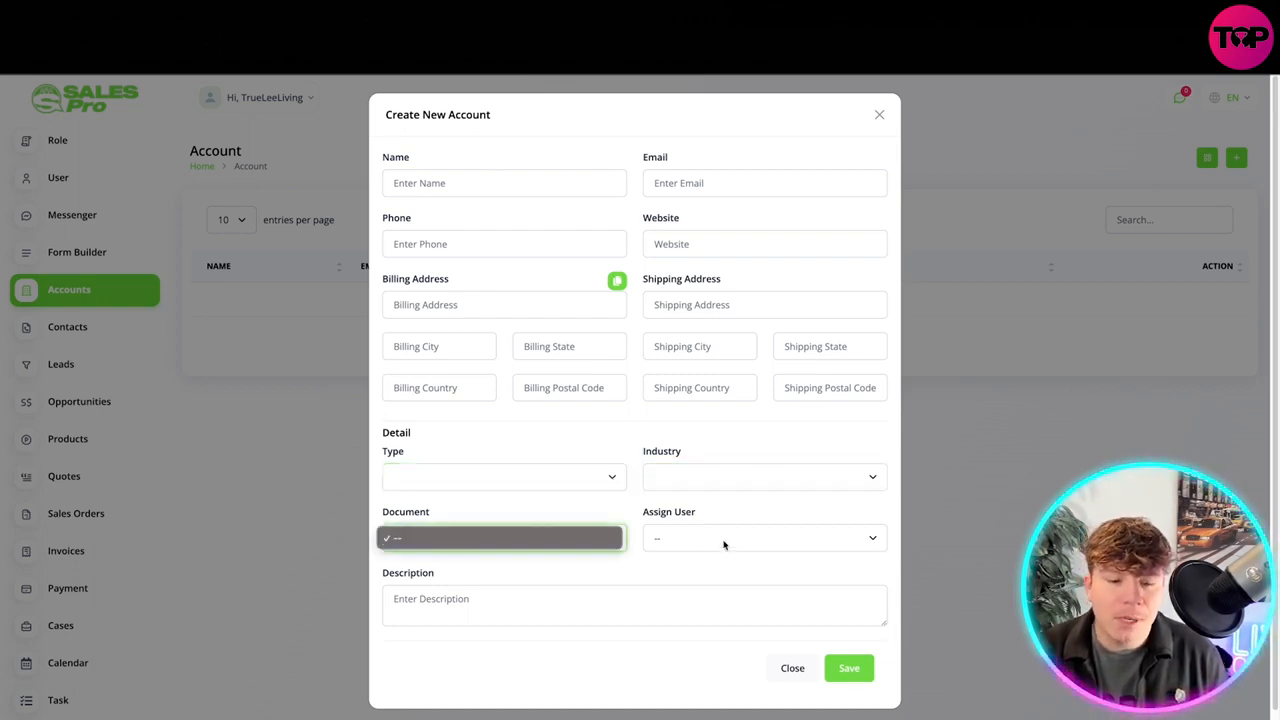
pyautogui.click(848, 668)
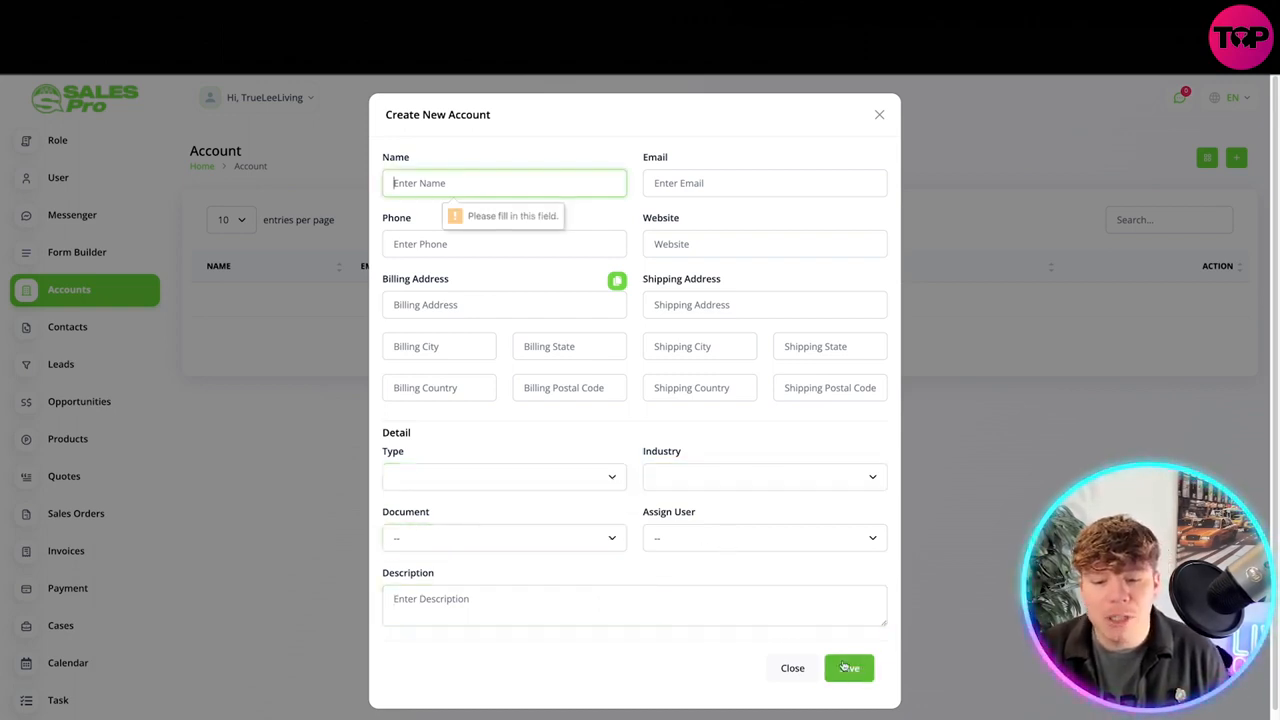
pyautogui.click(792, 668)
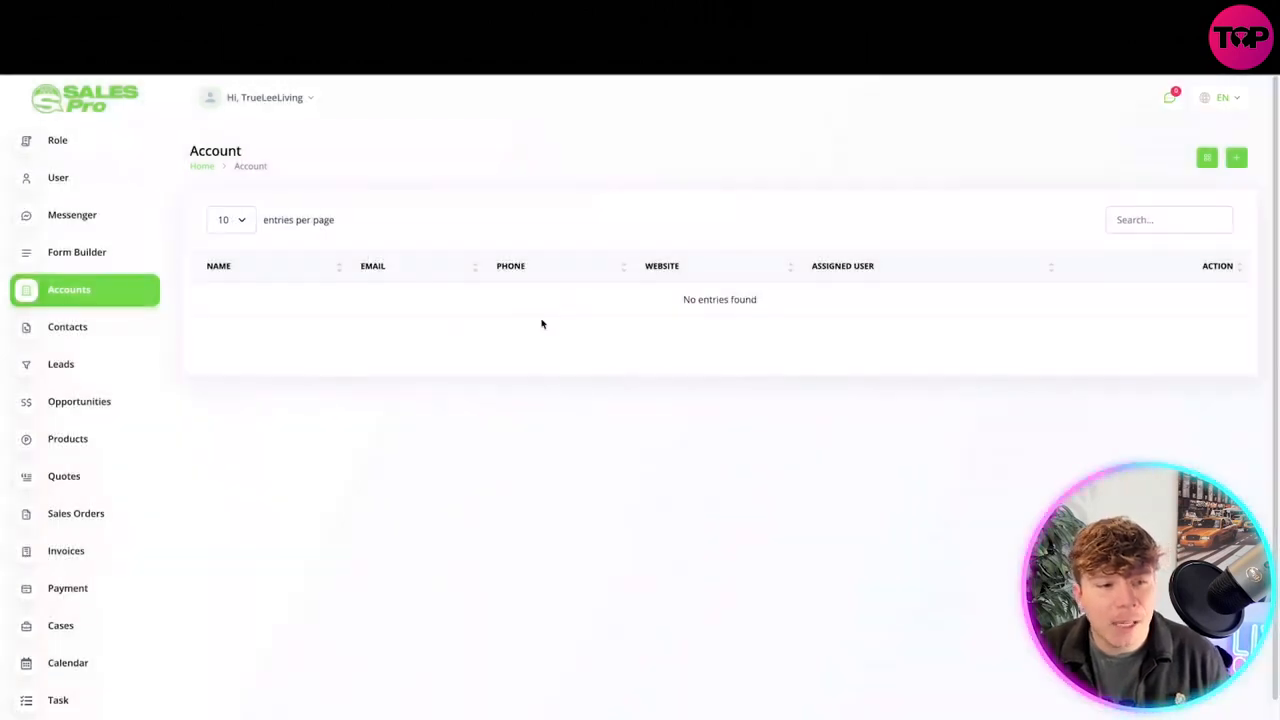
pyautogui.moveTo(510, 504)
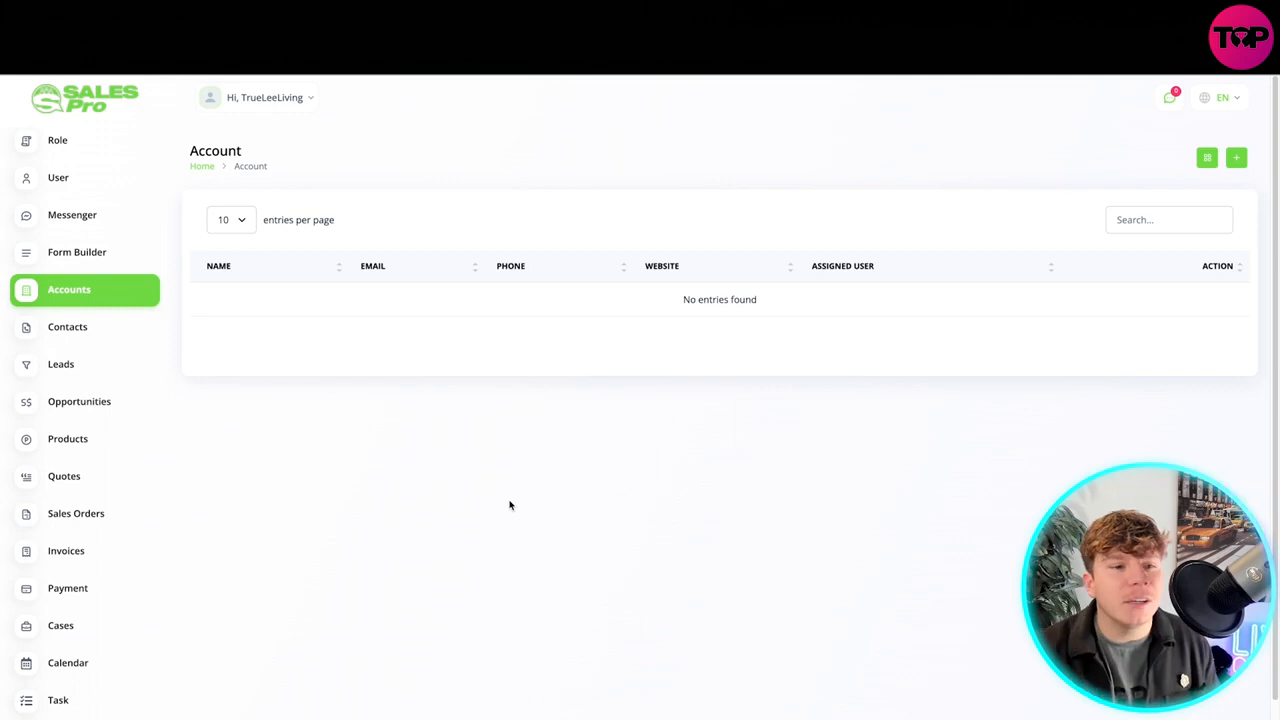
pyautogui.moveTo(300, 456)
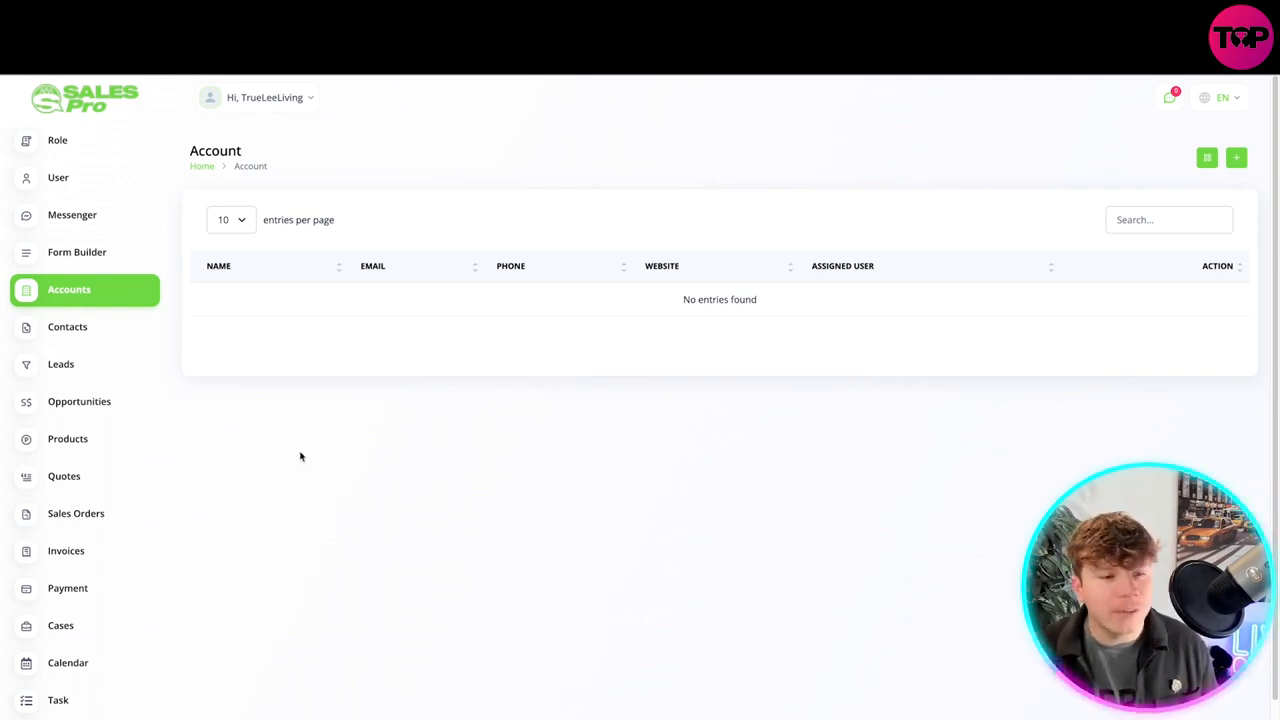
# - View the empty Contacts and Leads lists, dismissing each new-record form unsaved
pyautogui.click(68, 326)
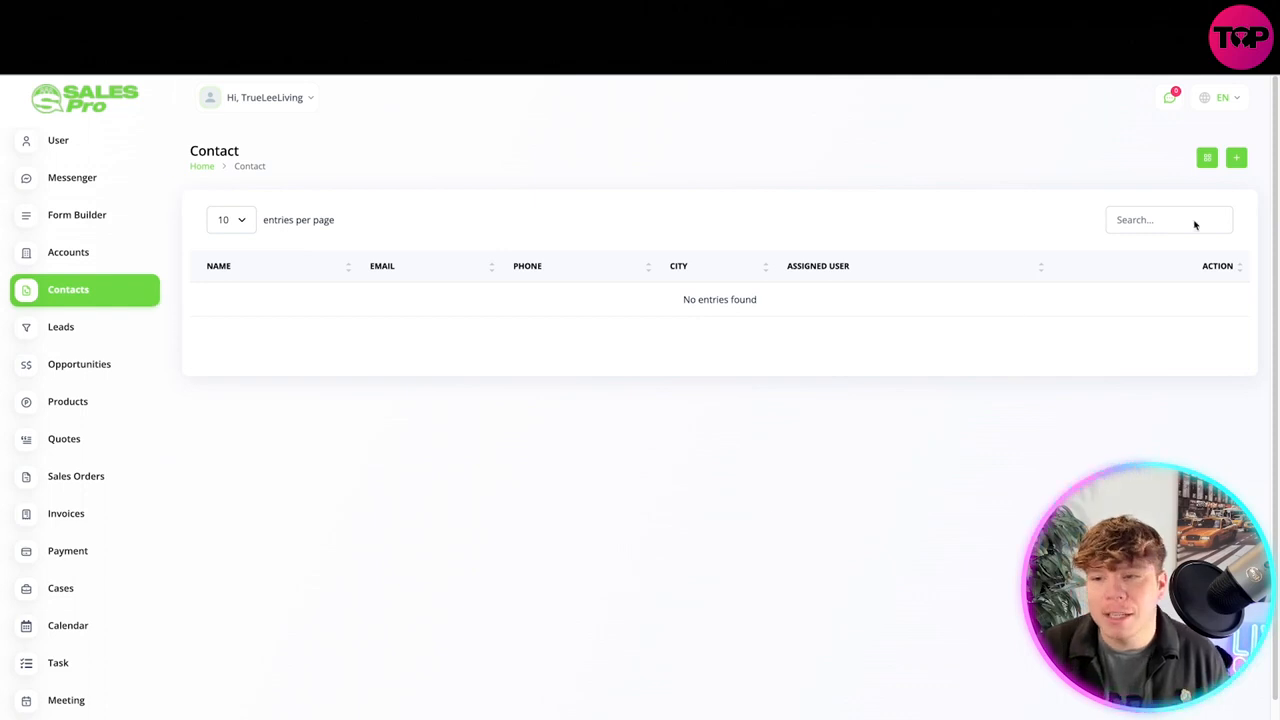
pyautogui.click(1236, 158)
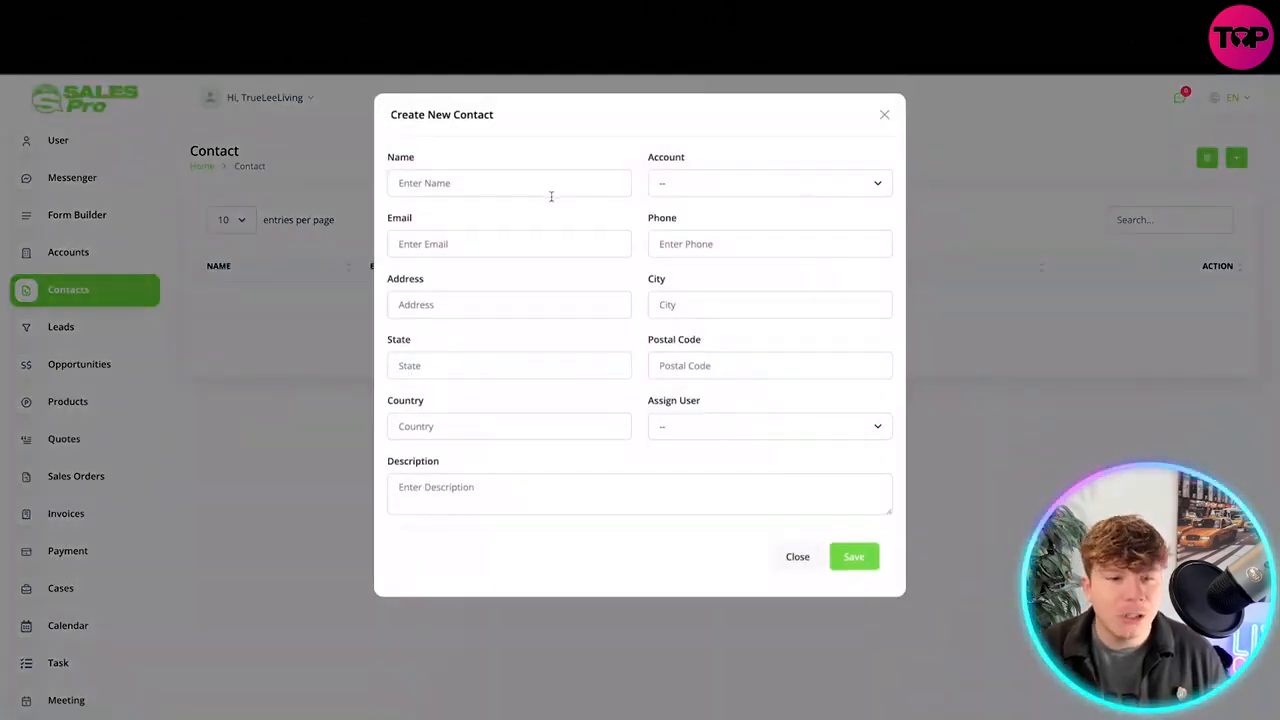
pyautogui.click(796, 556)
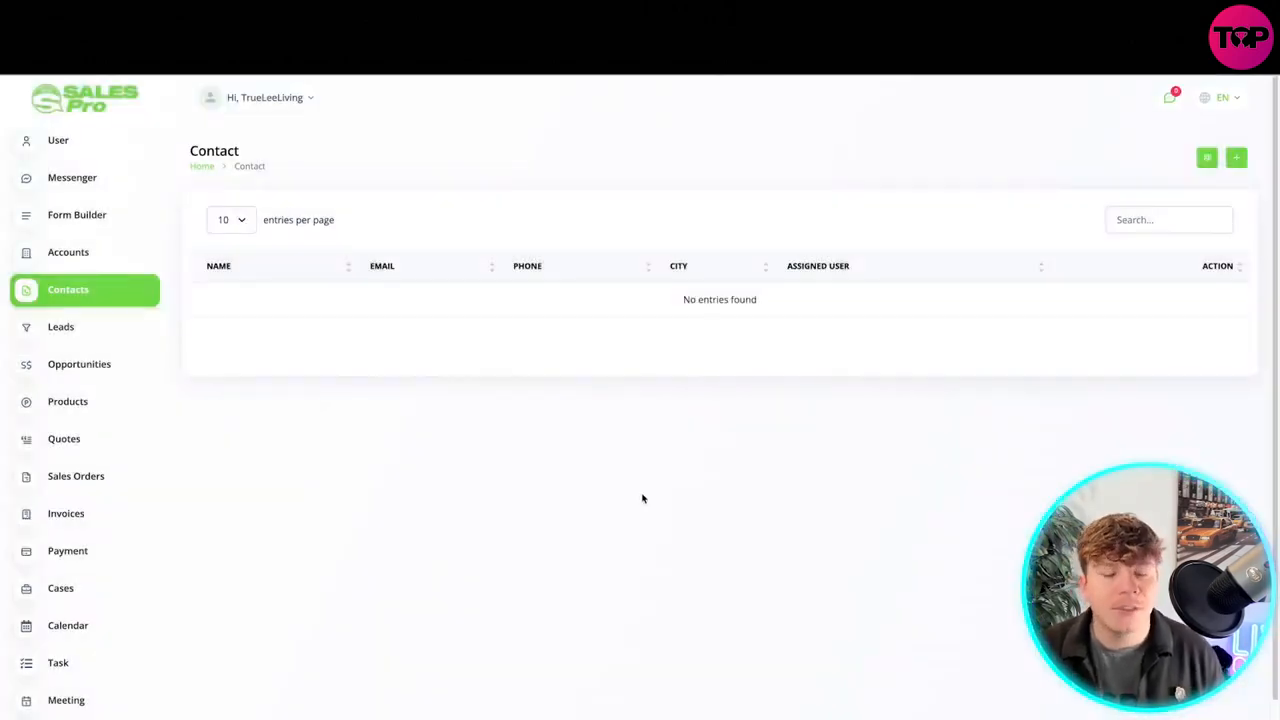
pyautogui.moveTo(378, 436)
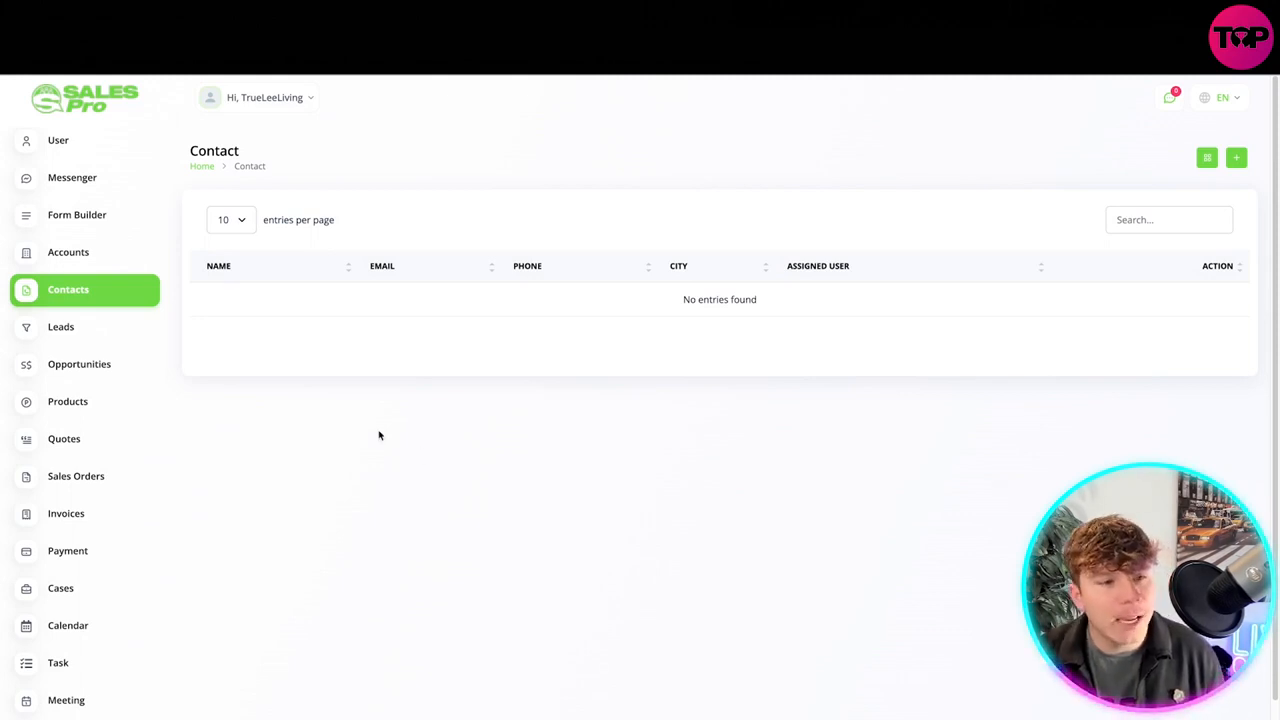
pyautogui.click(60, 326)
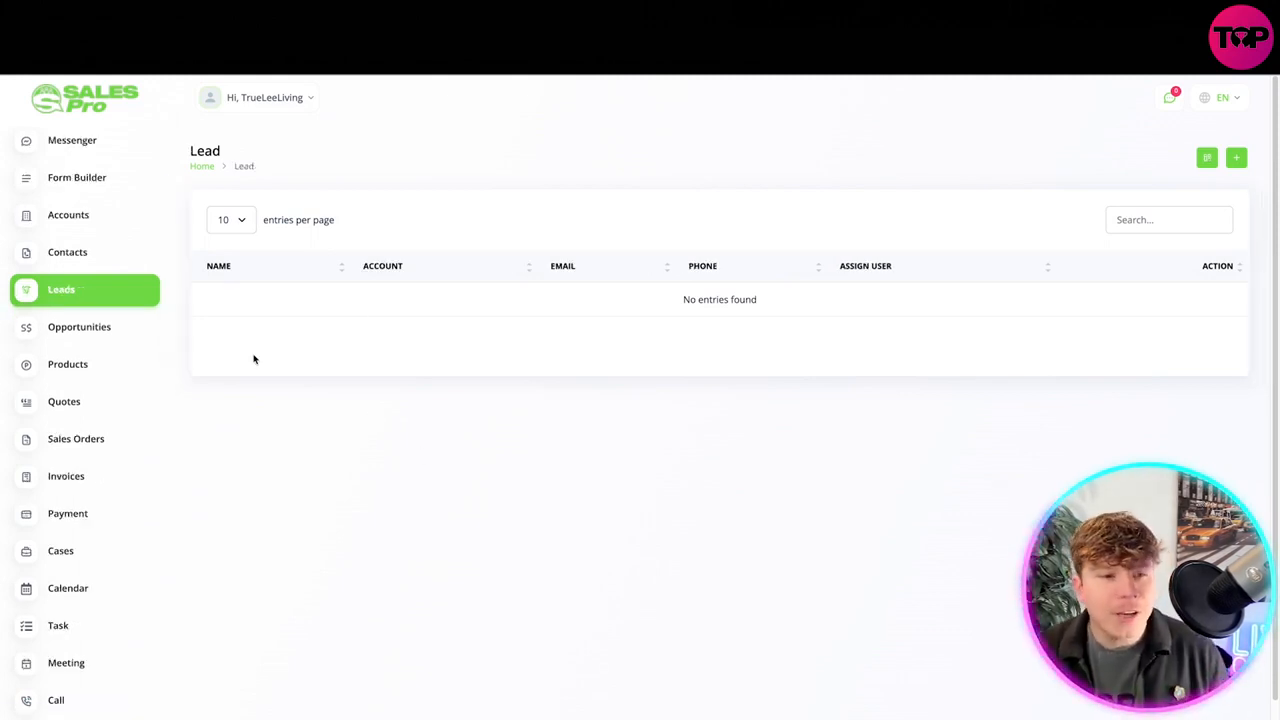
pyautogui.click(1236, 158)
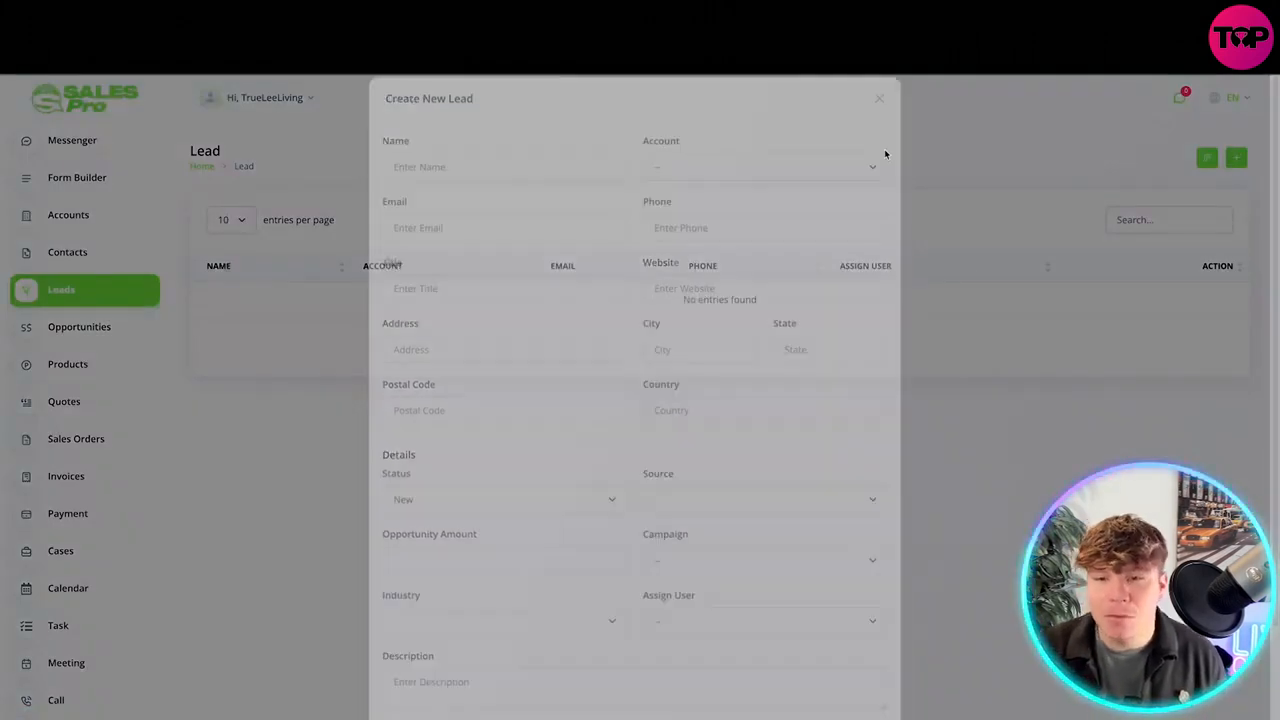
pyautogui.click(880, 98)
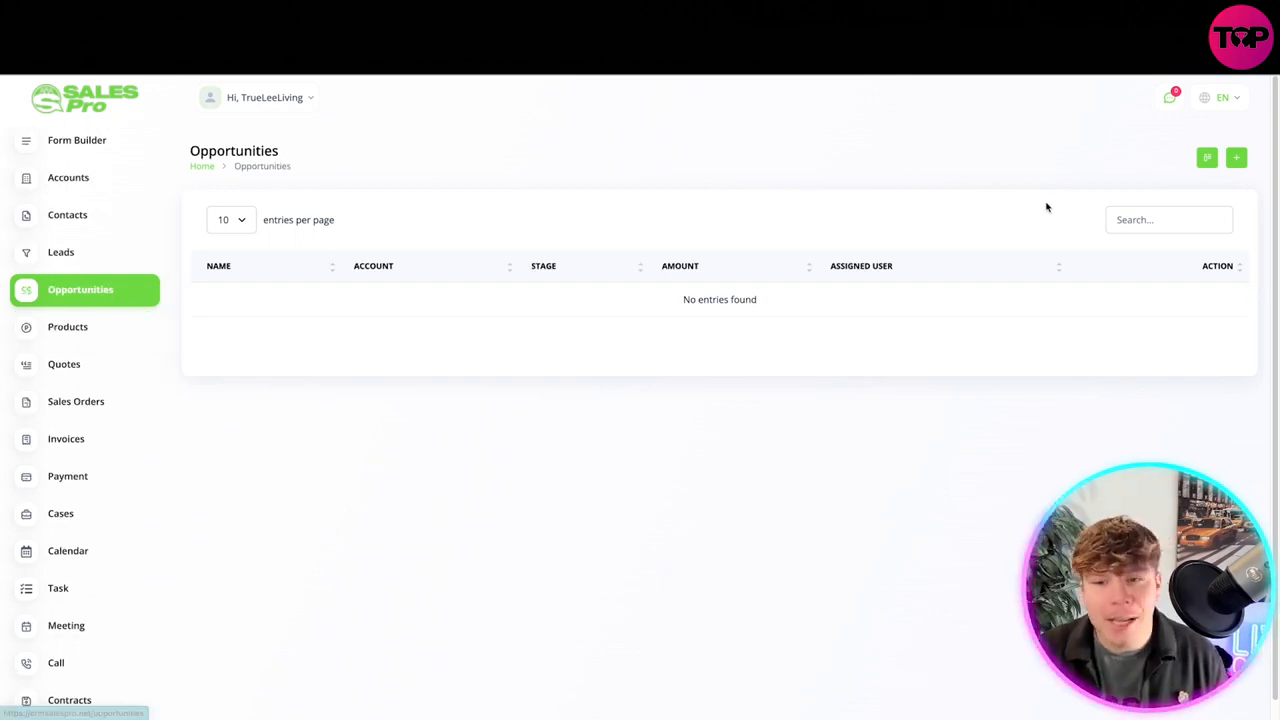
# - View the new-opportunity form and dismiss it without saving
pyautogui.click(1236, 158)
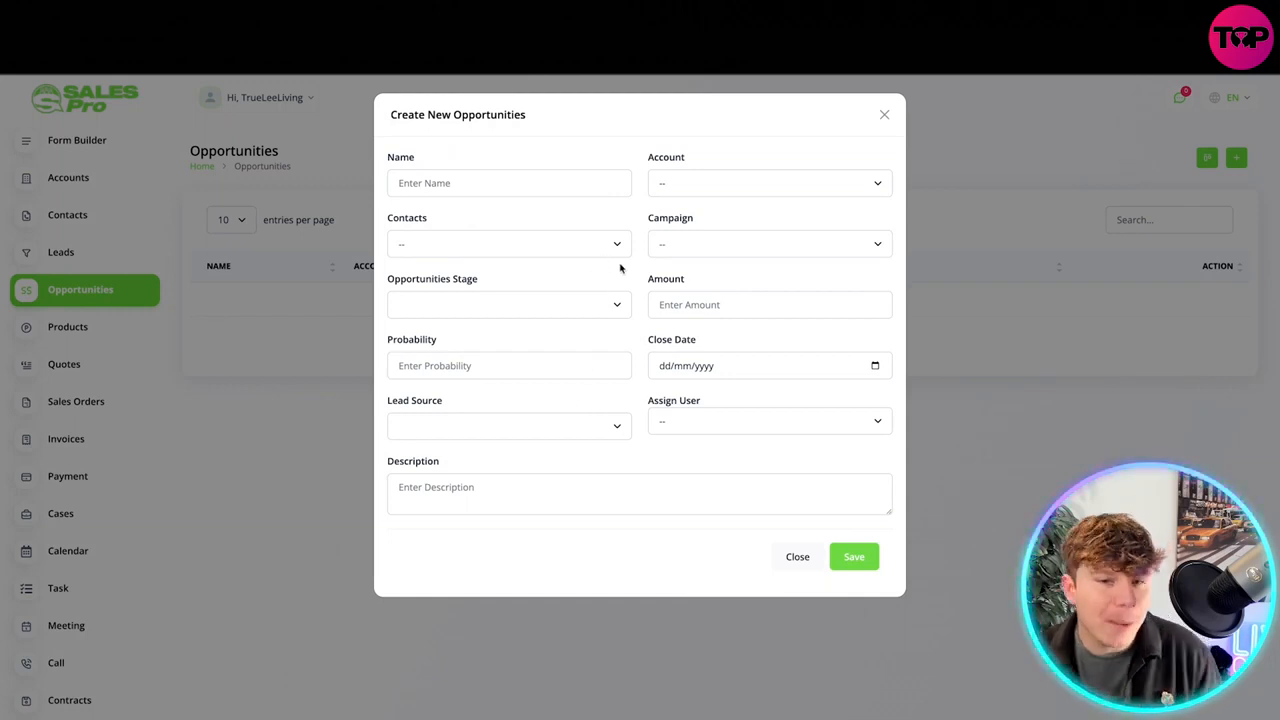
pyautogui.click(796, 556)
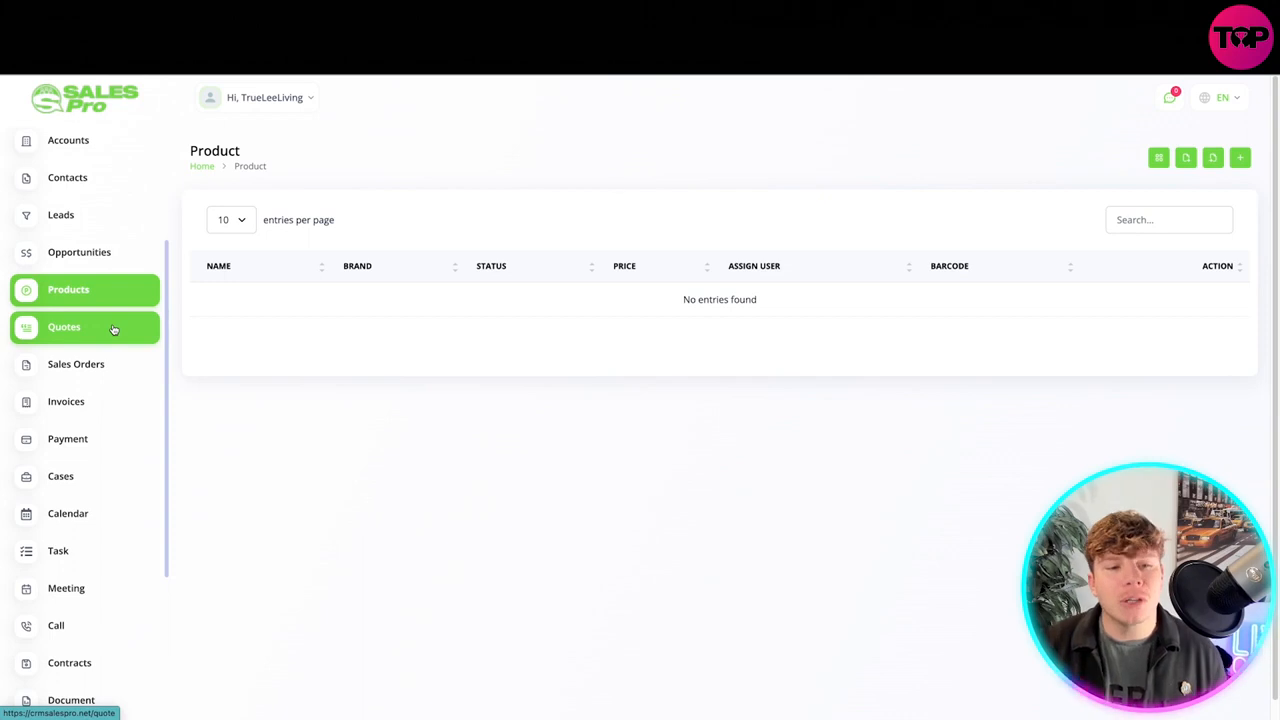
# - Visit the Quotes and Sales Orders lists, ending on the January 2023 Calendar
pyautogui.click(64, 328)
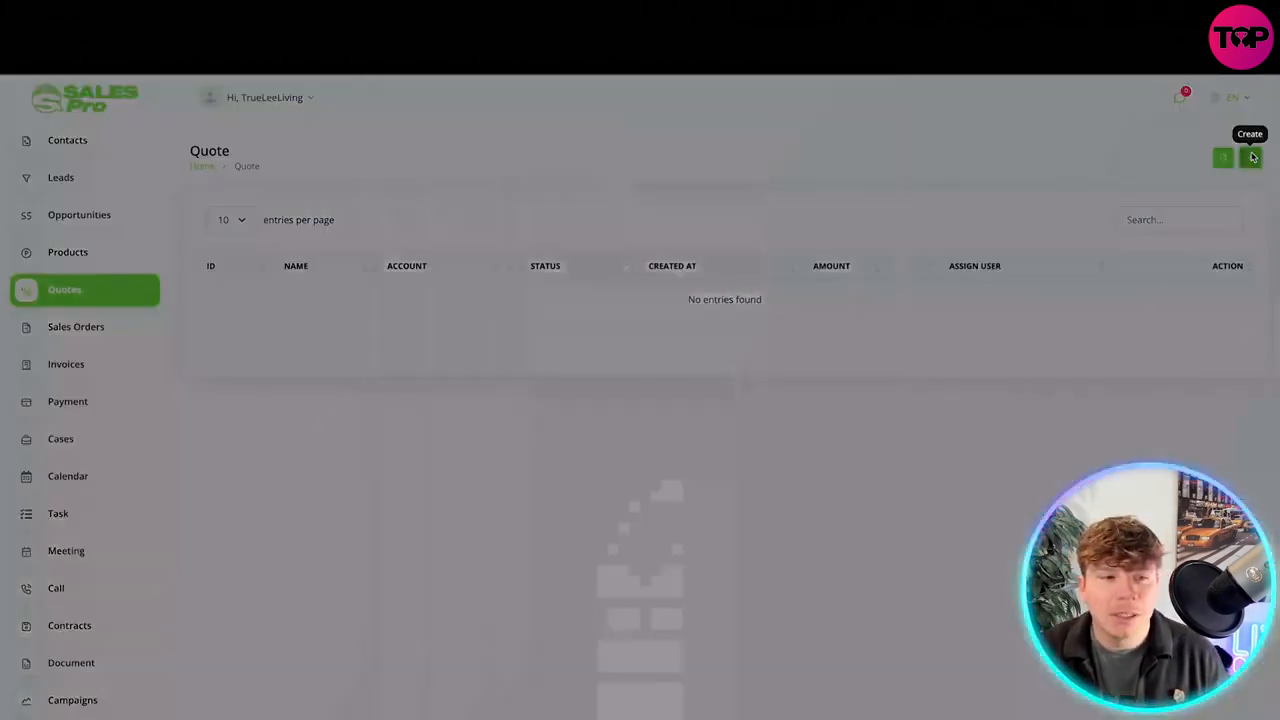
pyautogui.click(1250, 156)
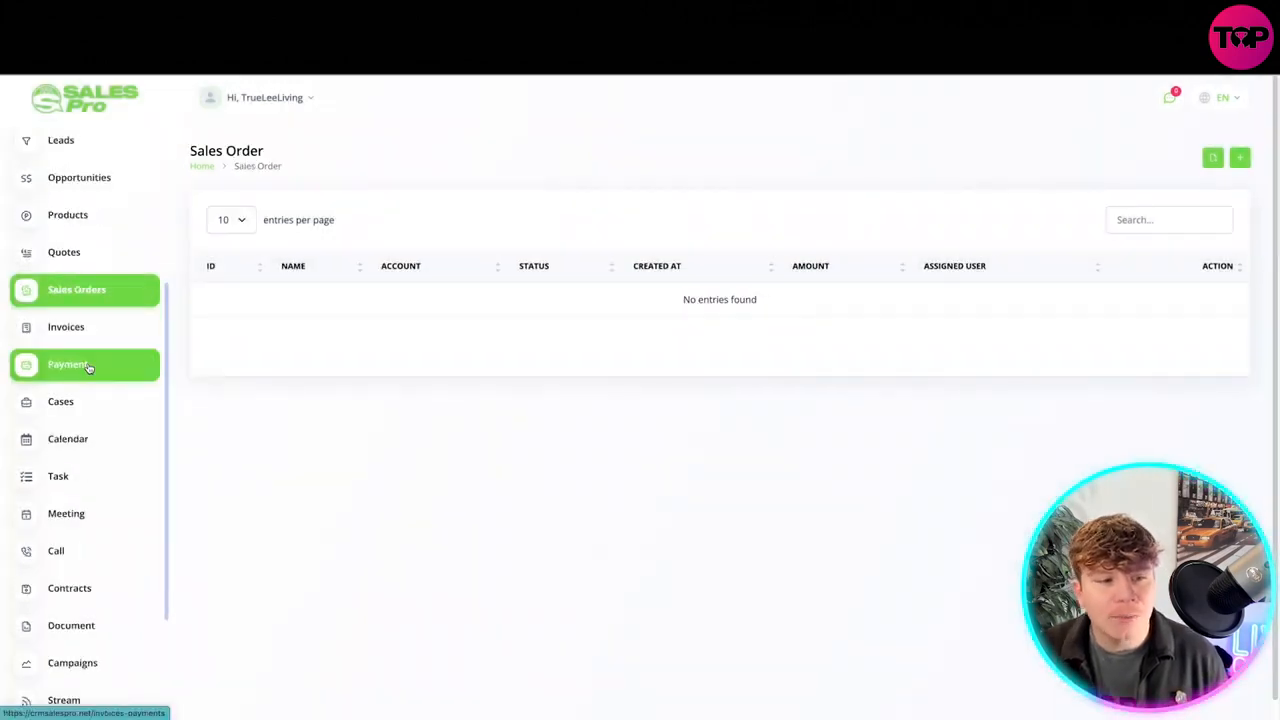
pyautogui.moveTo(66, 328)
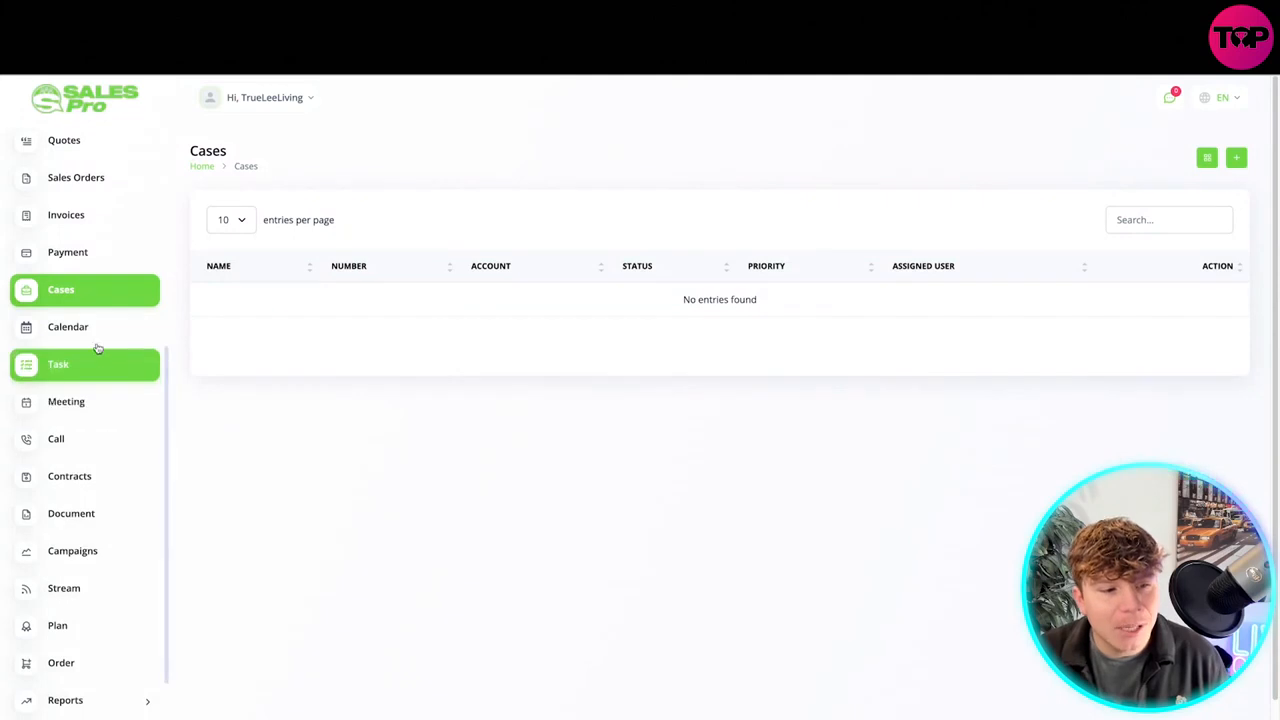
pyautogui.click(68, 326)
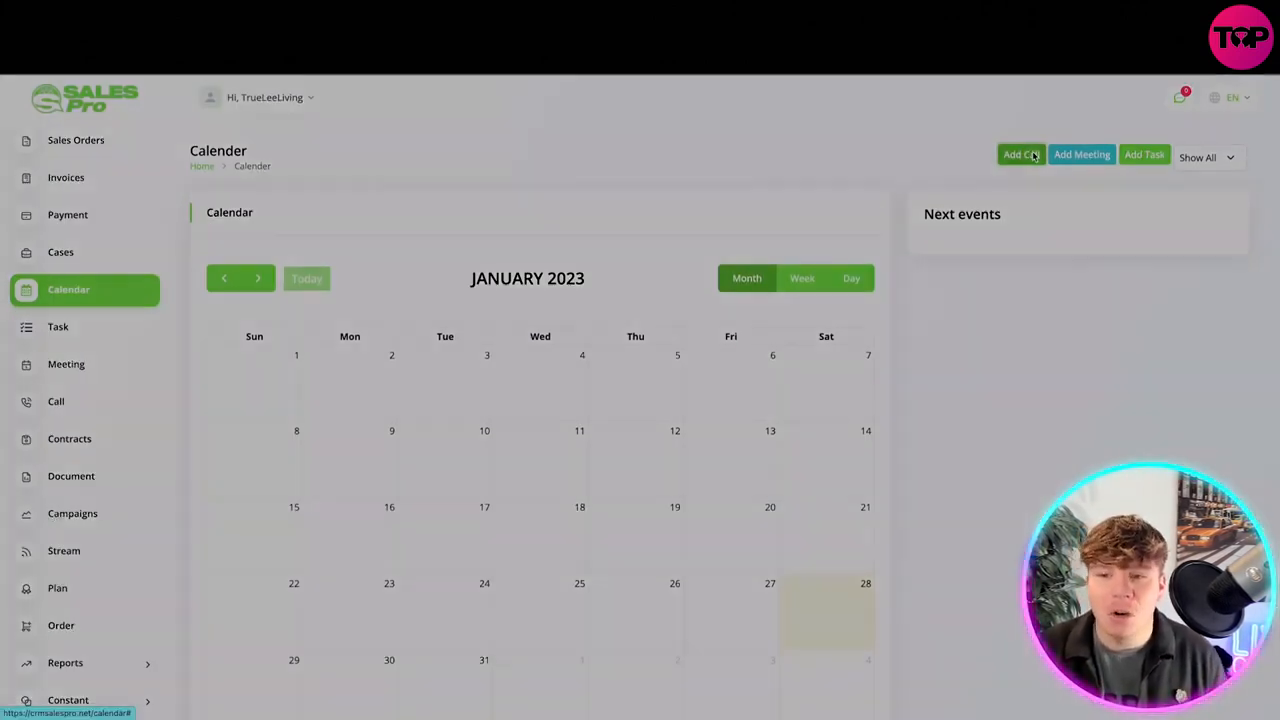
# - Preview the calendar's Add Call form, then view the Show All event filter choices
pyautogui.click(1020, 154)
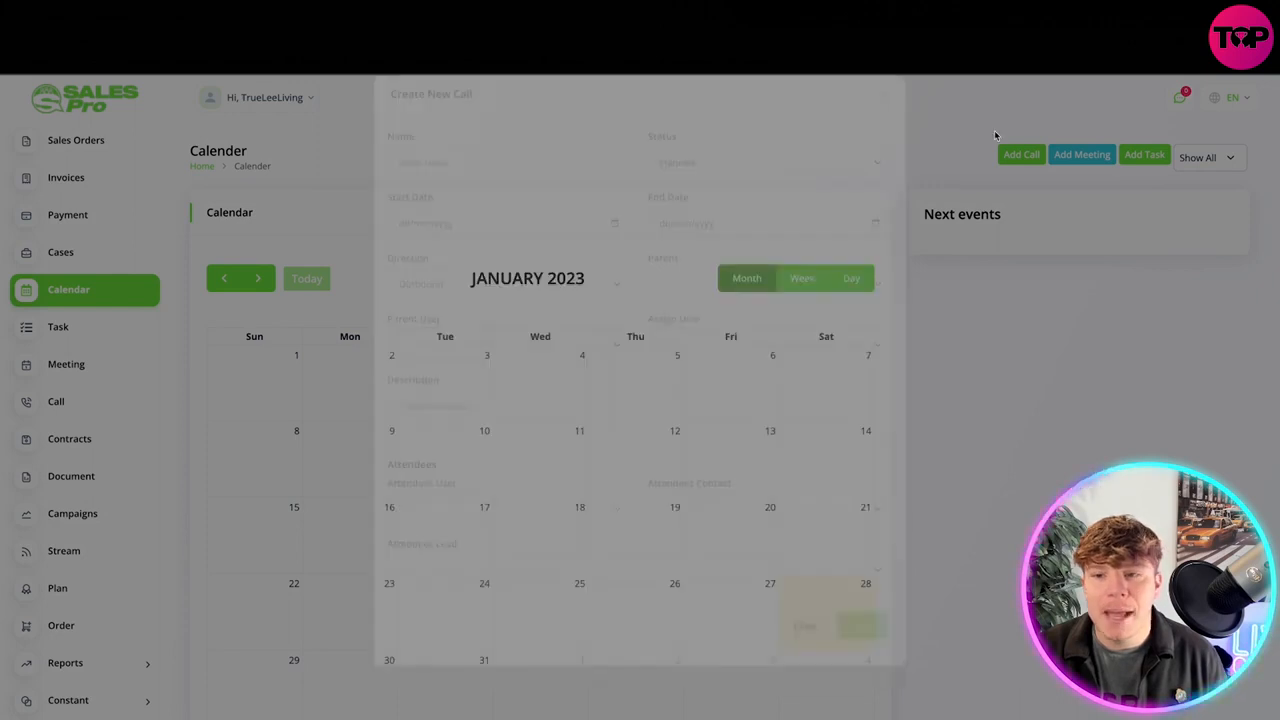
pyautogui.click(1144, 154)
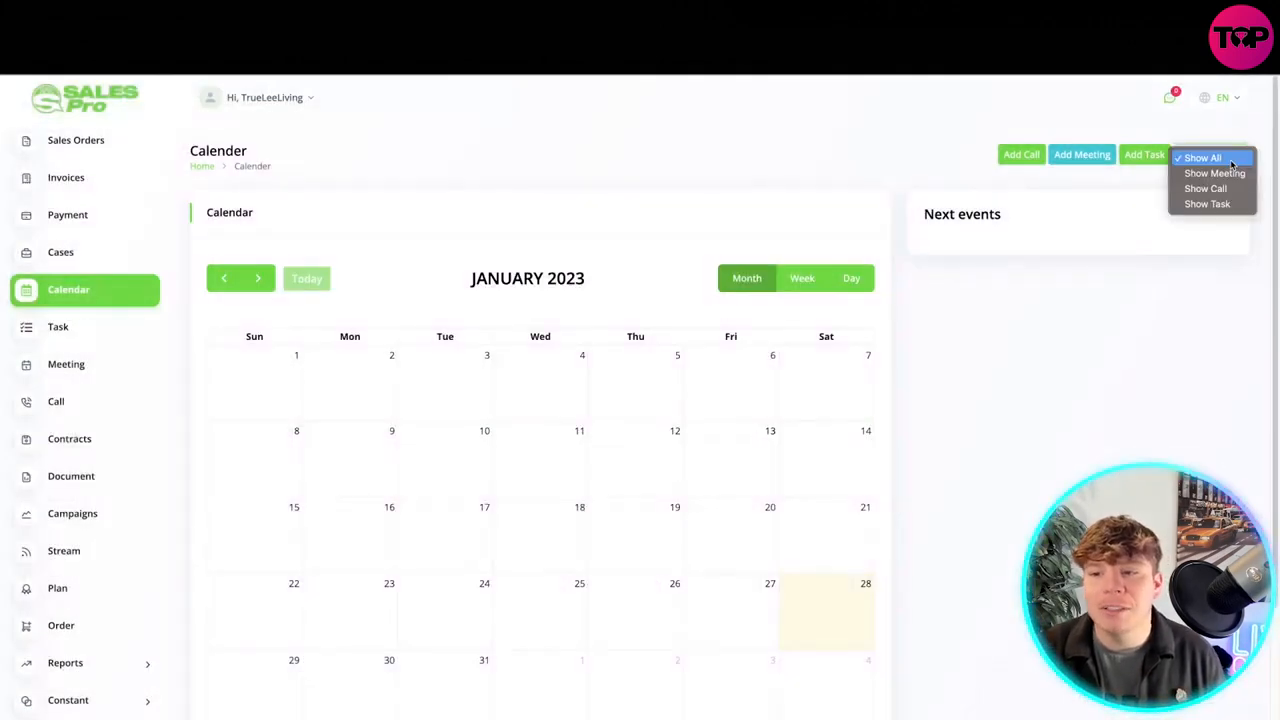
pyautogui.click(1204, 188)
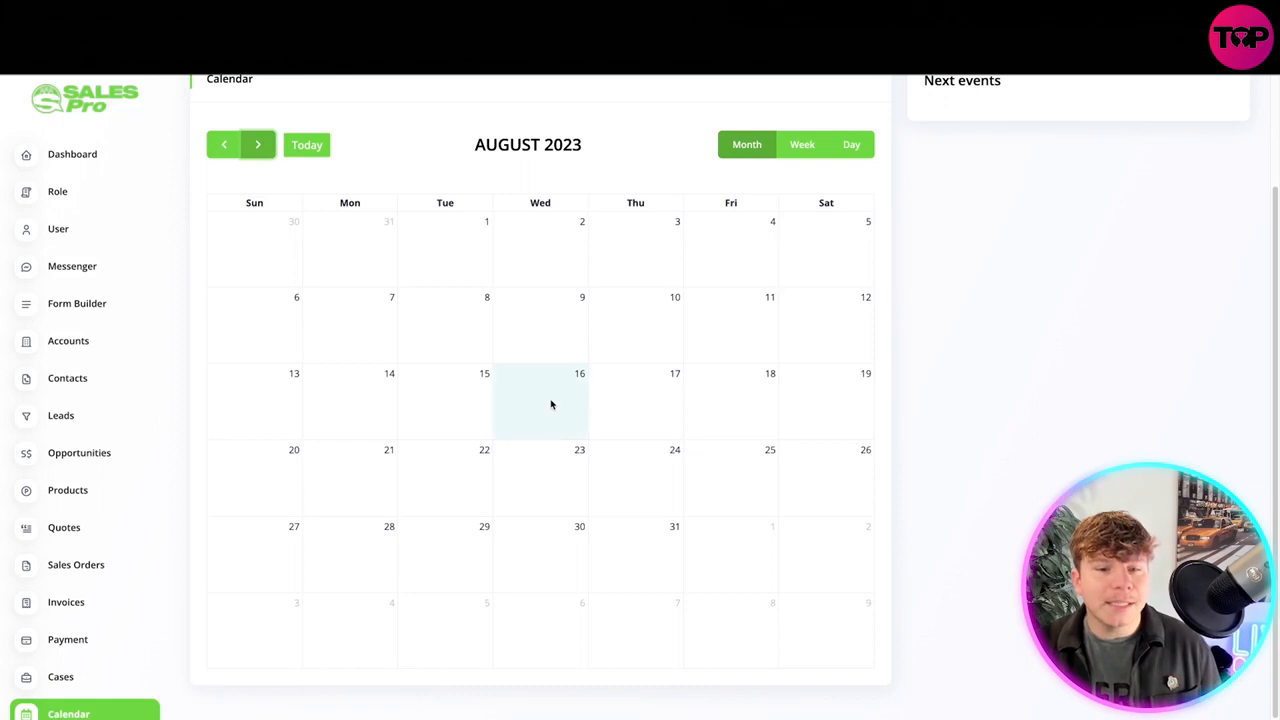
pyautogui.moveTo(76, 304)
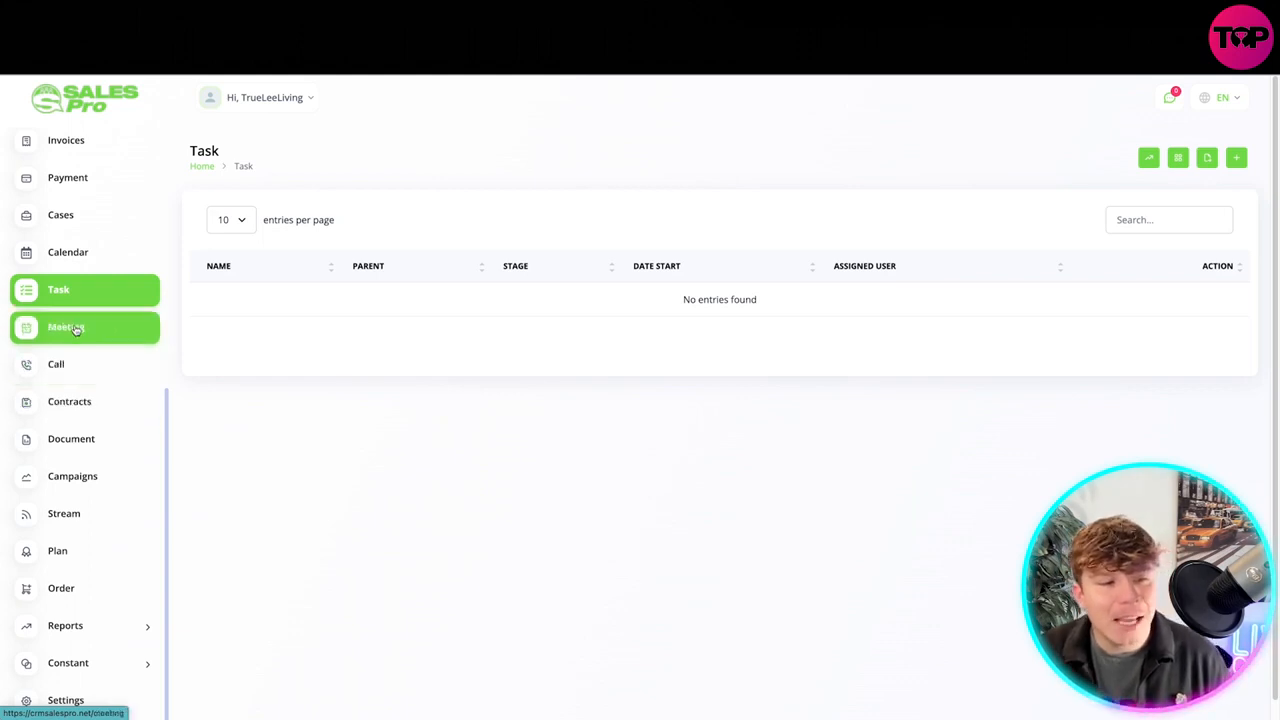
# - Tour the Meetings list and Contracts overview, previewing the new-contract form
pyautogui.click(68, 324)
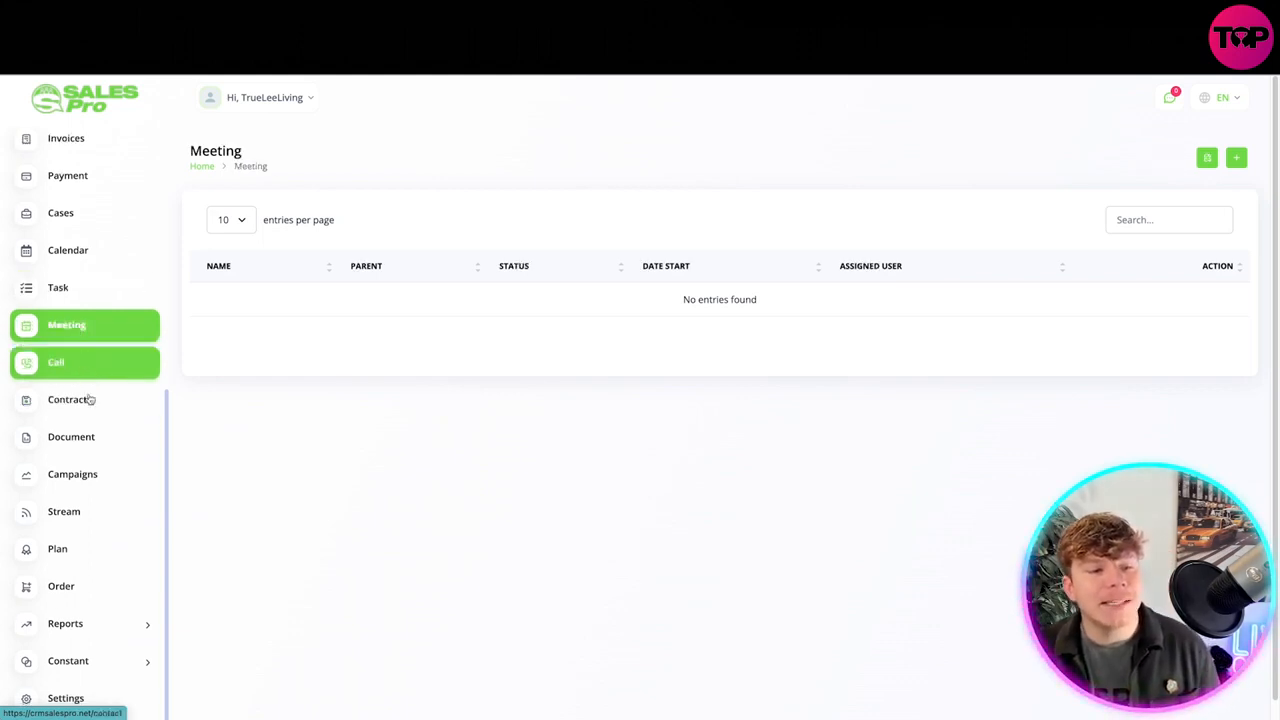
pyautogui.click(70, 400)
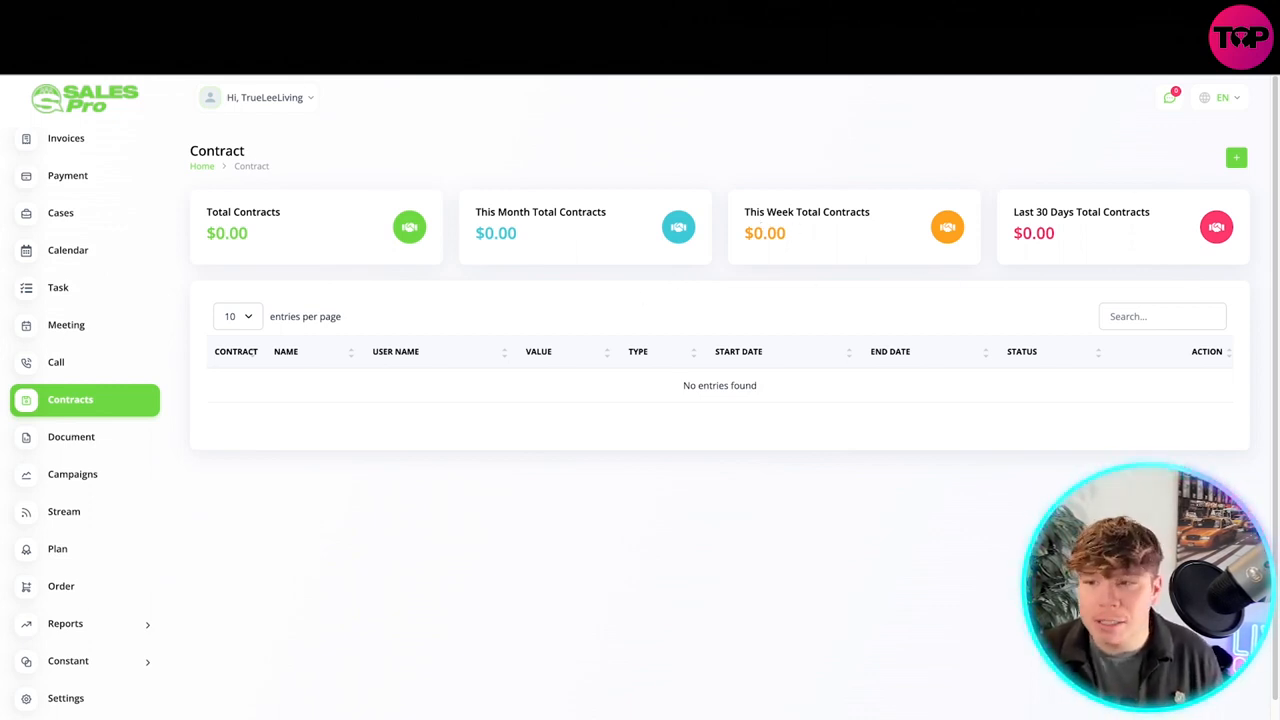
pyautogui.click(1236, 158)
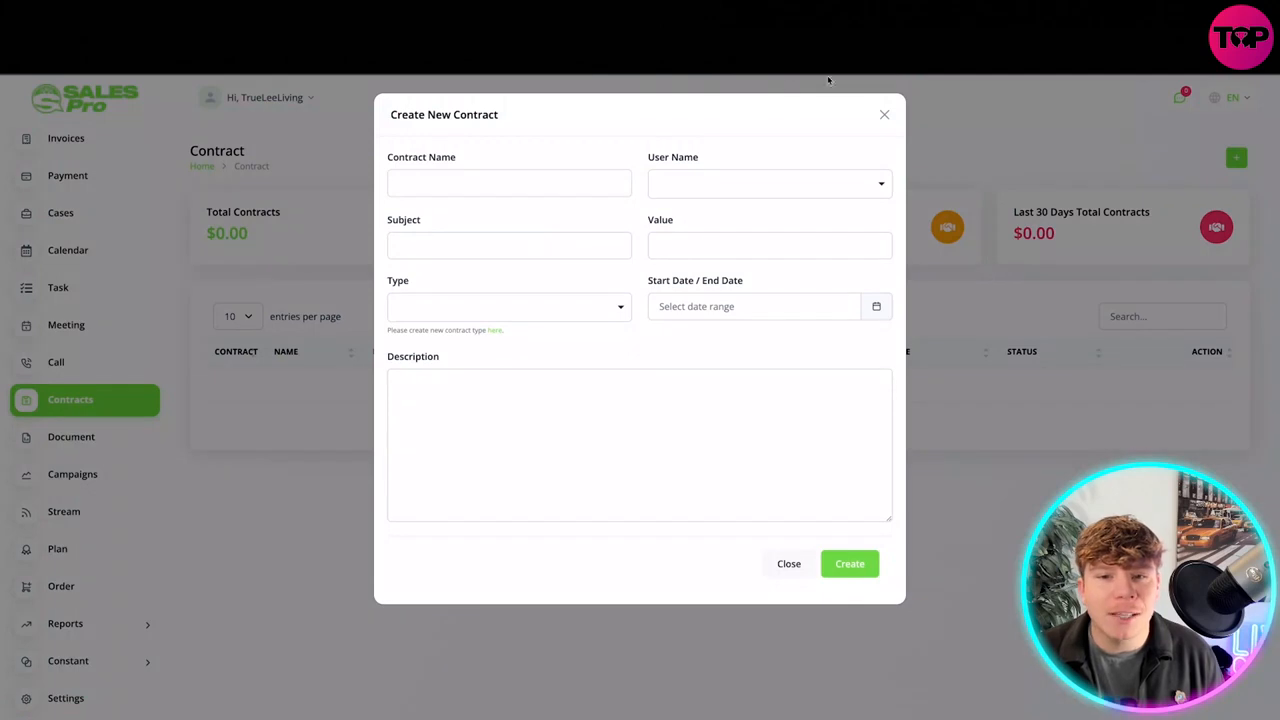
pyautogui.click(788, 564)
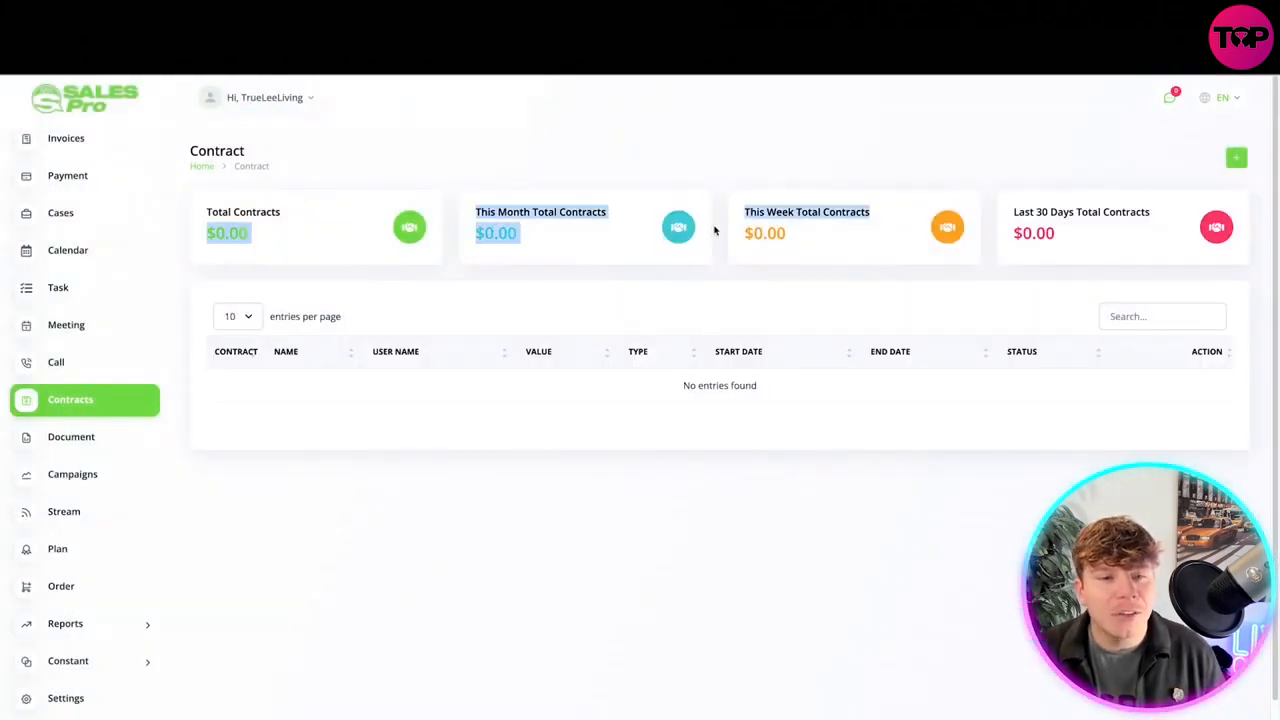
pyautogui.moveTo(116, 452)
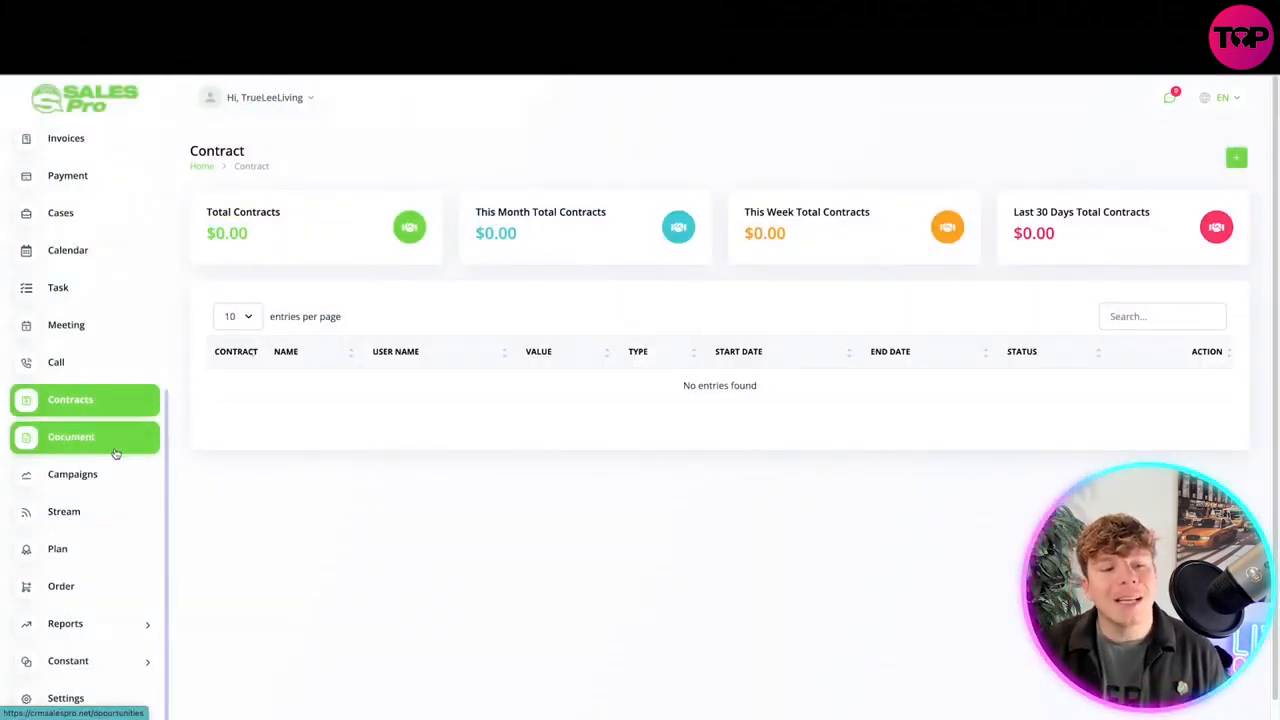
# - Preview the new-campaign form with its Status choices, then move to the Stream of latest comments
pyautogui.click(72, 474)
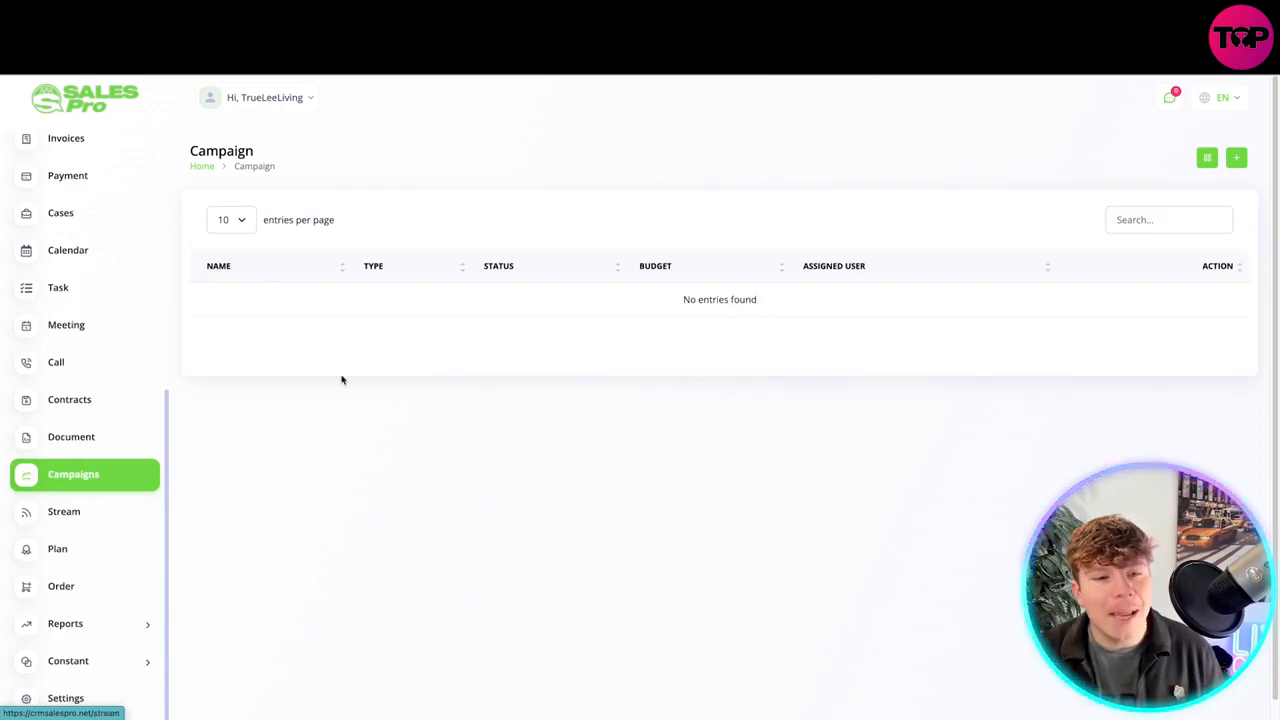
pyautogui.click(1236, 158)
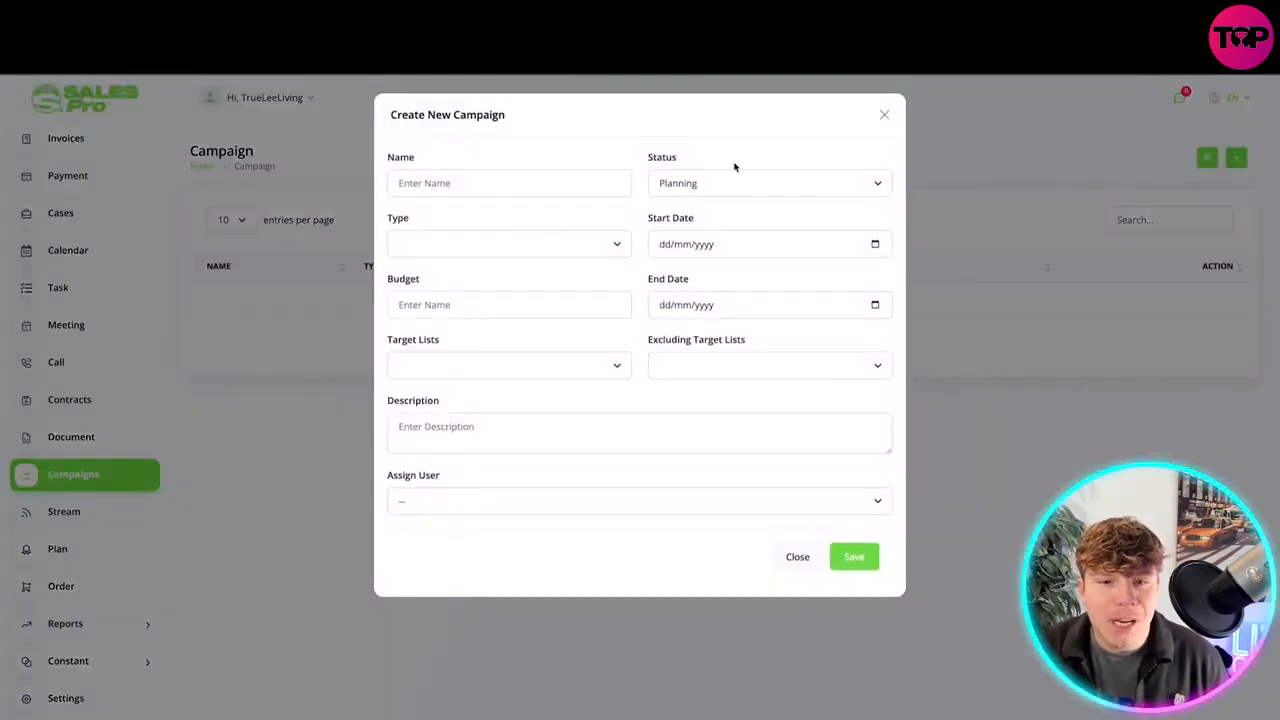
pyautogui.click(768, 184)
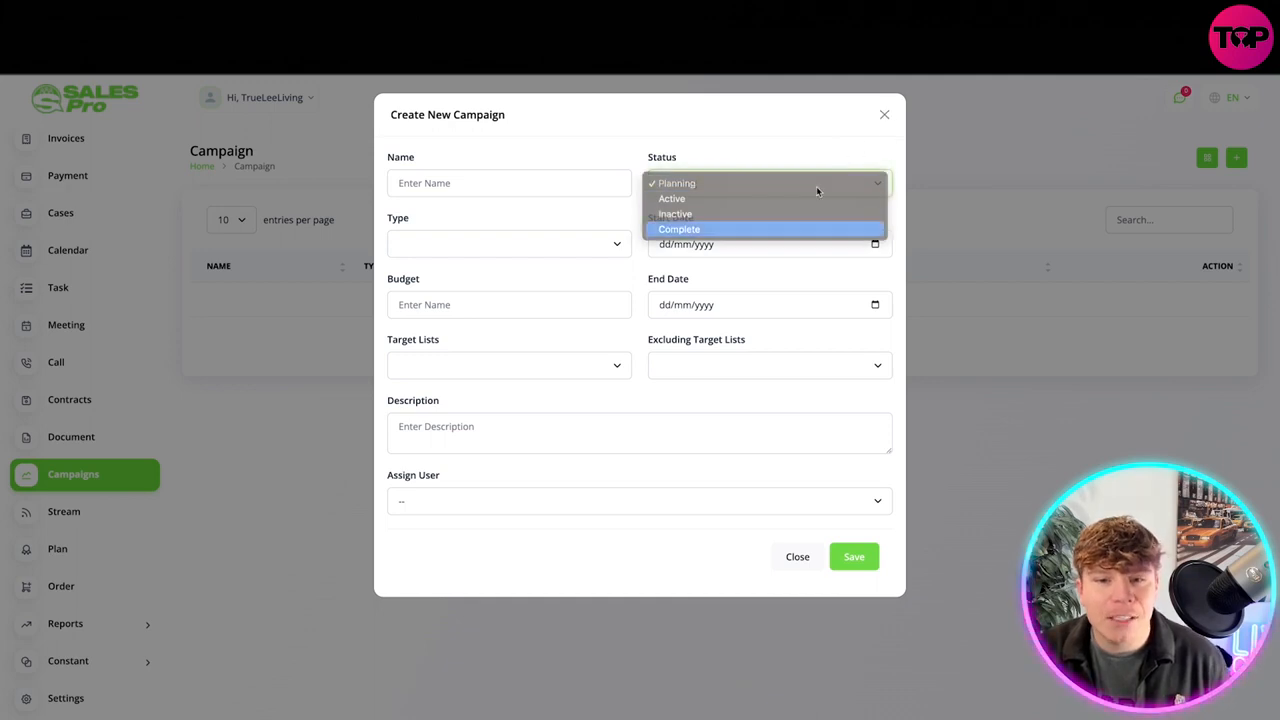
pyautogui.click(64, 512)
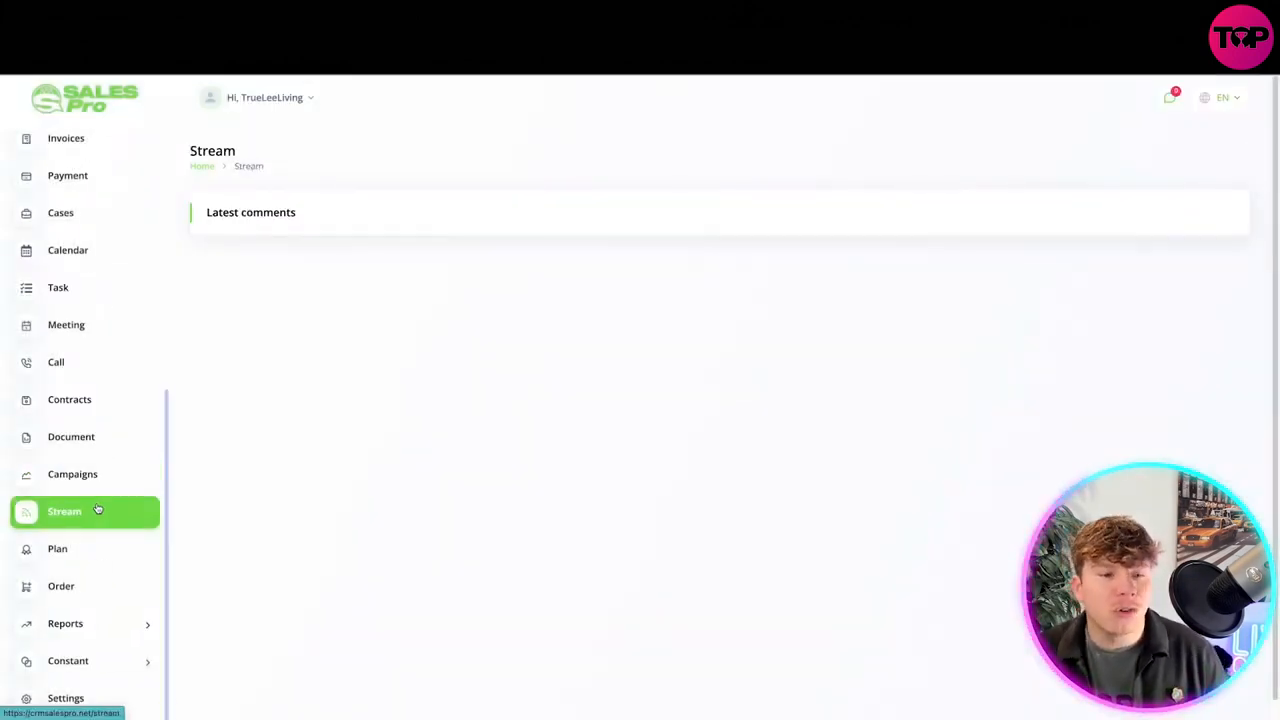
# - Tour the Plan and Order lists, then the Invoice Analytics and Quote Analytics reports
pyautogui.click(56, 548)
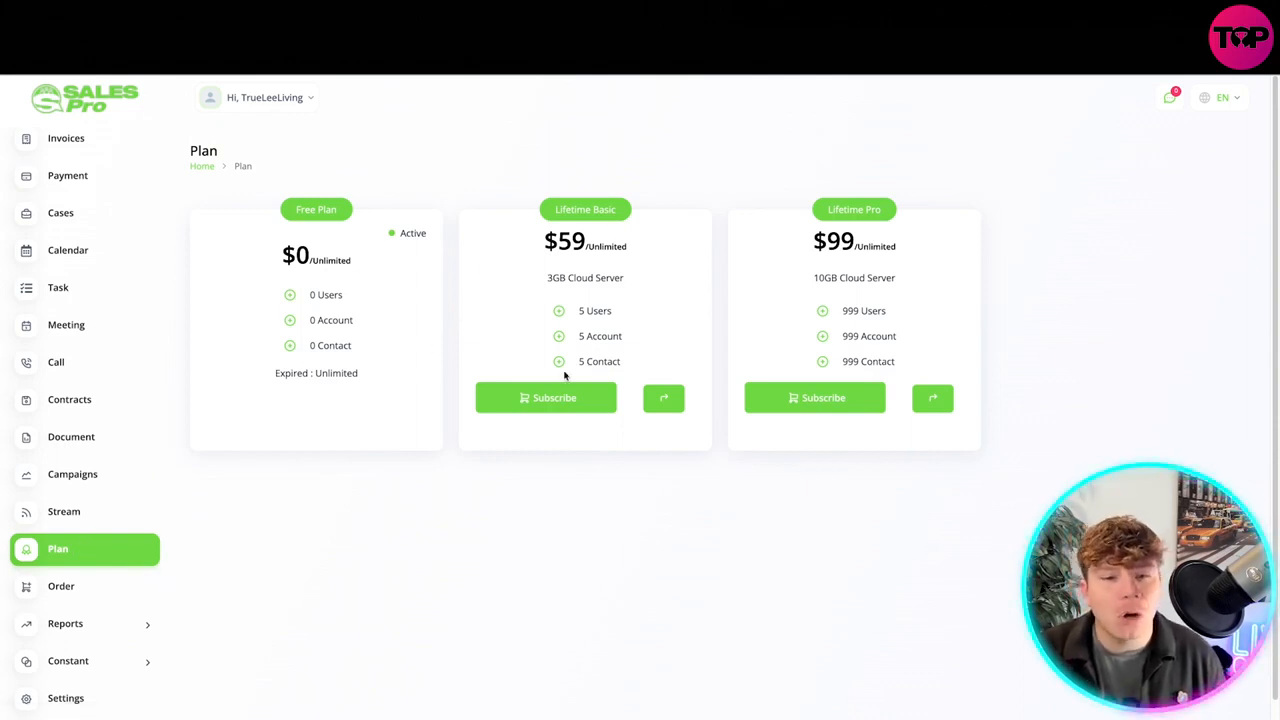
pyautogui.moveTo(92, 586)
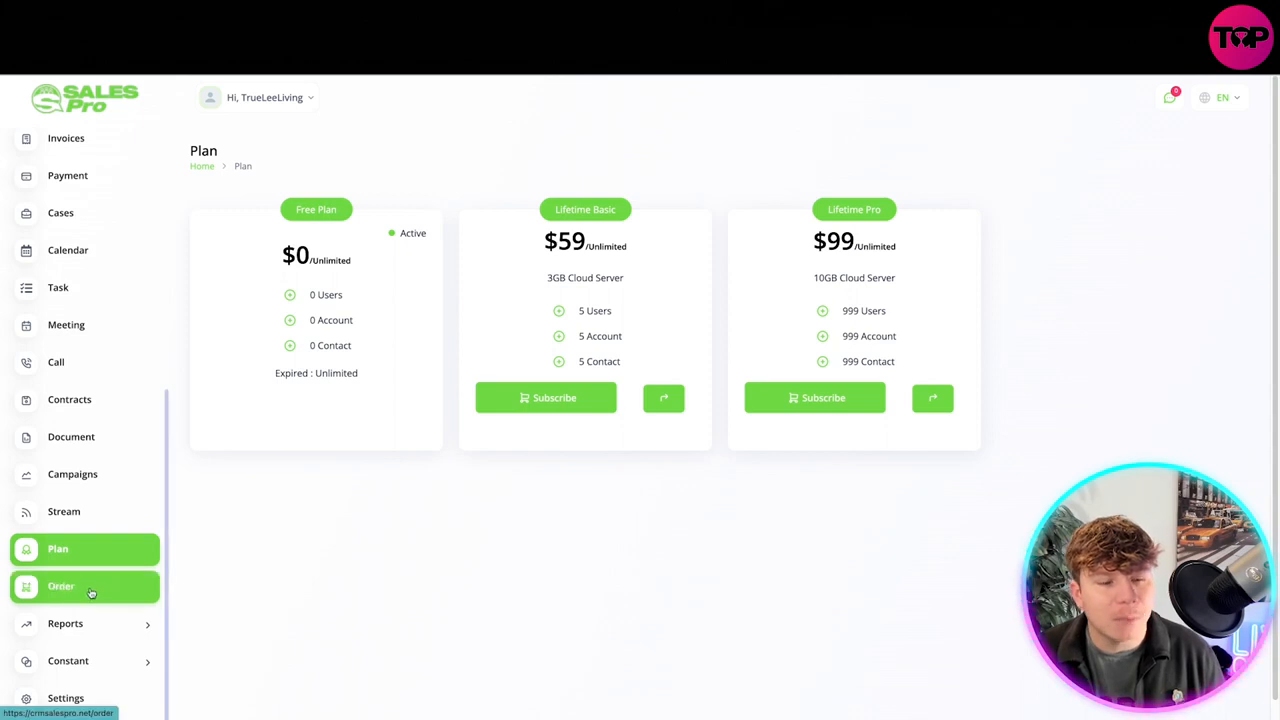
pyautogui.click(60, 586)
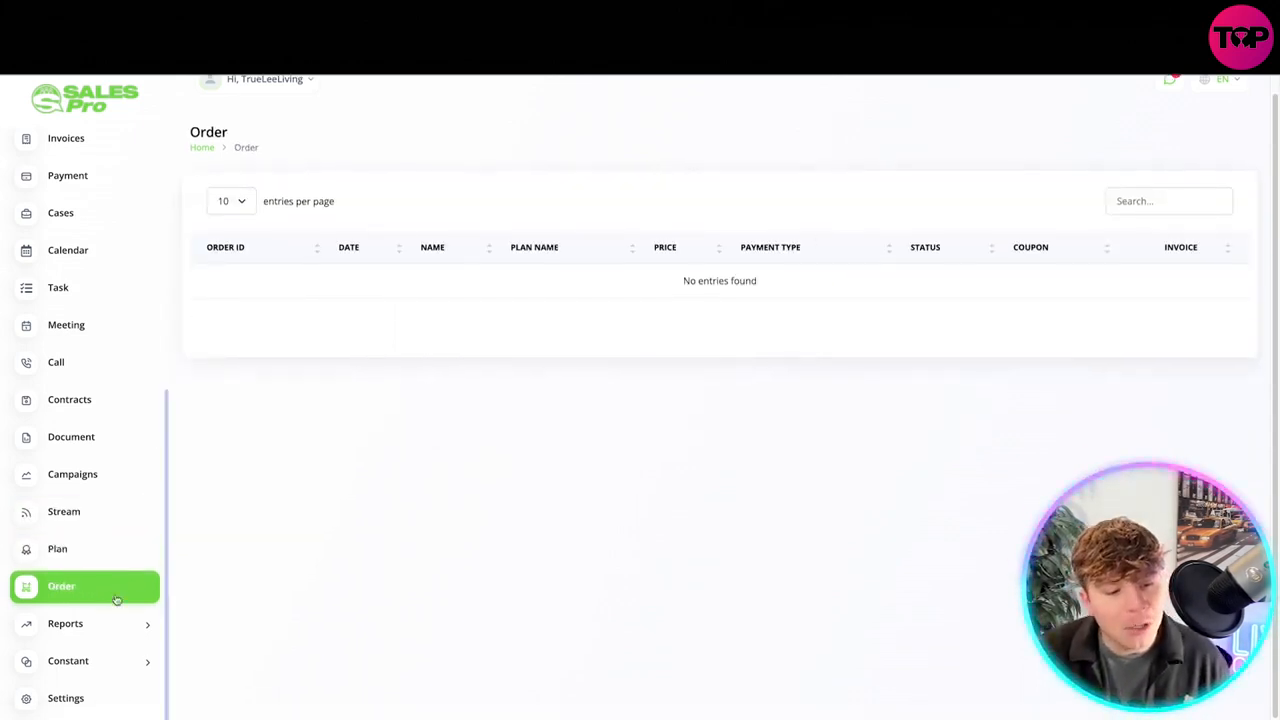
pyautogui.click(64, 624)
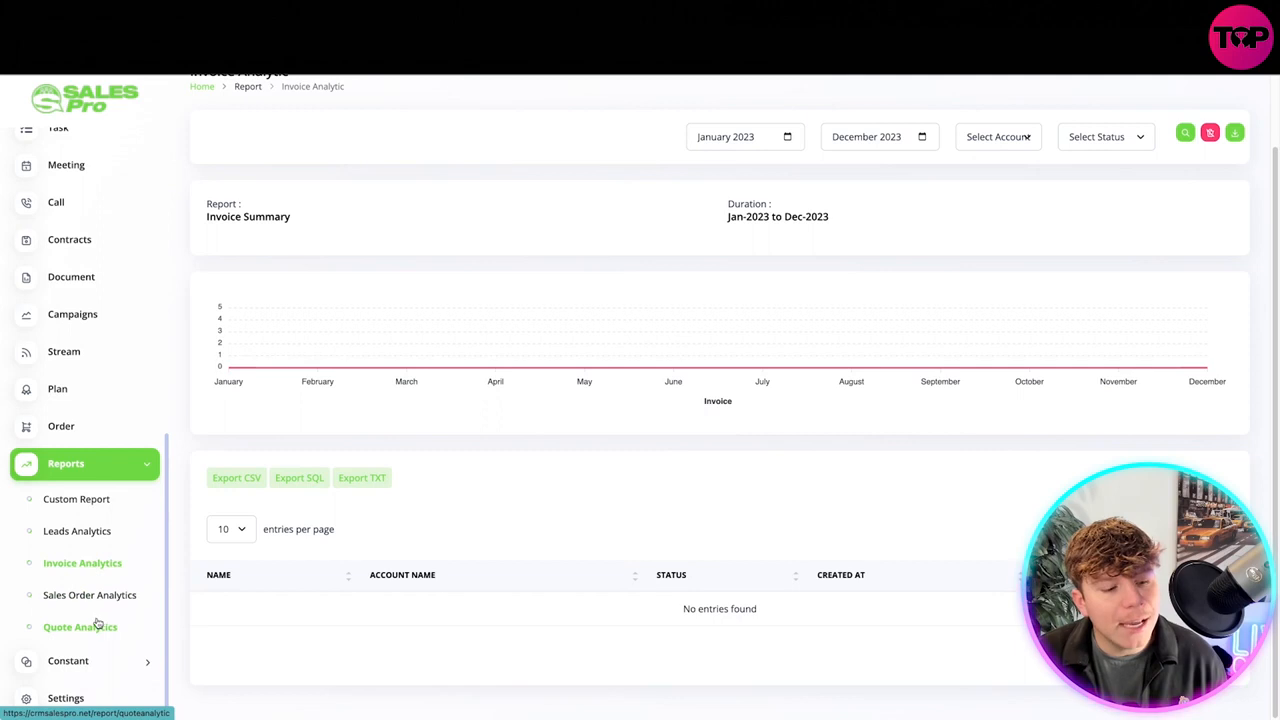
pyautogui.click(80, 626)
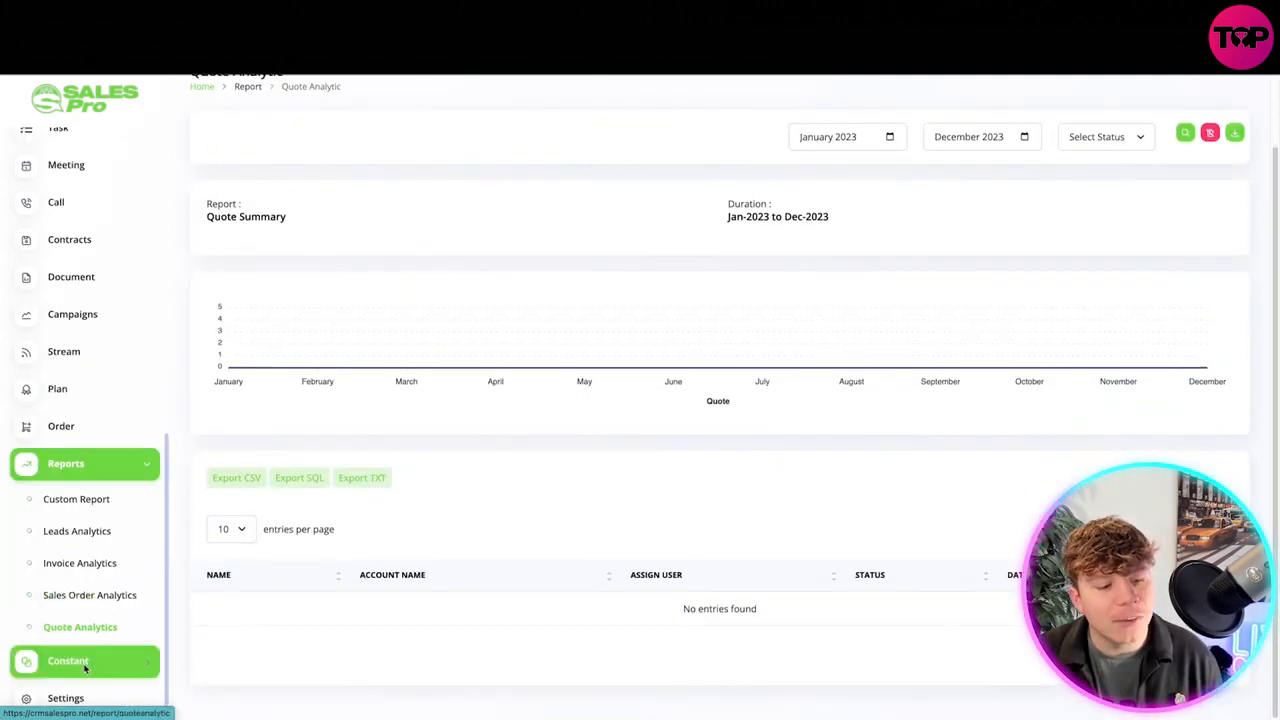
# - Expand the Constant categories, review Settings, and land on the empty Payment list
pyautogui.click(68, 660)
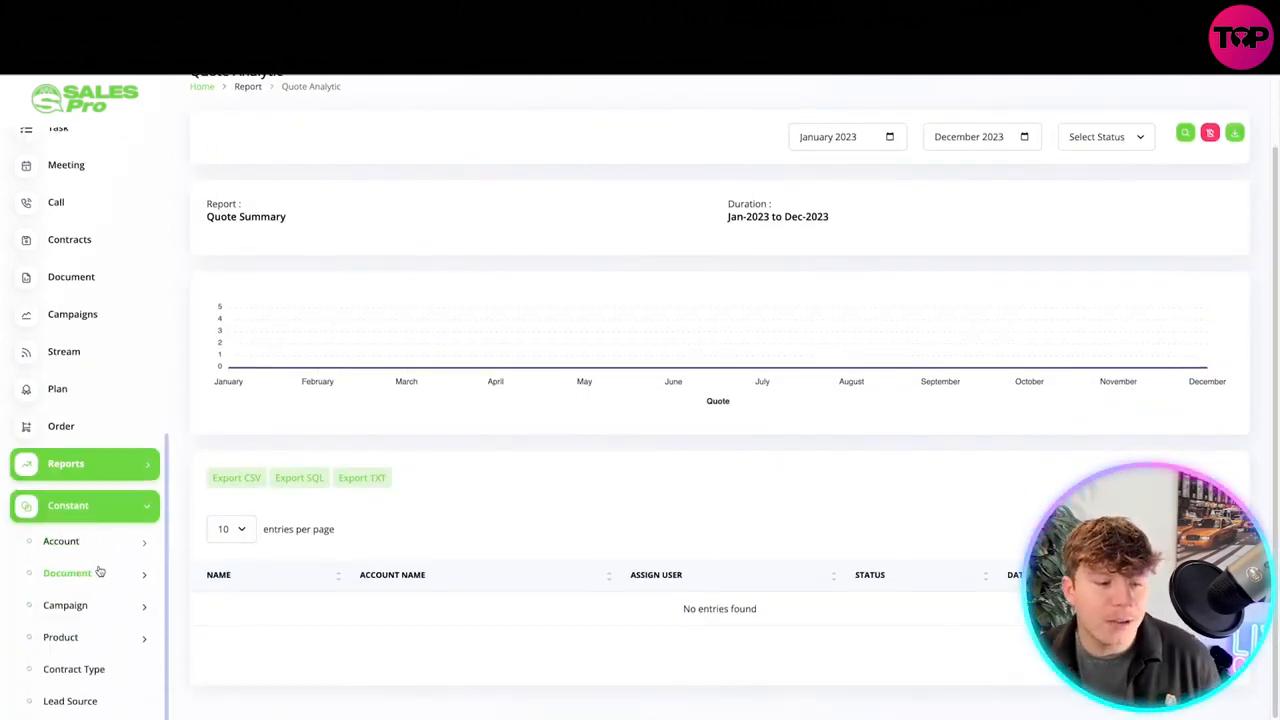
pyautogui.scroll(-3)
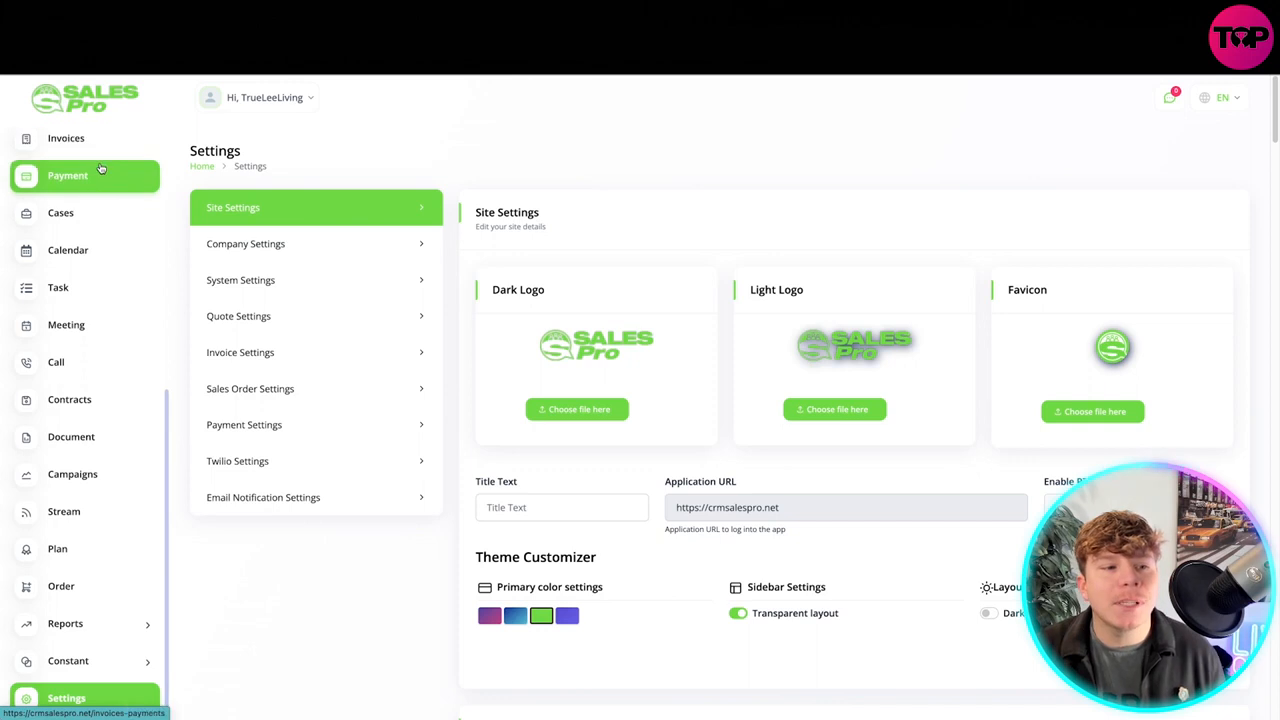
pyautogui.click(68, 176)
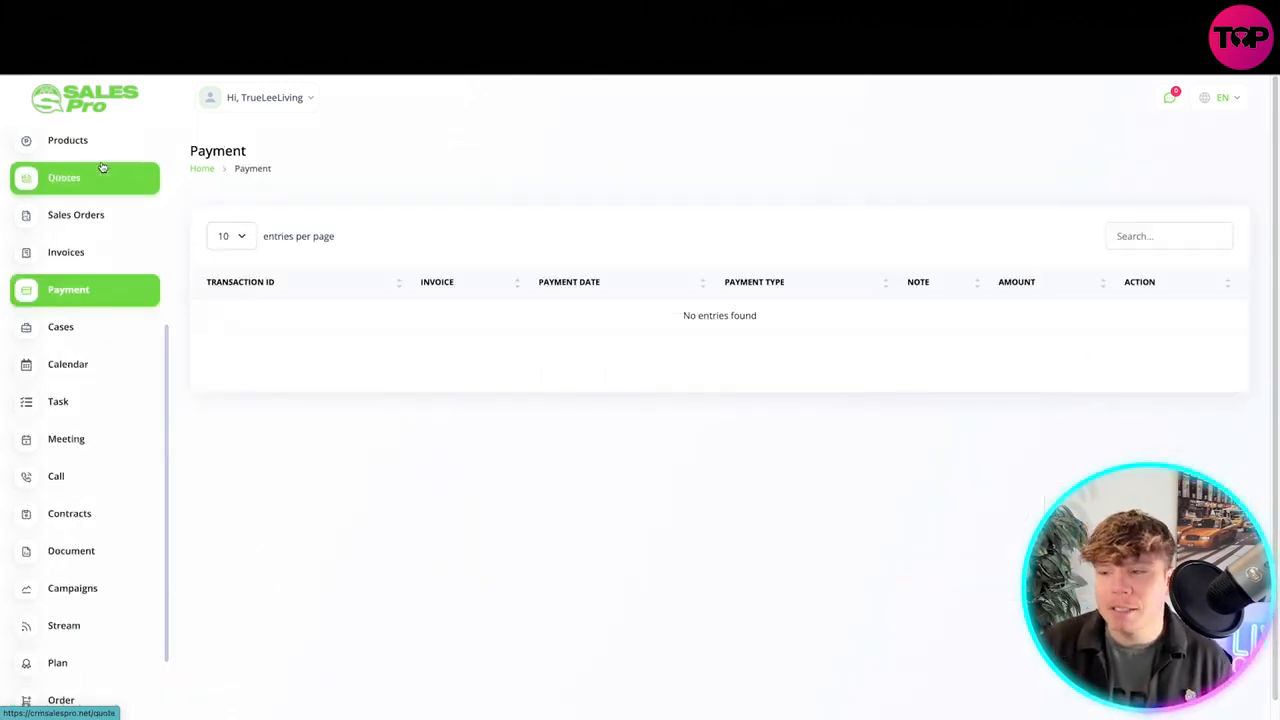
pyautogui.moveTo(68, 140)
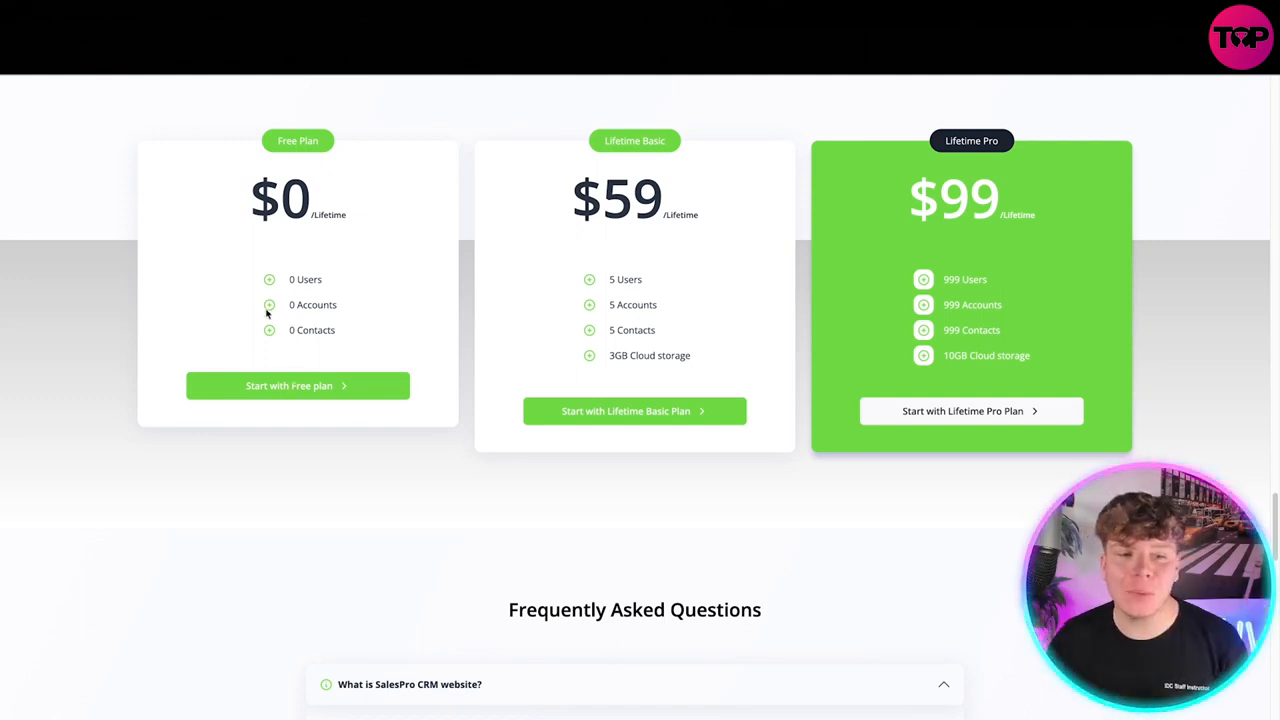
pyautogui.moveTo(400, 310)
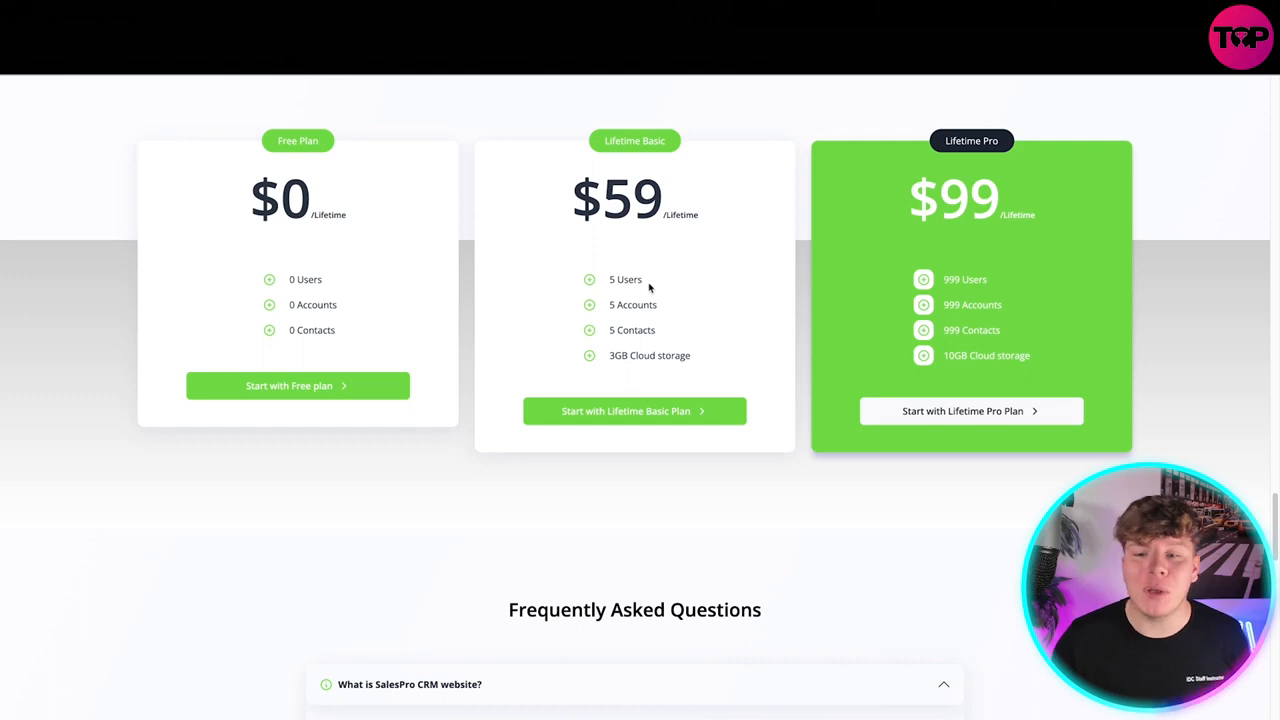
pyautogui.moveTo(1094, 292)
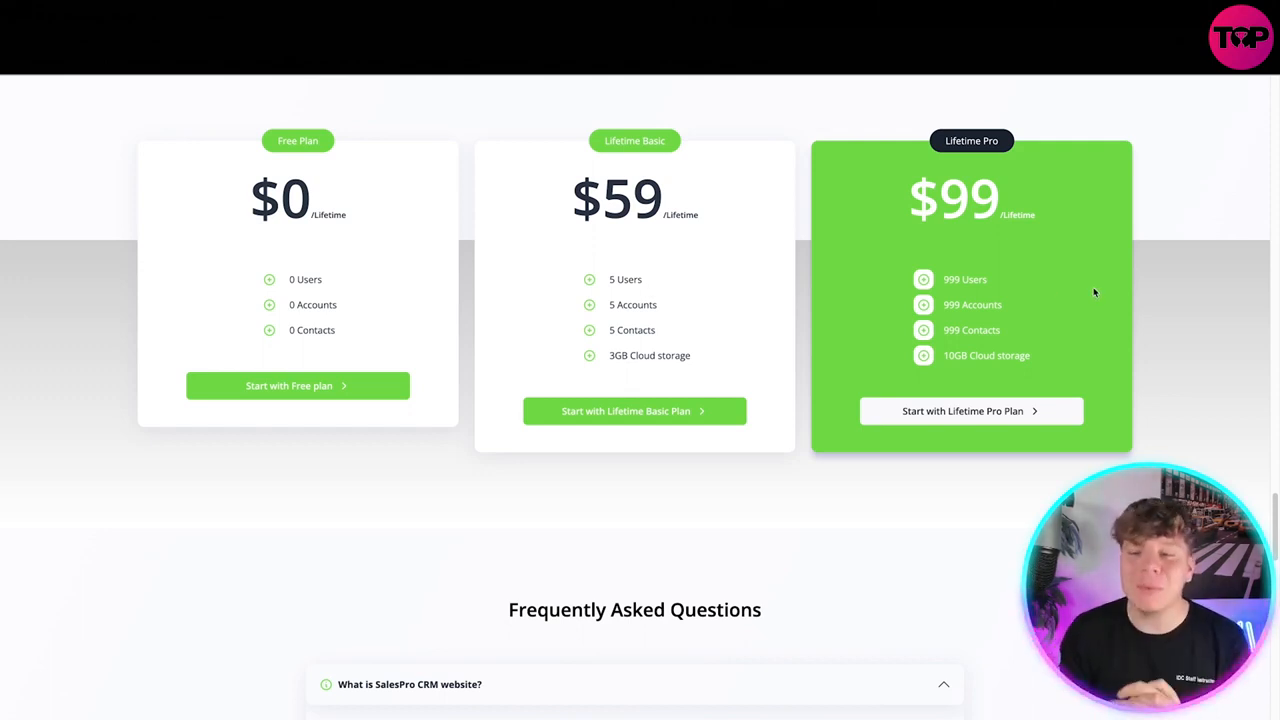